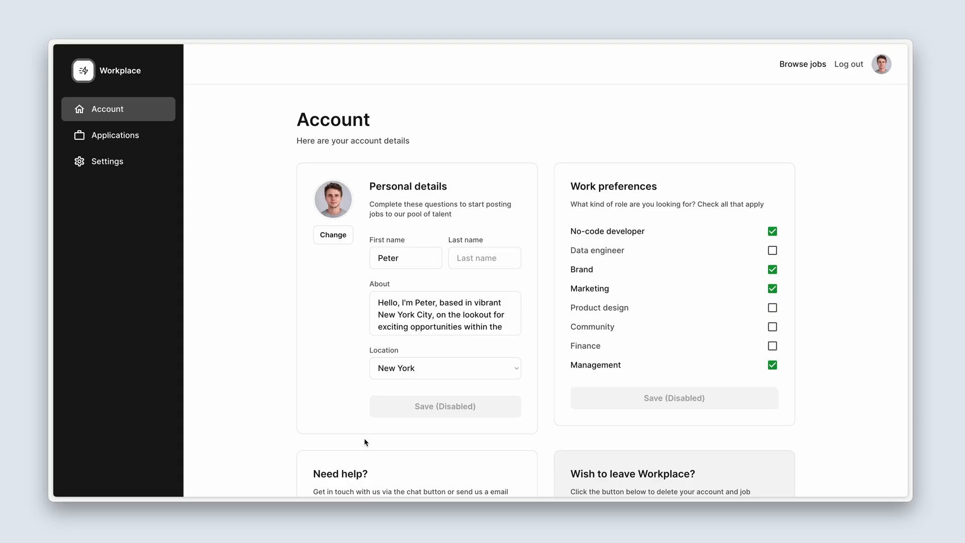
{"action": "mouse_move", "coordinate": [737, 300]}
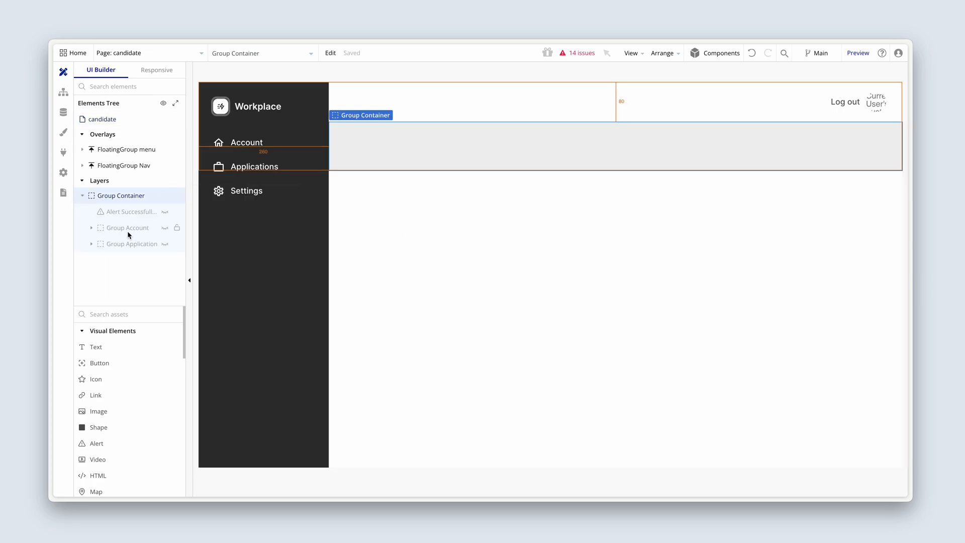
Unhide Group Account and reword the subtitle to mention applying to the latest tech jobs.
{"action": "left_click", "coordinate": [165, 232]}
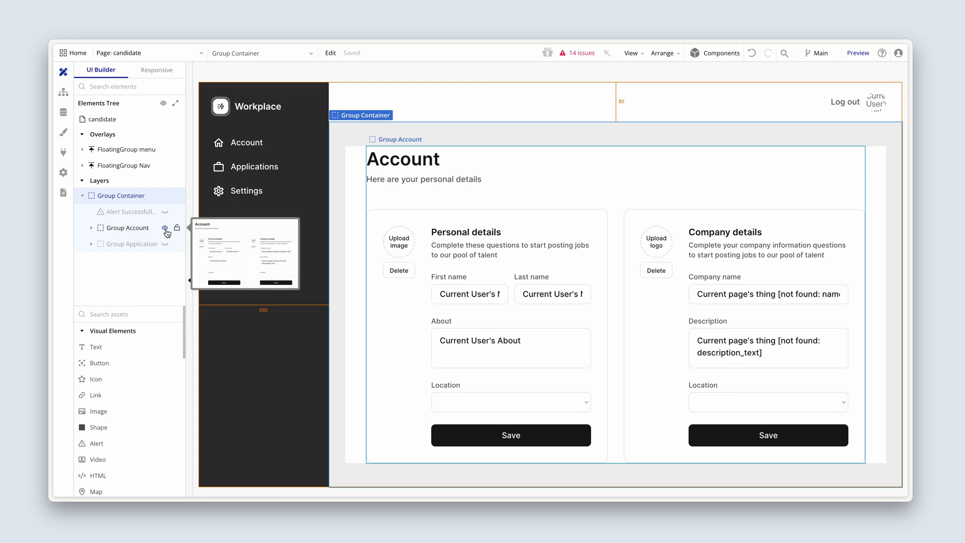
{"action": "left_click", "coordinate": [466, 231]}
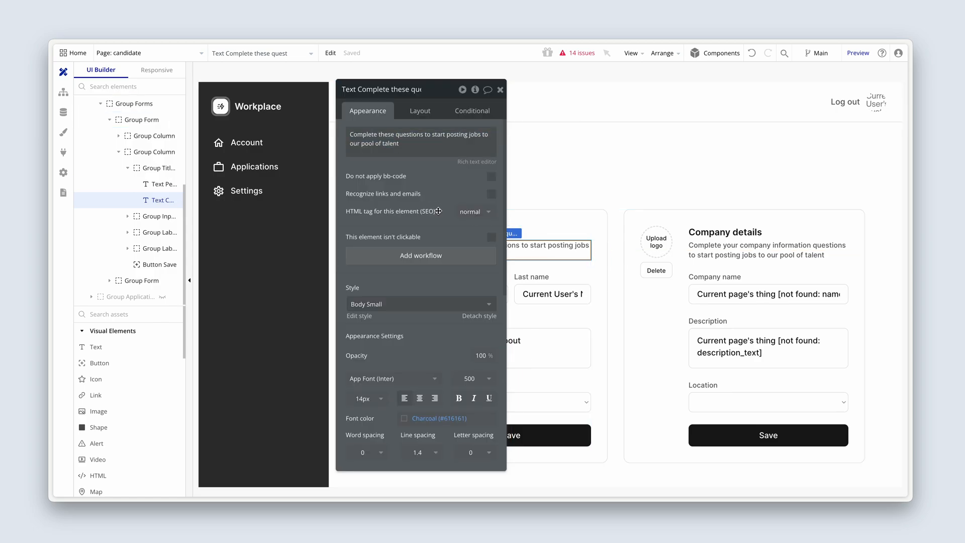
{"action": "left_click_drag", "start_coordinate": [381, 89], "coordinate": [252, 117]}
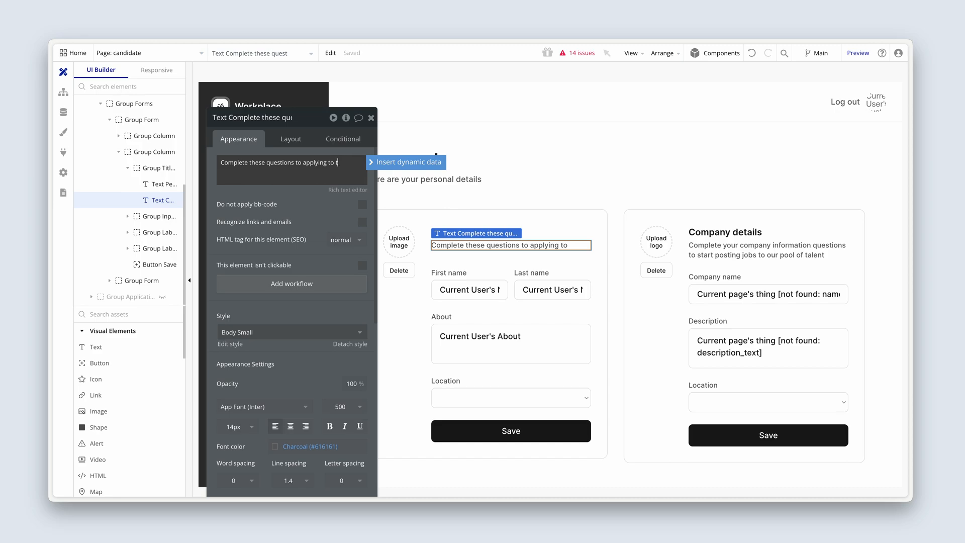
{"action": "type", "text": "the latest"}
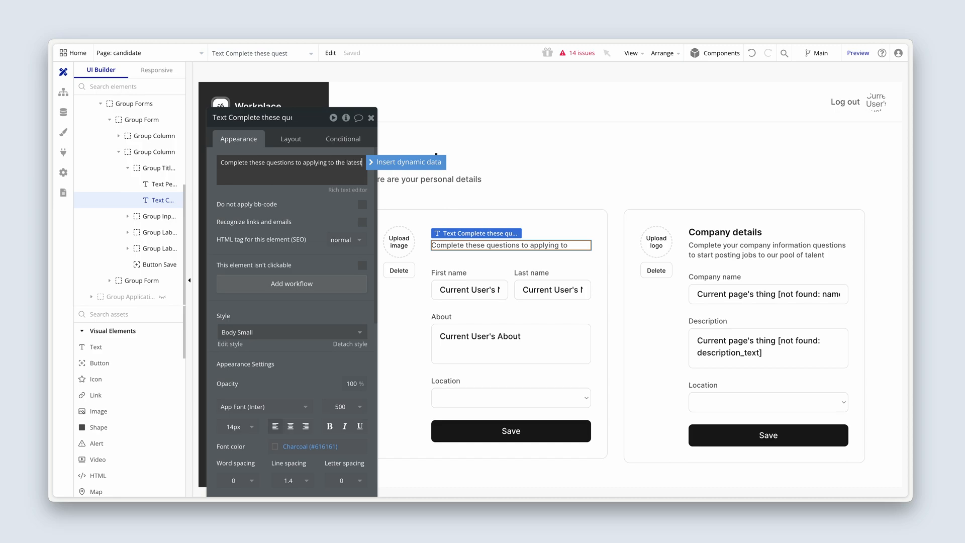
{"action": "type", "text": "tech jobs,"}
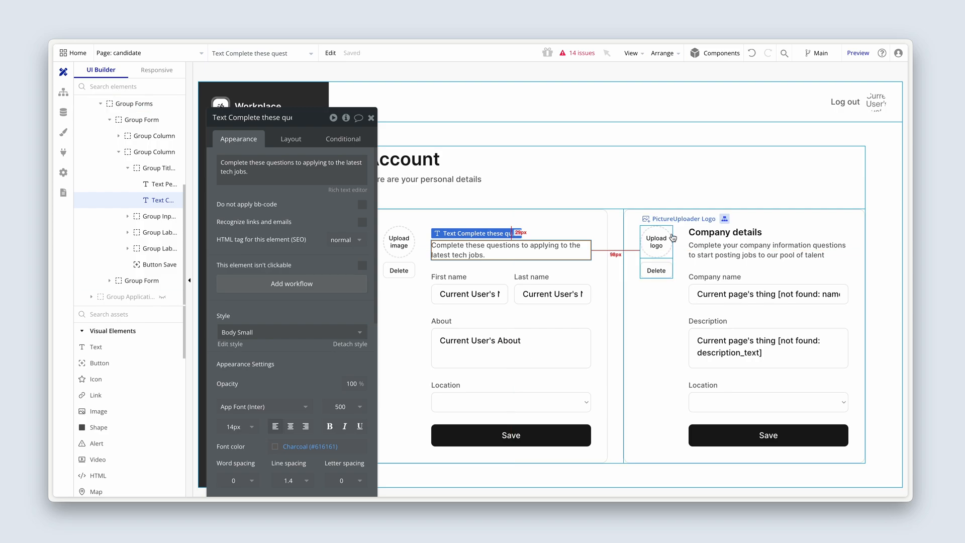
{"action": "mouse_move", "coordinate": [669, 262]}
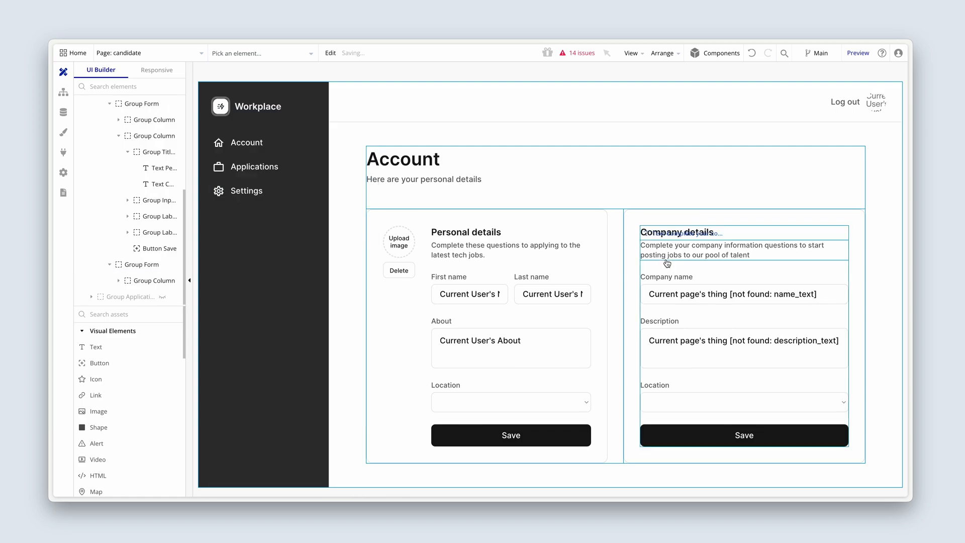
Retitle Company details to 'Work preferences' and rewrite its subtitle about jobs at Workplace.
{"action": "left_click", "coordinate": [677, 232]}
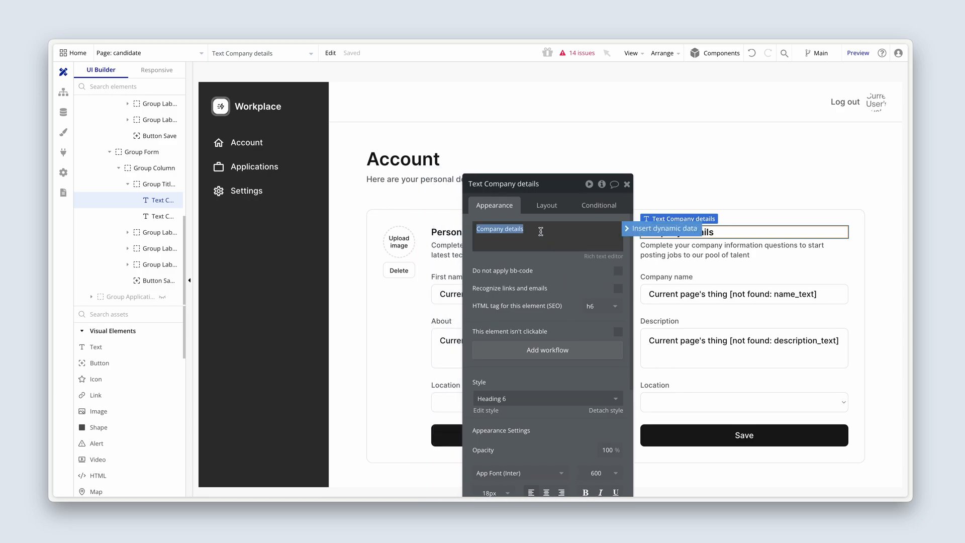
{"action": "type", "text": "Work preferences"}
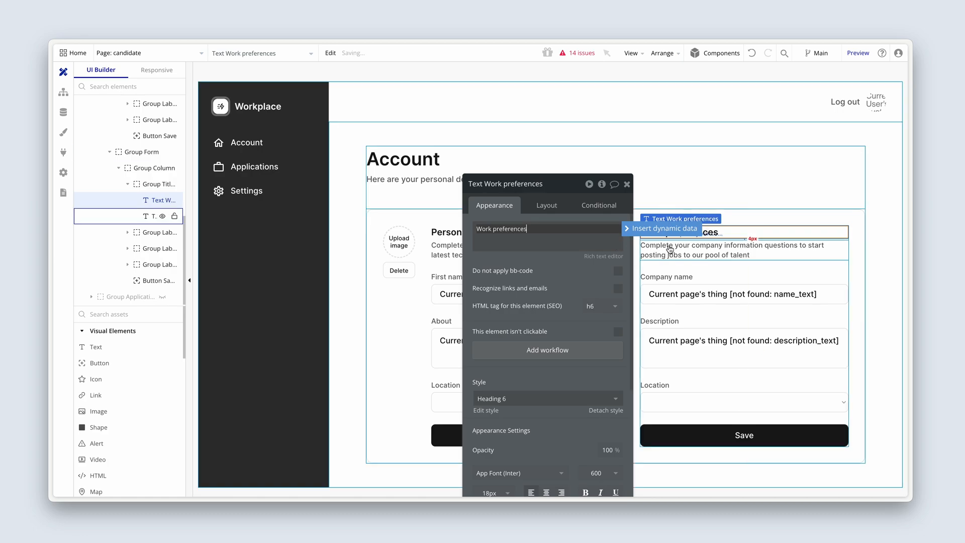
{"action": "left_click", "coordinate": [743, 249]}
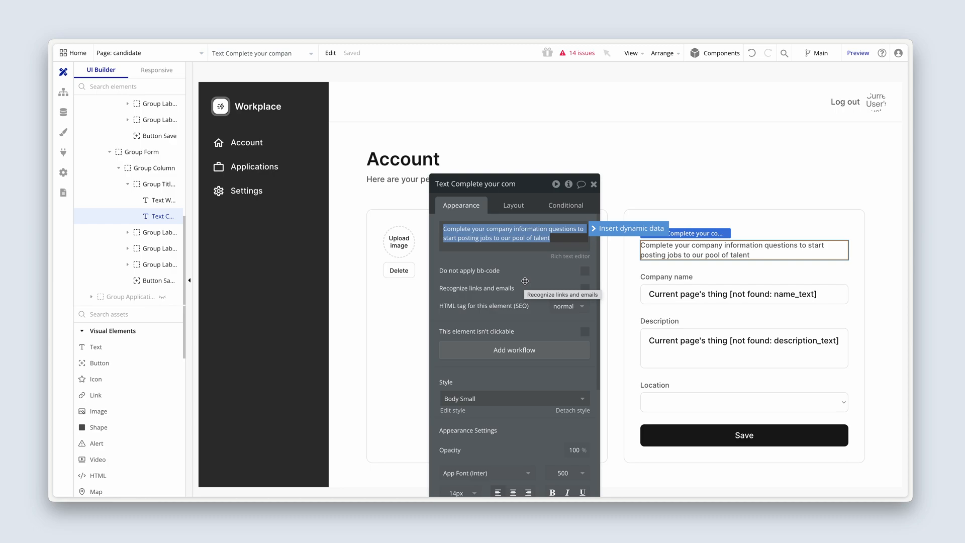
{"action": "mouse_move", "coordinate": [524, 281]}
{"action": "type", "text": "Select the types"}
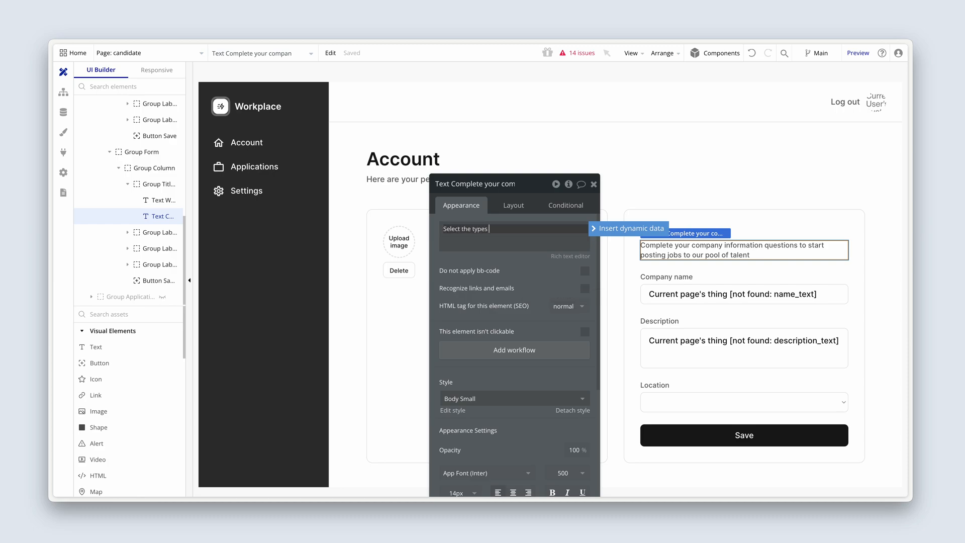
{"action": "type", "text": "of jobs tht"}
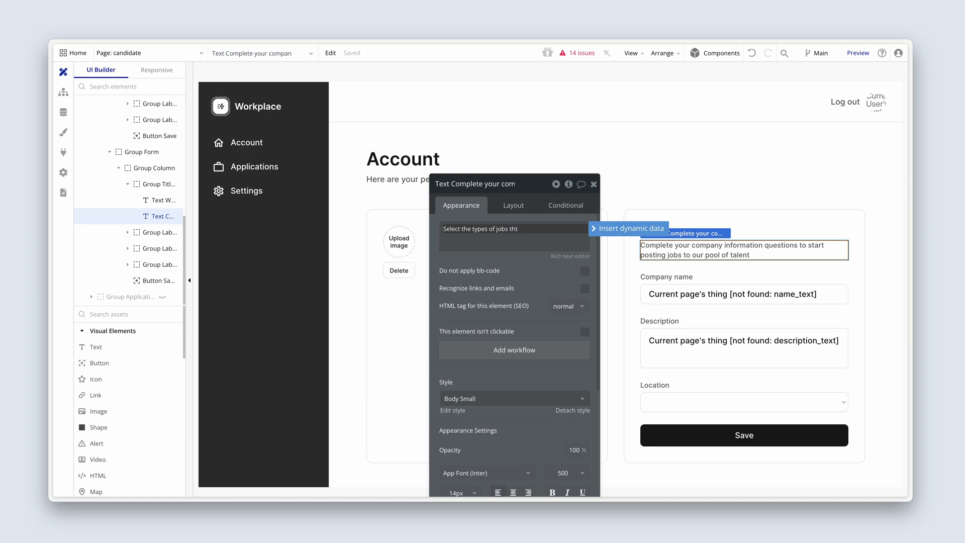
{"action": "type", "text": "that your are interested in"}
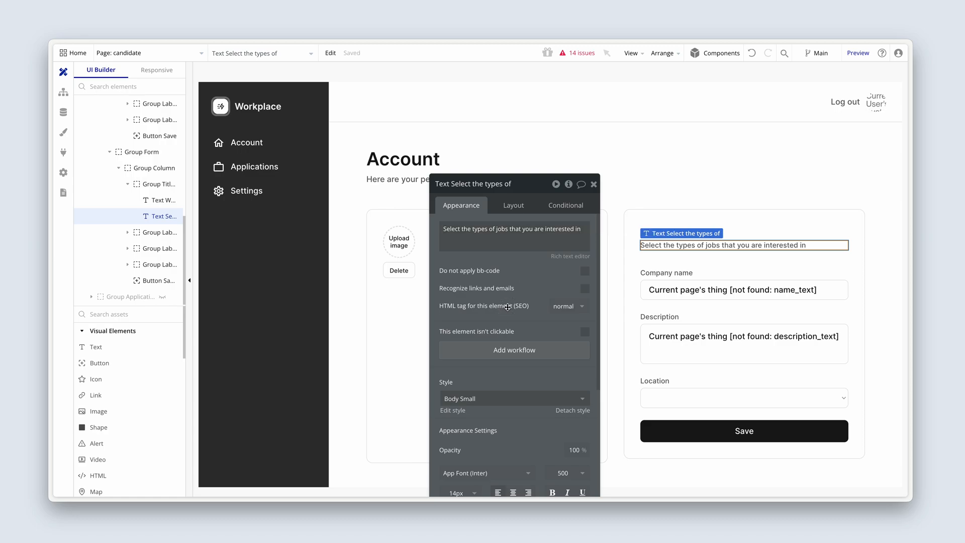
{"action": "left_click_drag", "start_coordinate": [472, 183], "coordinate": [284, 149]}
{"action": "type", "text": " aplpying to at"}
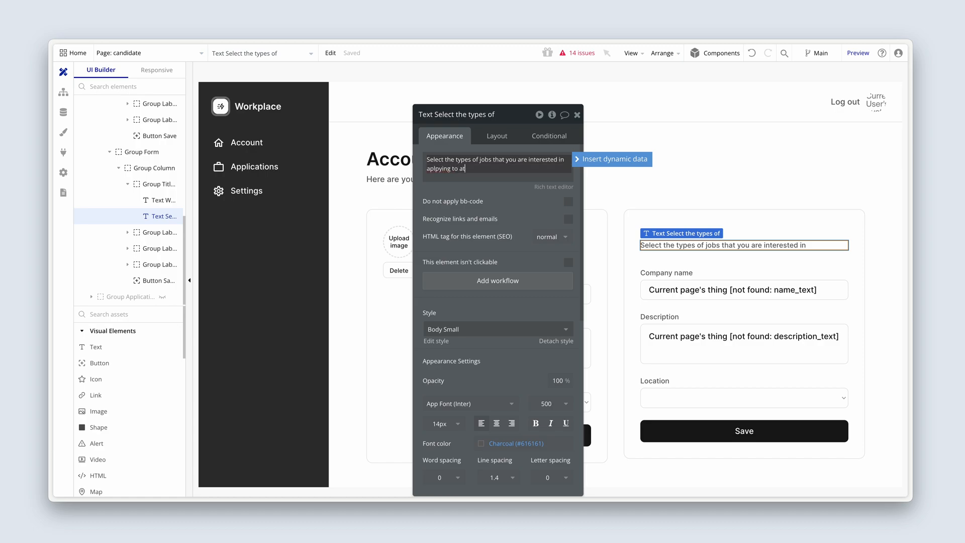
{"action": "type", "text": "Workplace"}
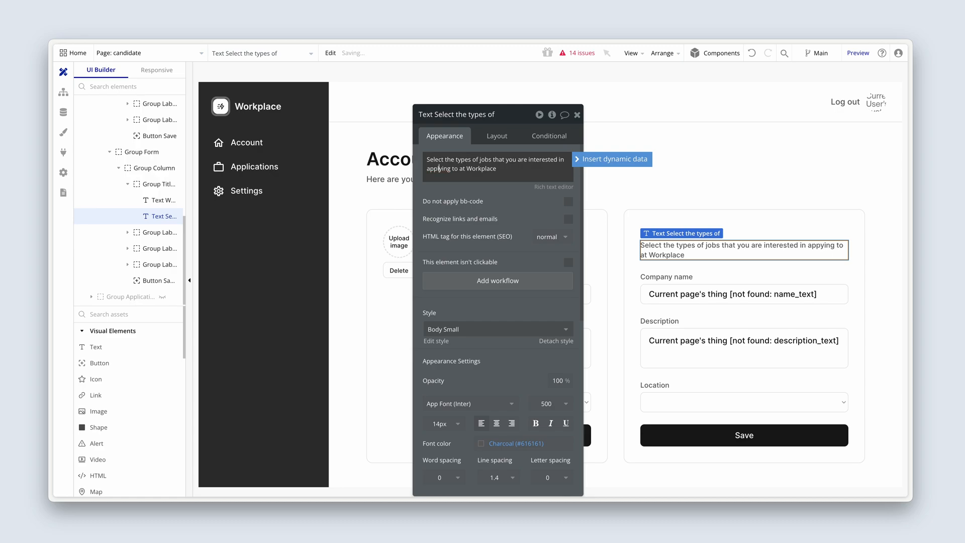
{"action": "triple_click", "coordinate": [496, 164]}
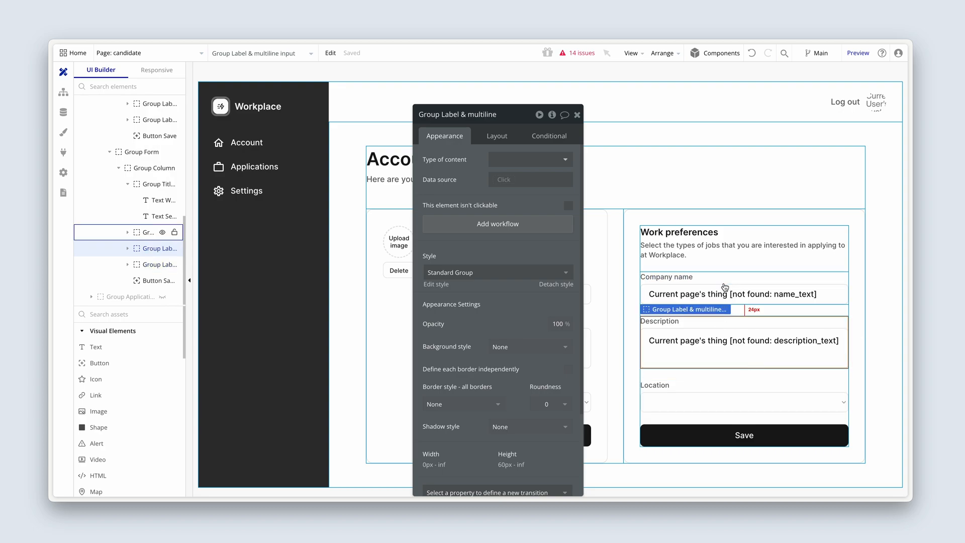
Select the company name and location field groups in the Elements Tree.
{"action": "left_click", "coordinate": [675, 265]}
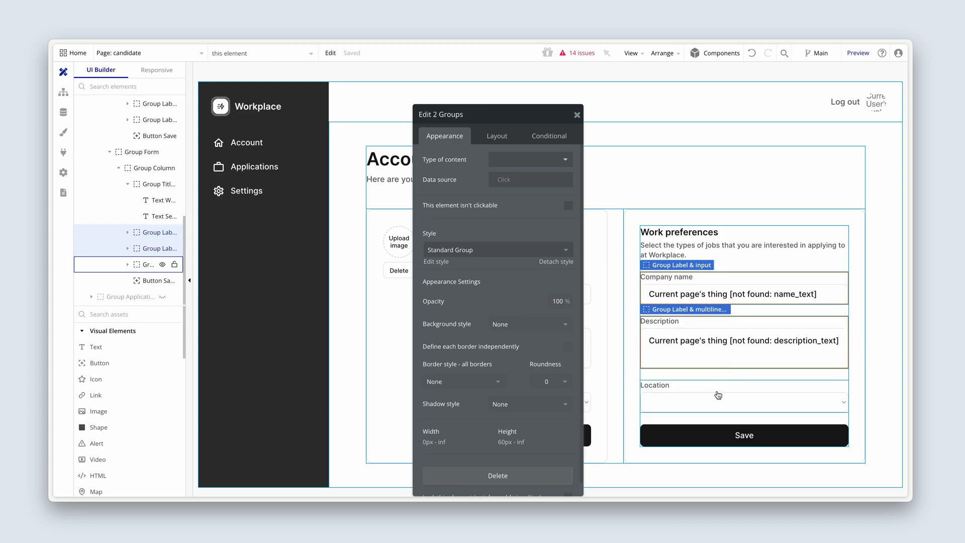
{"action": "left_click", "coordinate": [743, 395]}
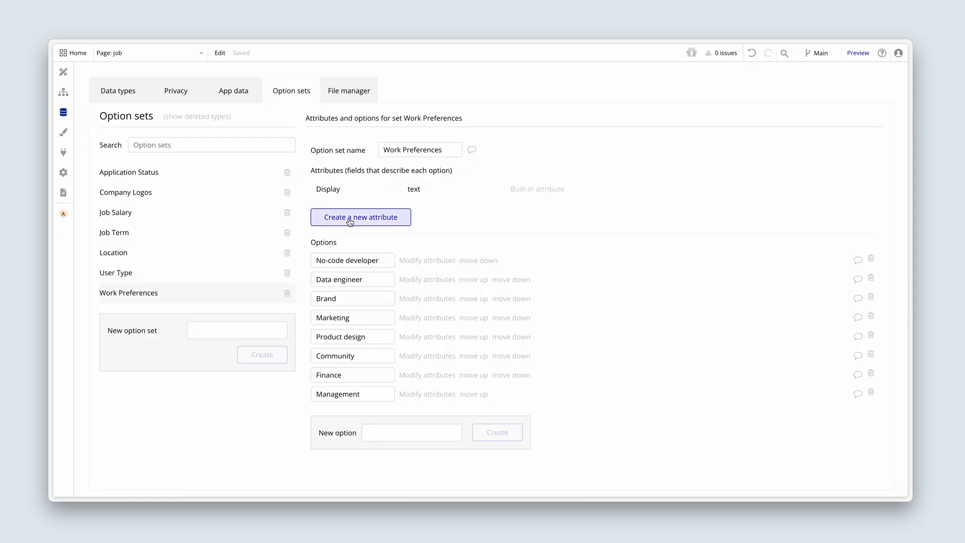
{"action": "mouse_move", "coordinate": [165, 295]}
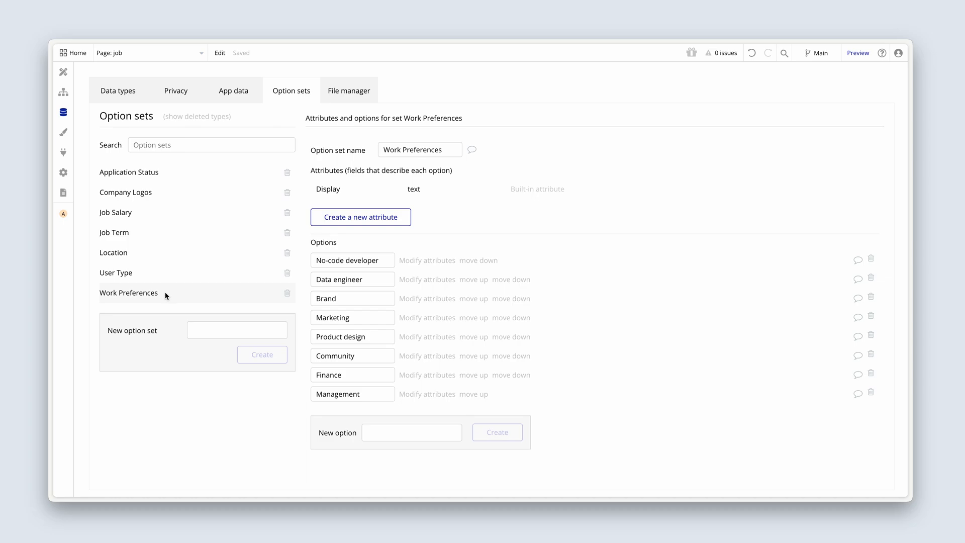
{"action": "mouse_move", "coordinate": [200, 307]}
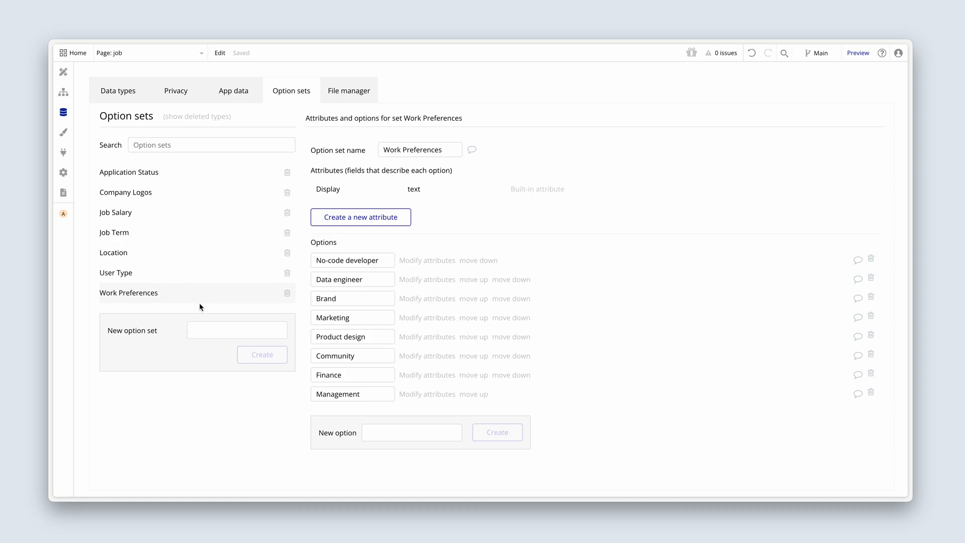
{"action": "mouse_move", "coordinate": [331, 356]}
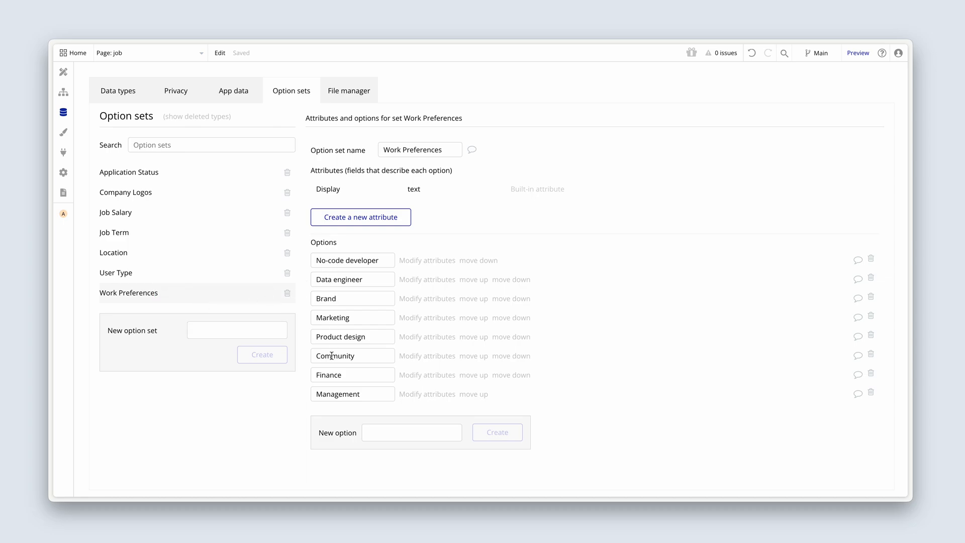
{"action": "mouse_move", "coordinate": [393, 256]}
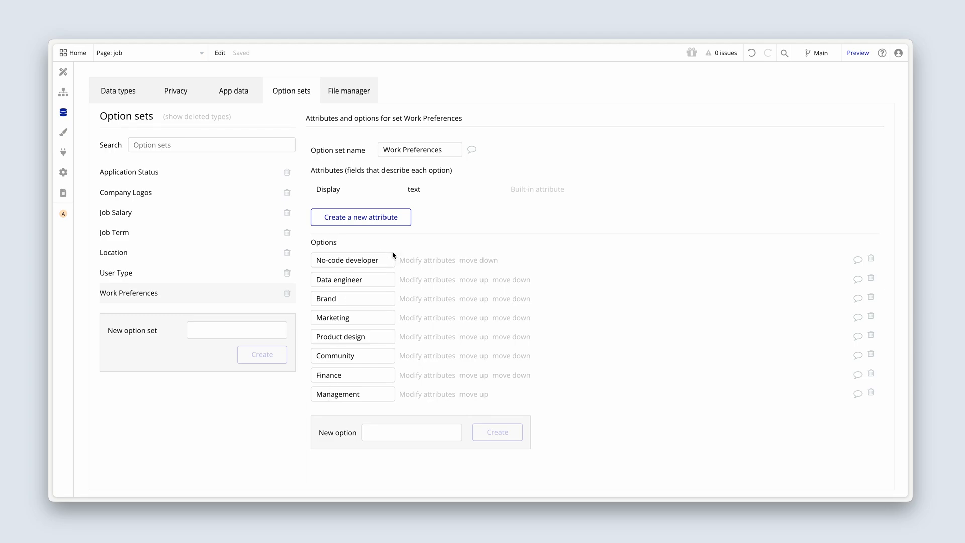
{"action": "mouse_move", "coordinate": [241, 283]}
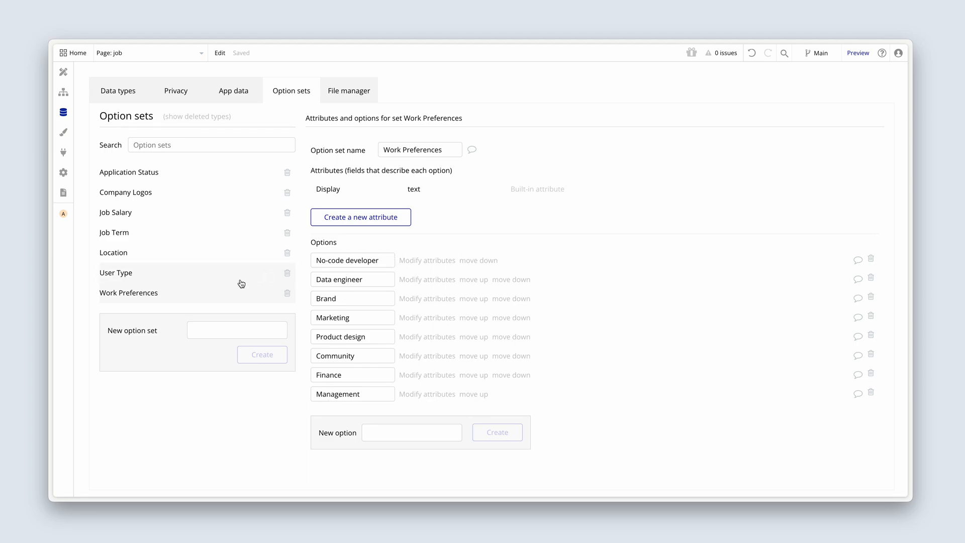
{"action": "mouse_move", "coordinate": [261, 304]}
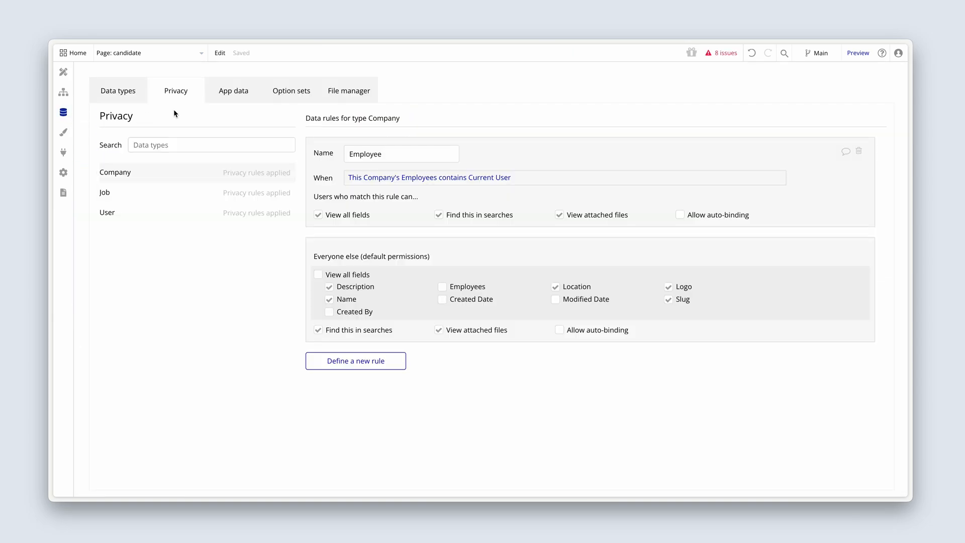
{"action": "left_click", "coordinate": [291, 90]}
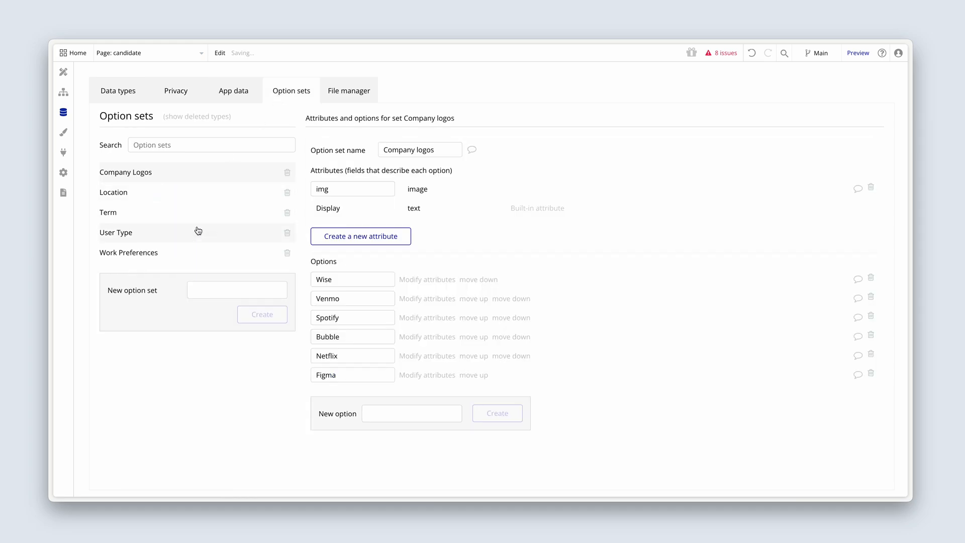
{"action": "left_click", "coordinate": [128, 252]}
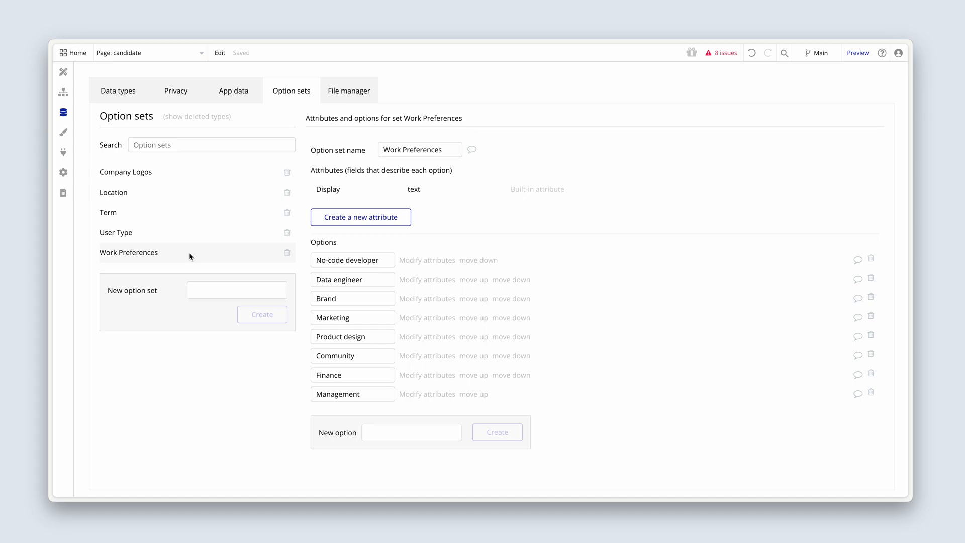
{"action": "mouse_move", "coordinate": [200, 260]}
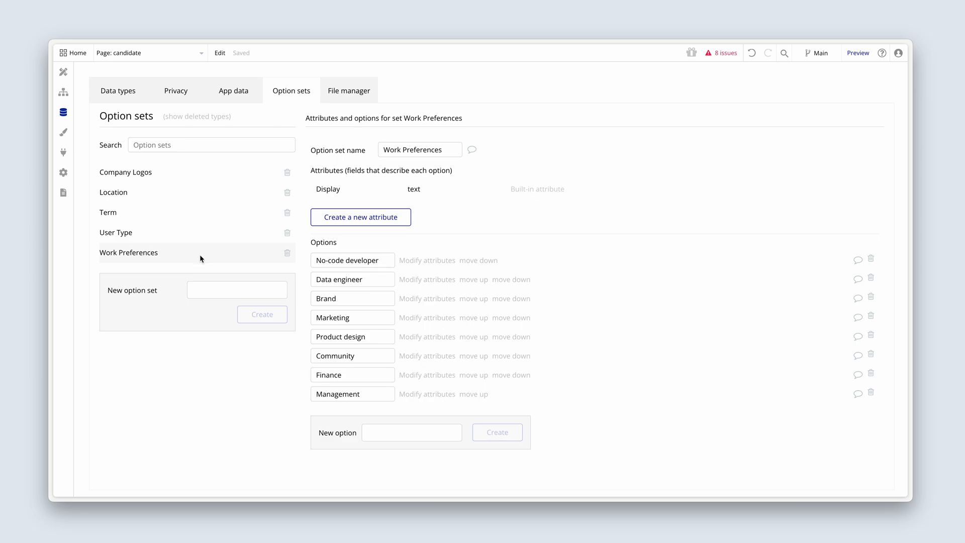
{"action": "left_click", "coordinate": [63, 72]}
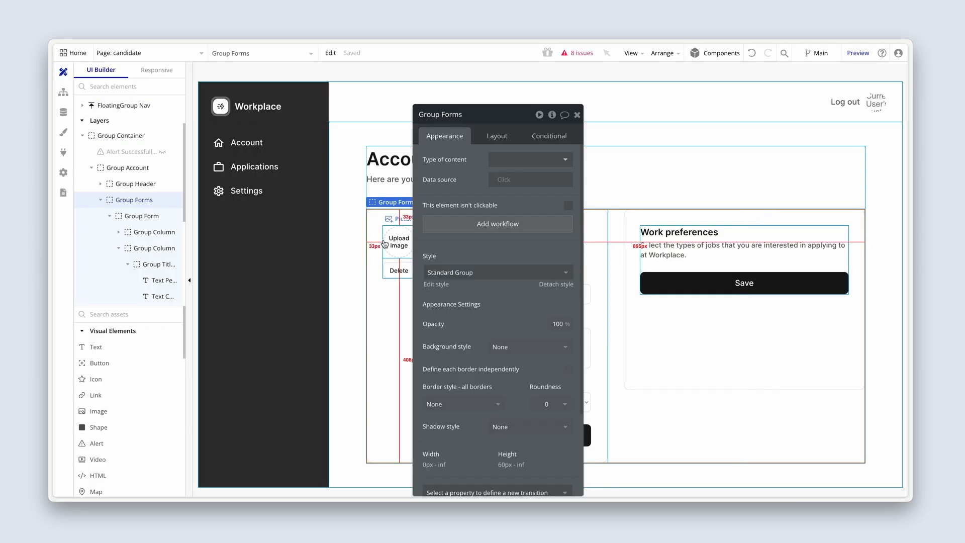
Add a repeating group of type Work Preferences with data source All Work Preferences.
{"action": "left_click_drag", "start_coordinate": [440, 114], "coordinate": [380, 96]}
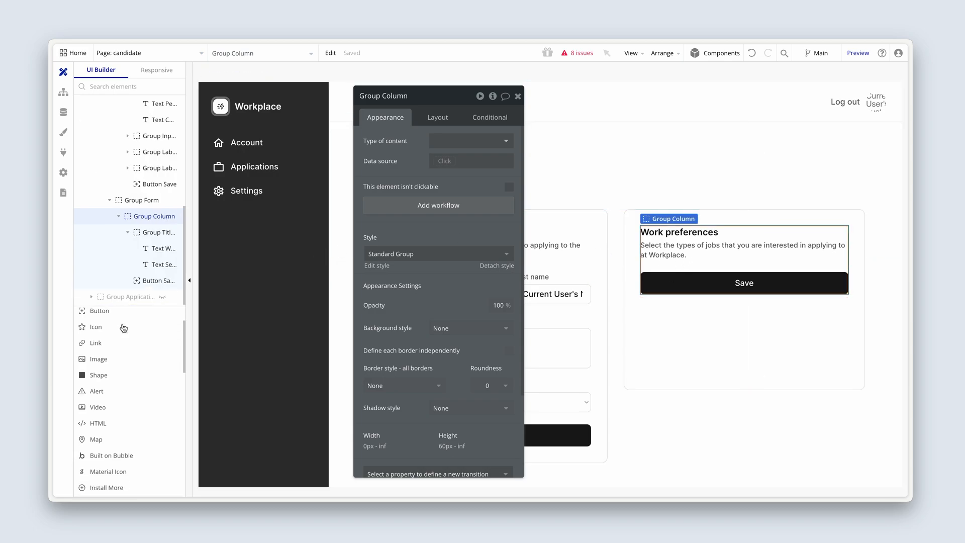
{"action": "left_click", "coordinate": [519, 96]}
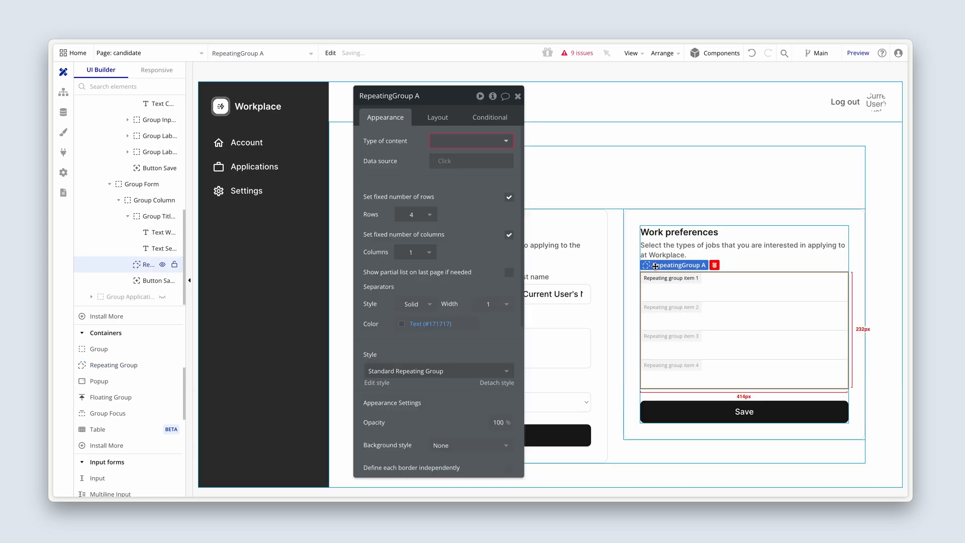
{"action": "left_click", "coordinate": [471, 141]}
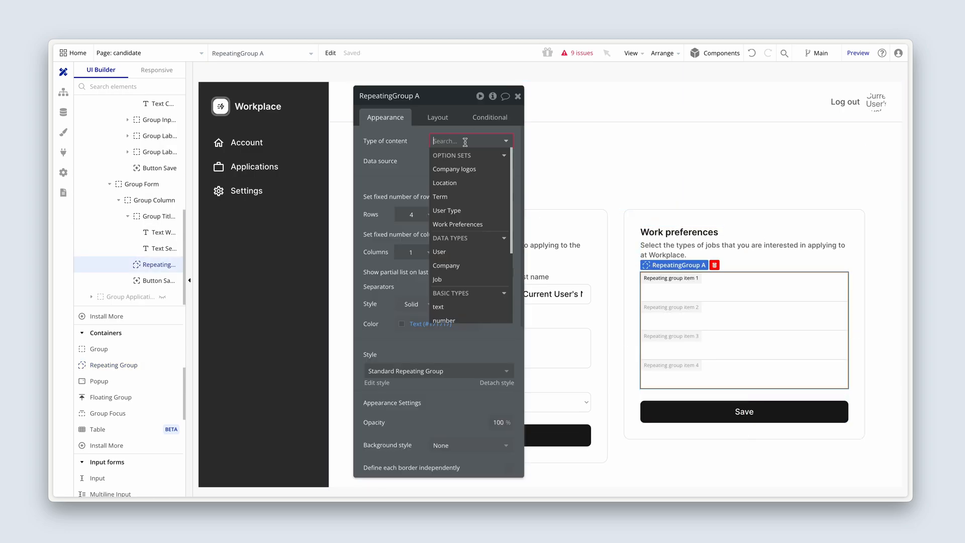
{"action": "left_click", "coordinate": [458, 223]}
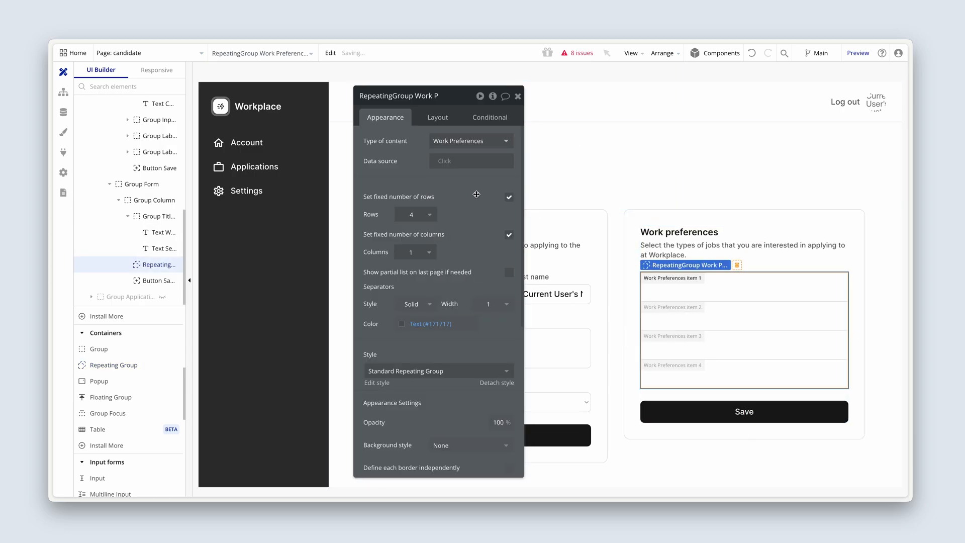
{"action": "left_click", "coordinate": [470, 161]}
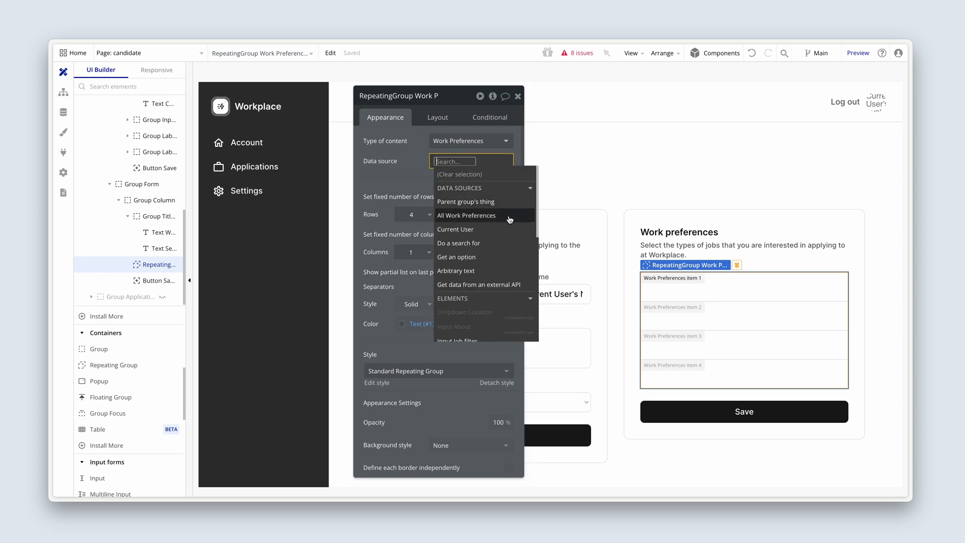
{"action": "left_click", "coordinate": [466, 216]}
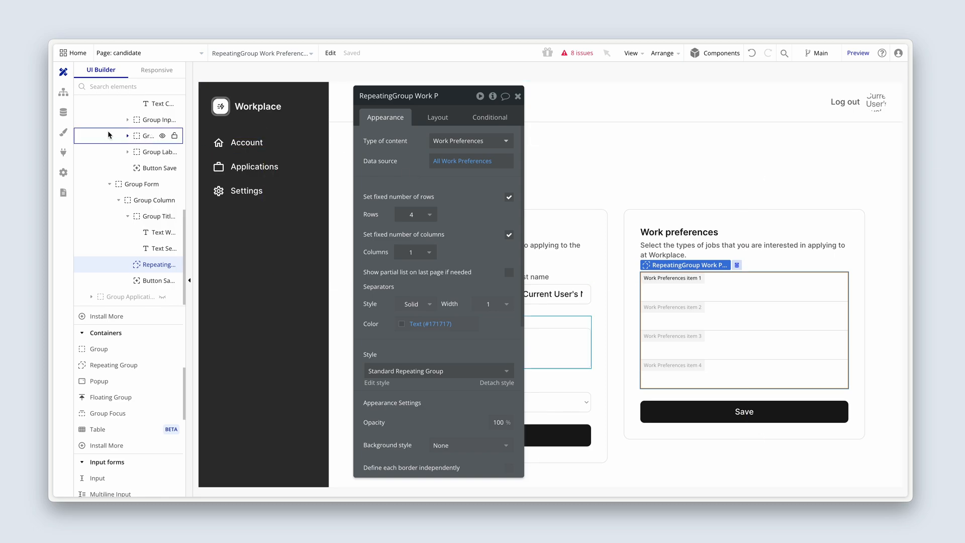
{"action": "left_click", "coordinate": [63, 112]}
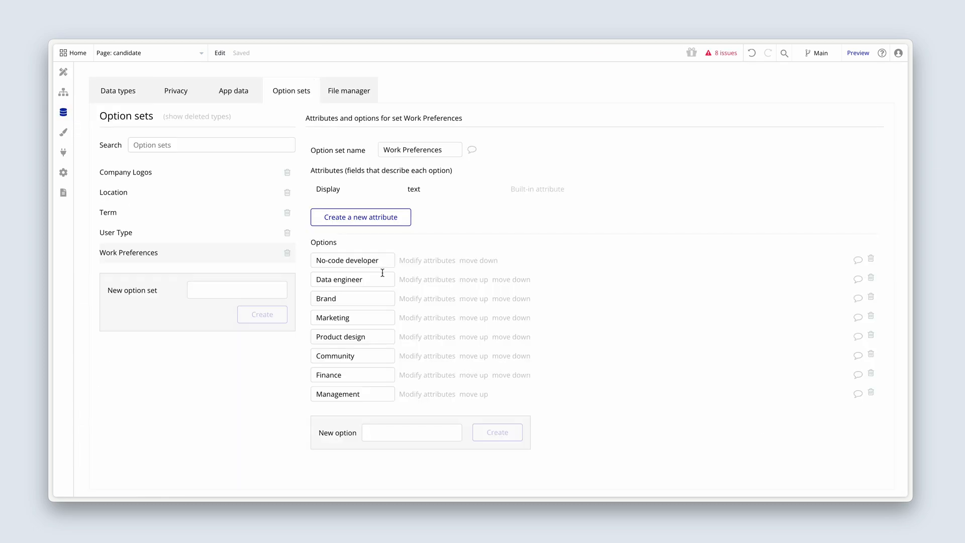
{"action": "mouse_move", "coordinate": [379, 298]}
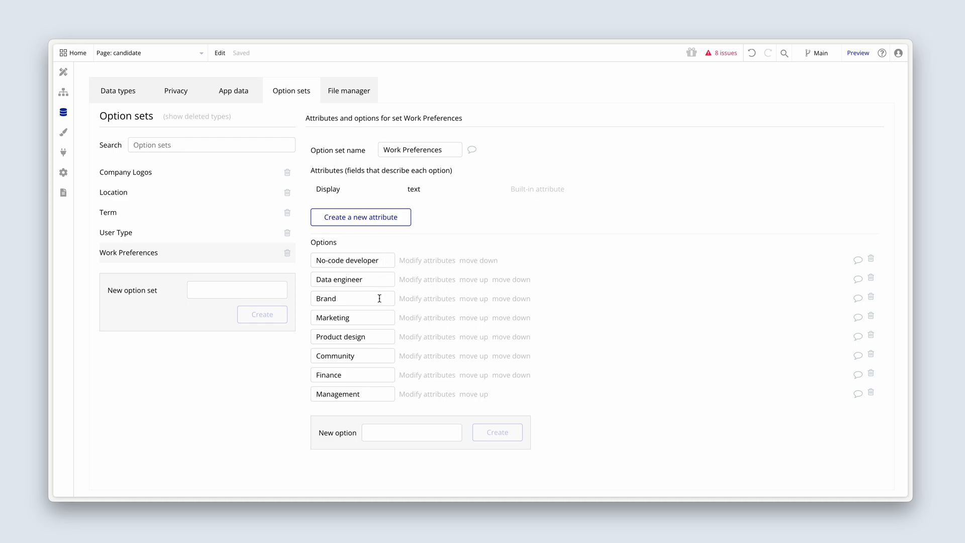
{"action": "mouse_move", "coordinate": [376, 374]}
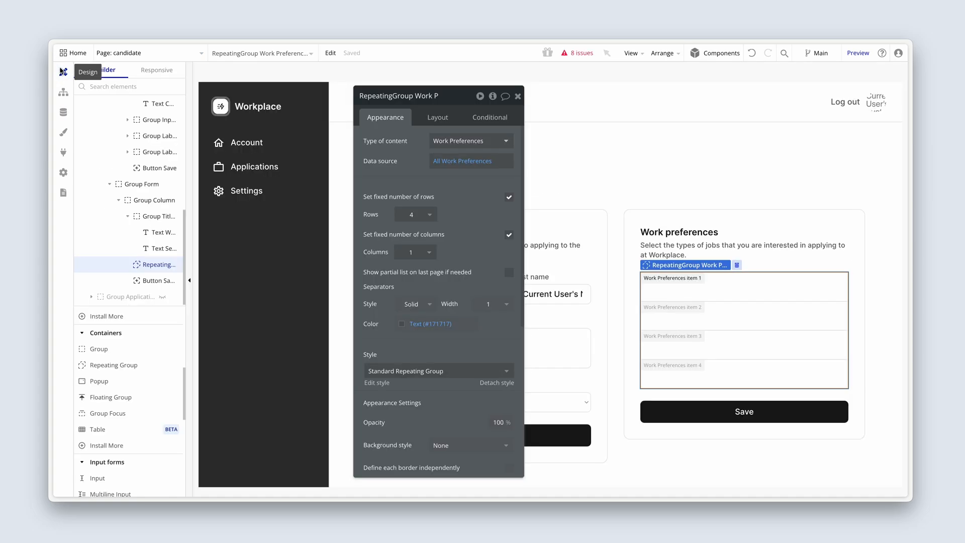
Give the repeating group 8 rows, 14 px white separators and 320 px minimum height.
{"action": "left_click", "coordinate": [416, 214]}
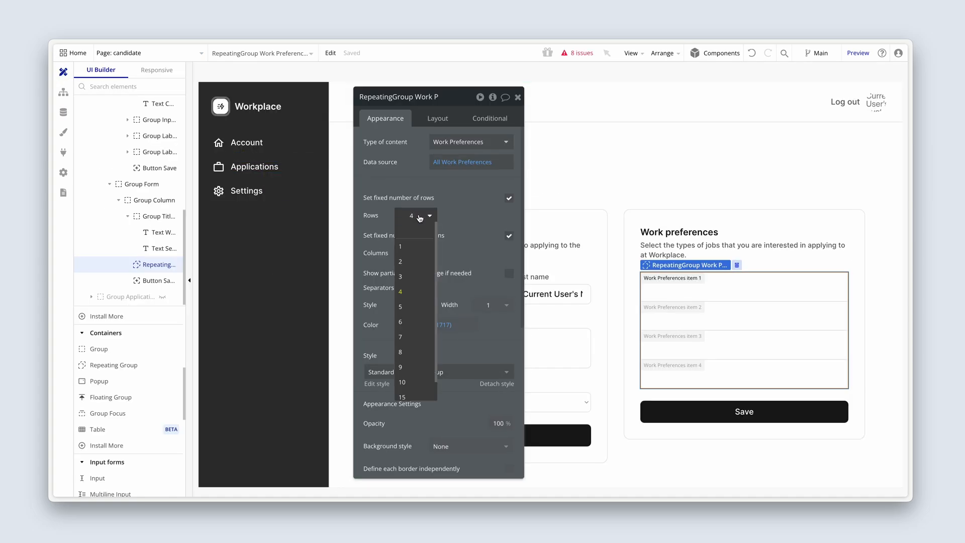
{"action": "left_click", "coordinate": [401, 352]}
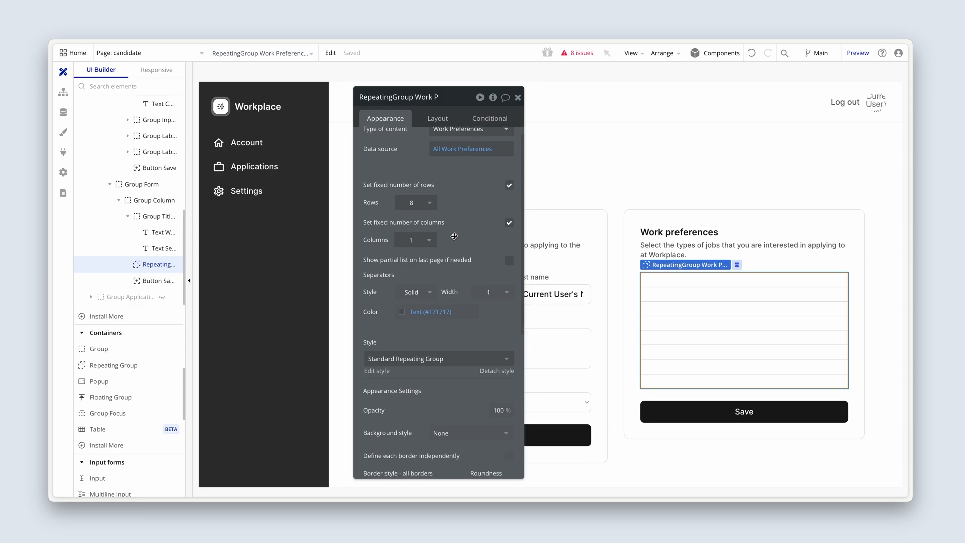
{"action": "scroll", "scroll_direction": "down", "scroll_amount": 3}
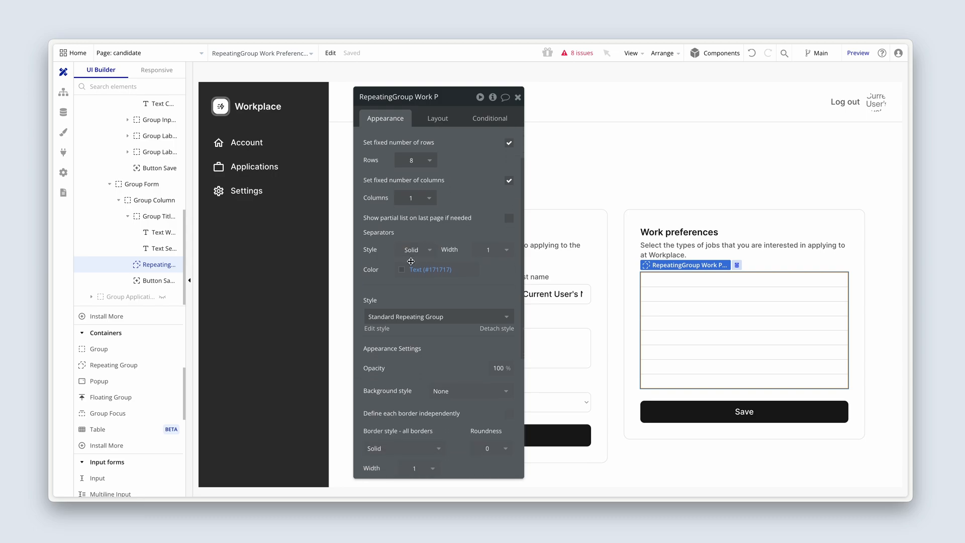
{"action": "left_click", "coordinate": [491, 249]}
{"action": "type", "text": "4"}
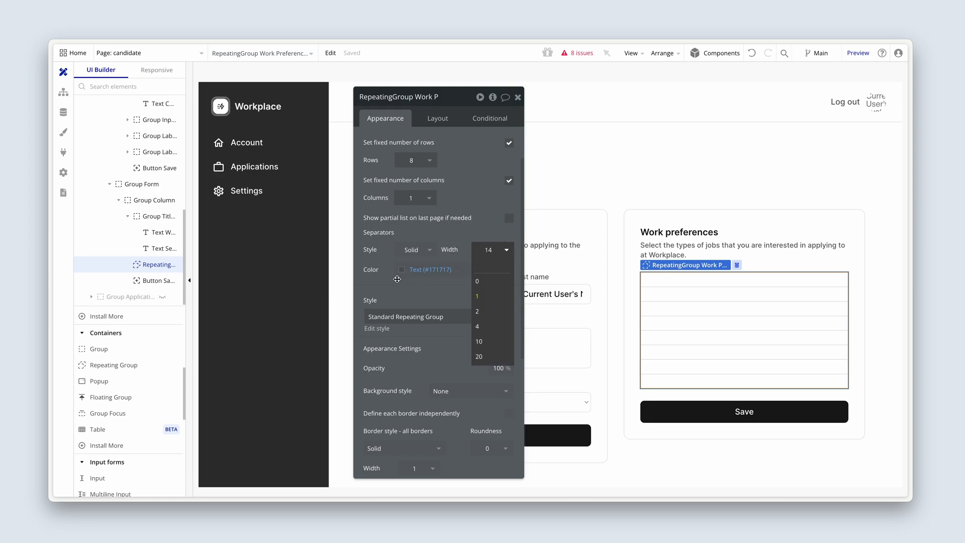
{"action": "left_click", "coordinate": [402, 269]}
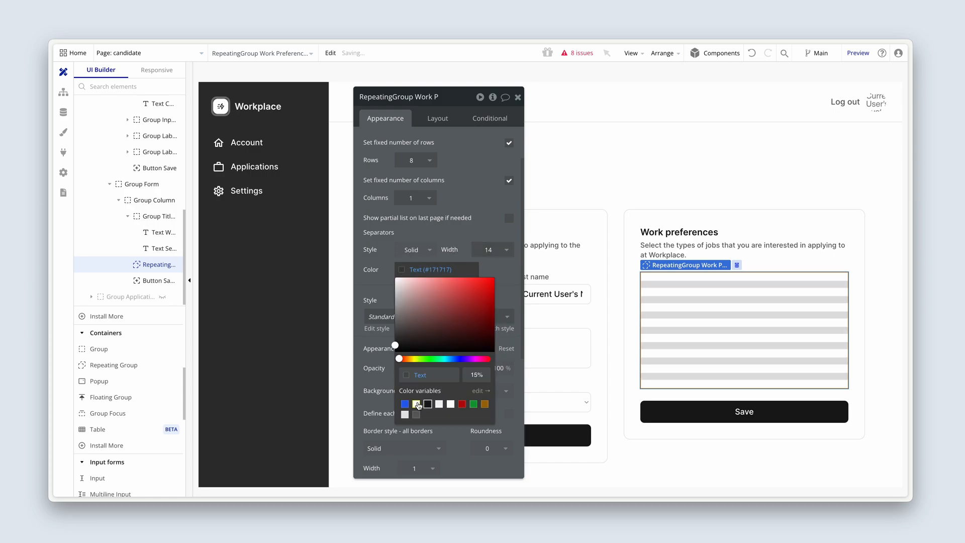
{"action": "left_click", "coordinate": [427, 403]}
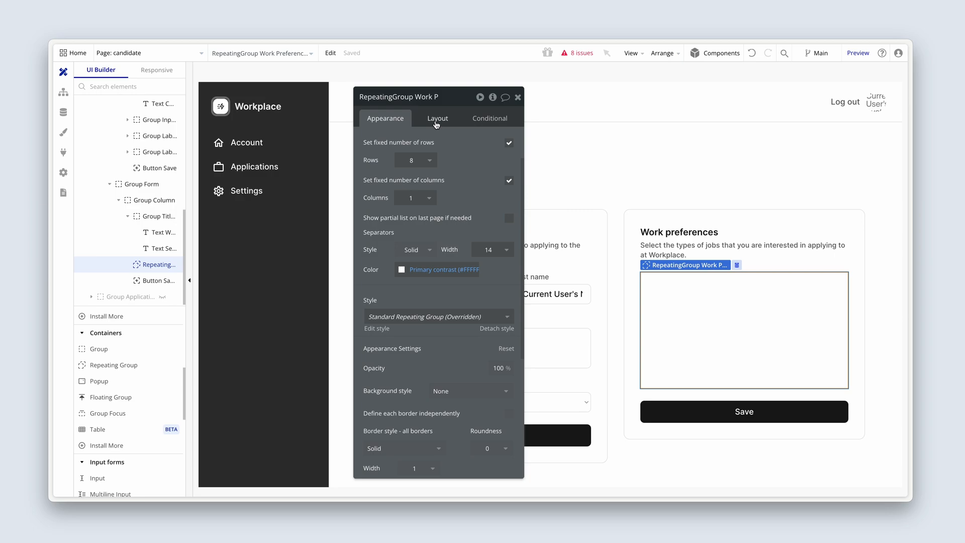
{"action": "left_click", "coordinate": [437, 118]}
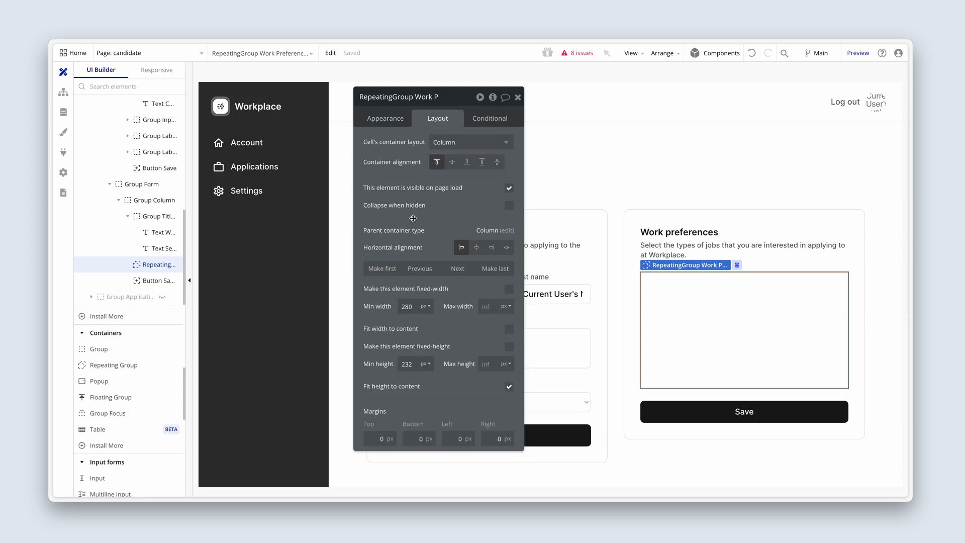
{"action": "mouse_move", "coordinate": [406, 353]}
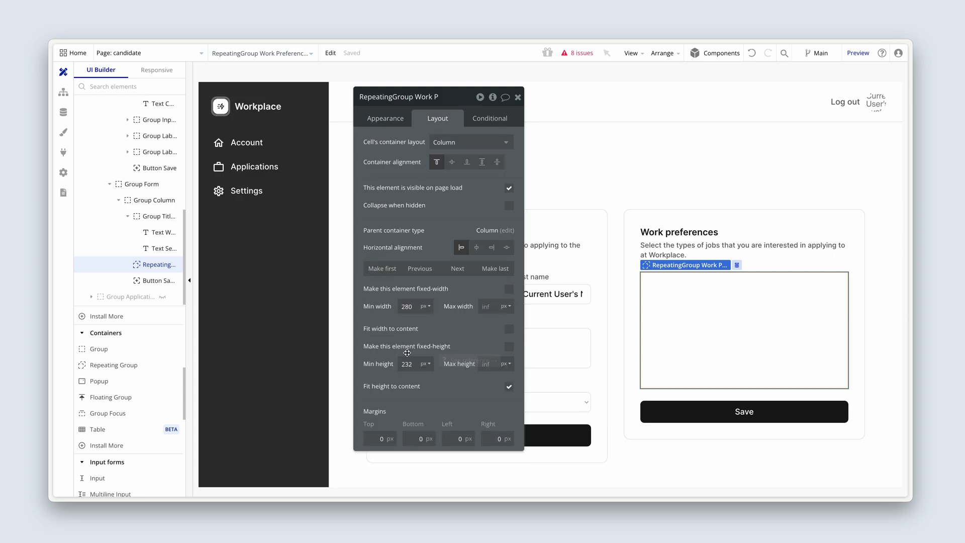
{"action": "triple_click", "coordinate": [407, 364]}
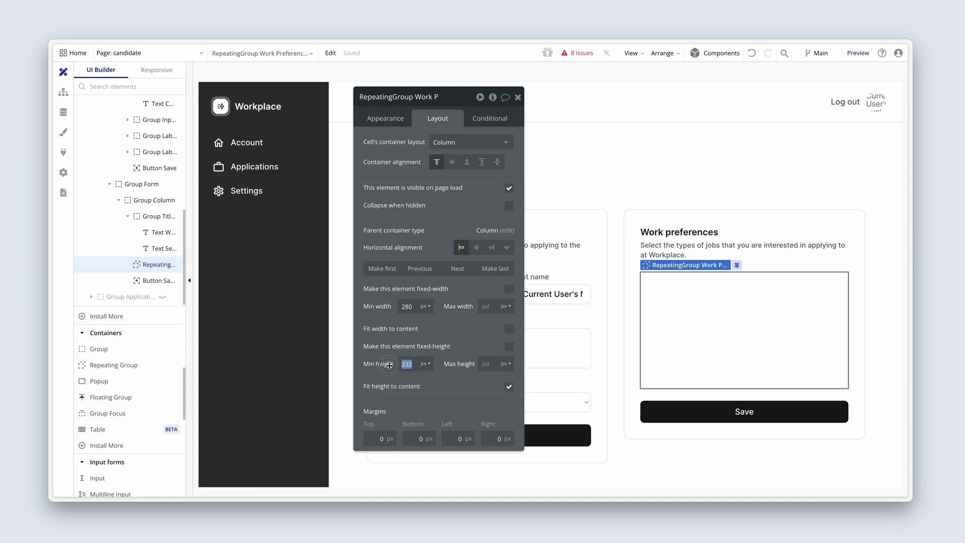
{"action": "mouse_move", "coordinate": [389, 364]}
{"action": "type", "text": "320"}
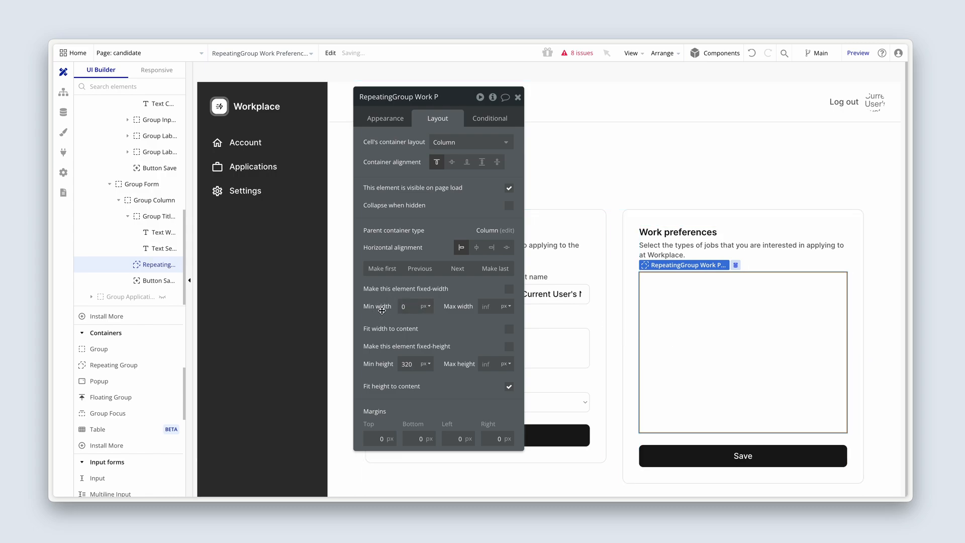
{"action": "scroll", "scroll_direction": "down", "scroll_amount": 3}
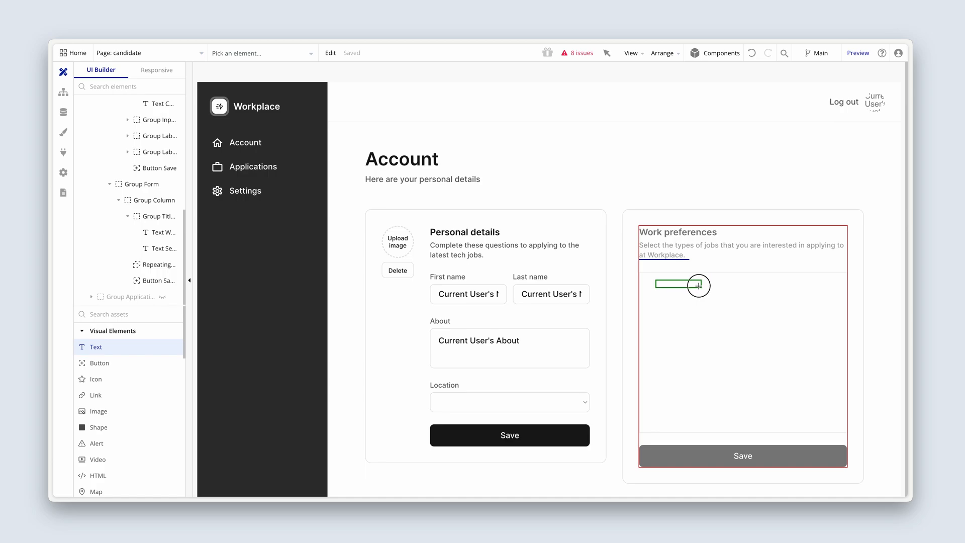
{"action": "left_click", "coordinate": [682, 285]}
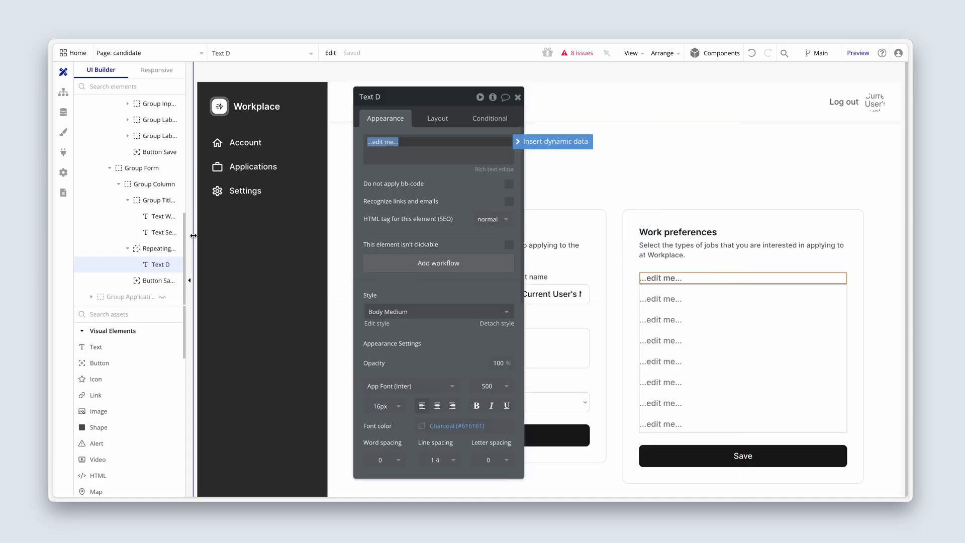
{"action": "left_click_drag", "start_coordinate": [194, 233], "coordinate": [249, 233]}
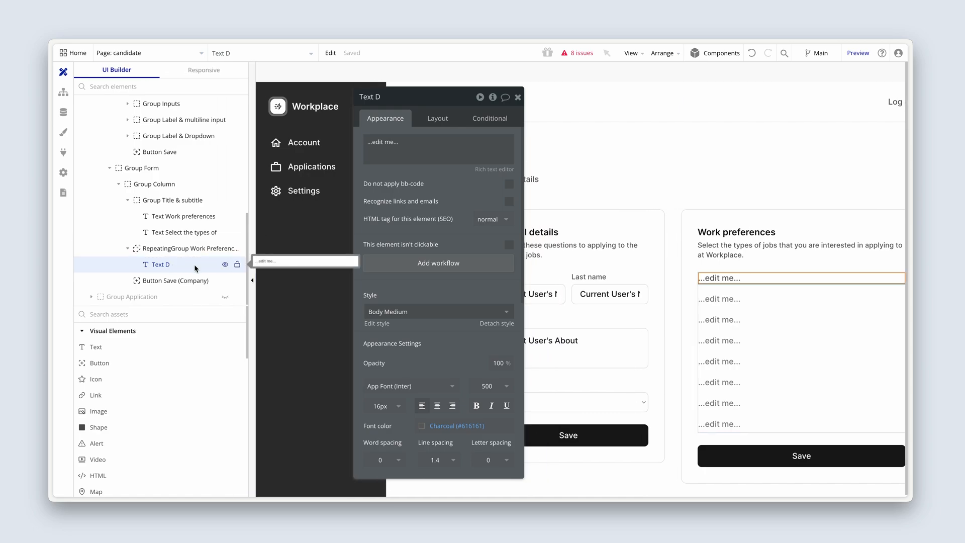
{"action": "right_click", "coordinate": [159, 264]}
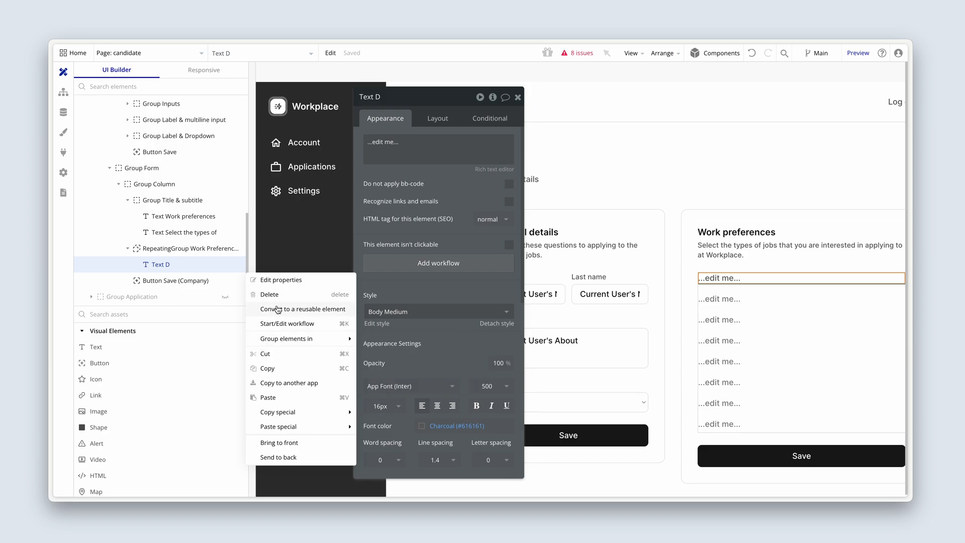
{"action": "left_click", "coordinate": [269, 294]}
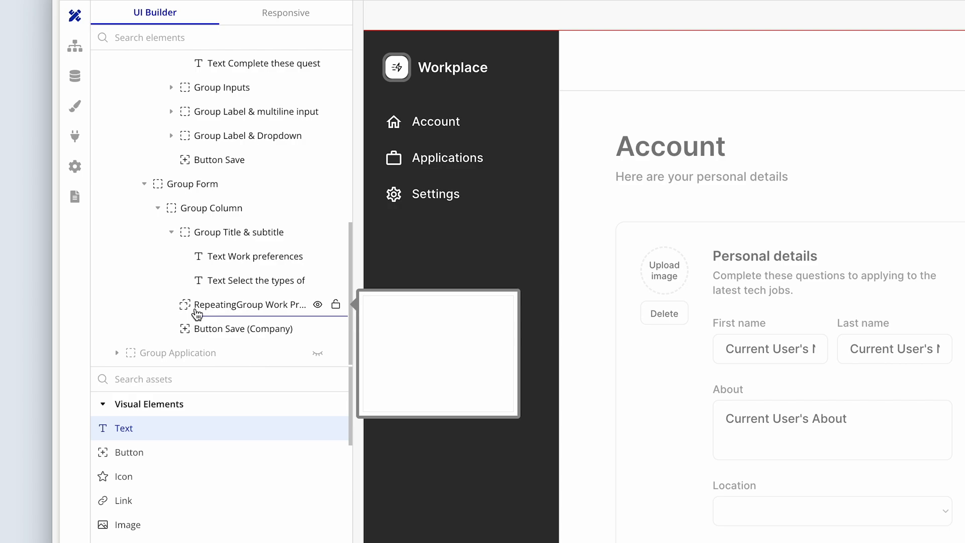
Add cell text showing Current cell's Work Preferences's Display, with placeholder 'No-code developer'.
{"action": "left_click", "coordinate": [216, 304]}
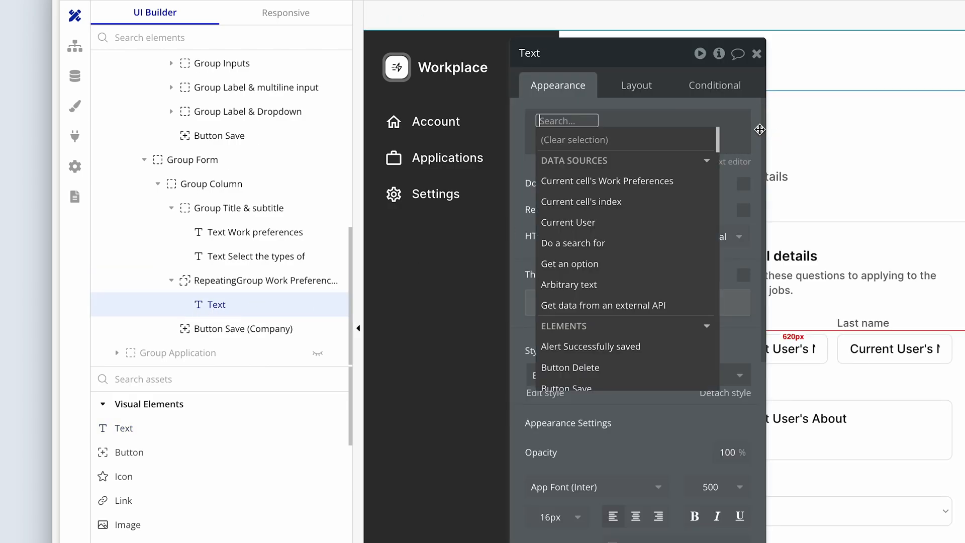
{"action": "left_click", "coordinate": [607, 180]}
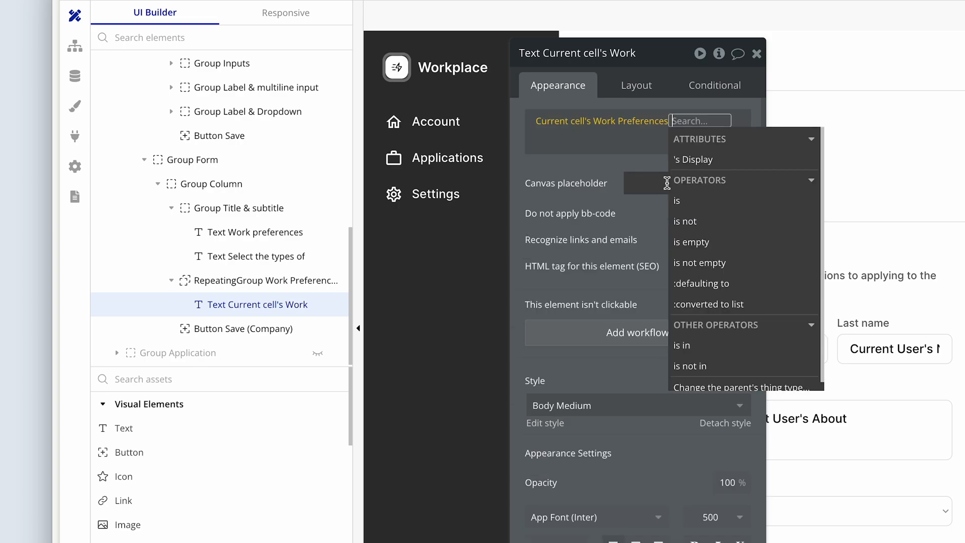
{"action": "left_click", "coordinate": [693, 160]}
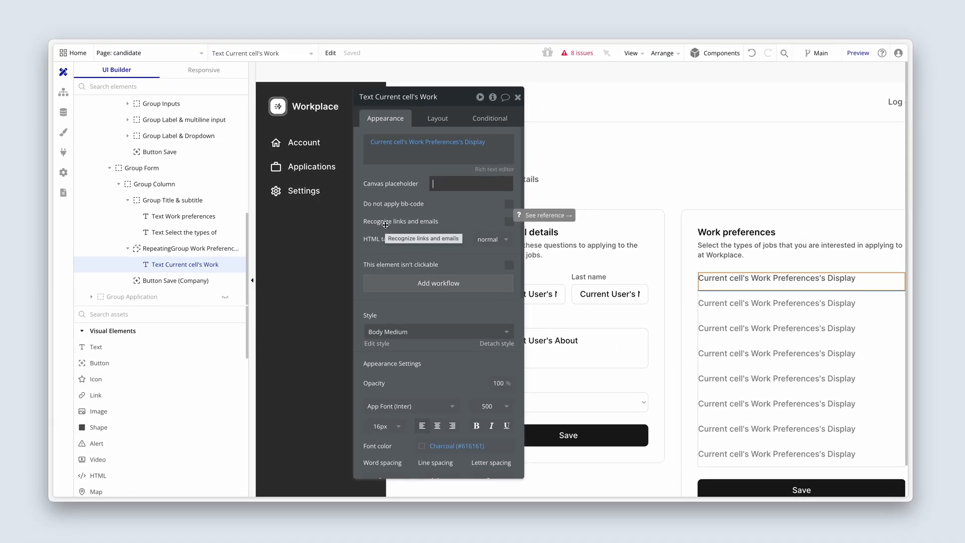
{"action": "type", "text": "No-code de"}
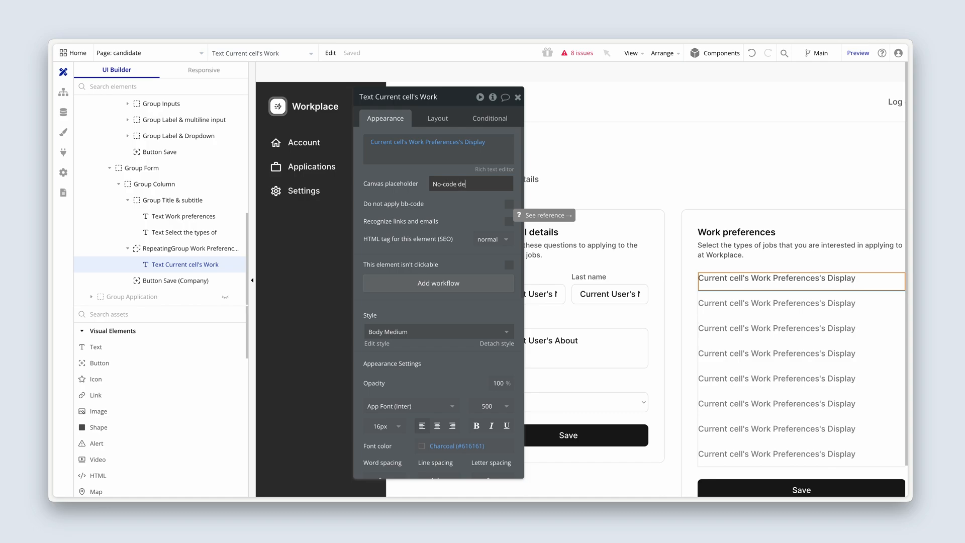
{"action": "type", "text": "veloper"}
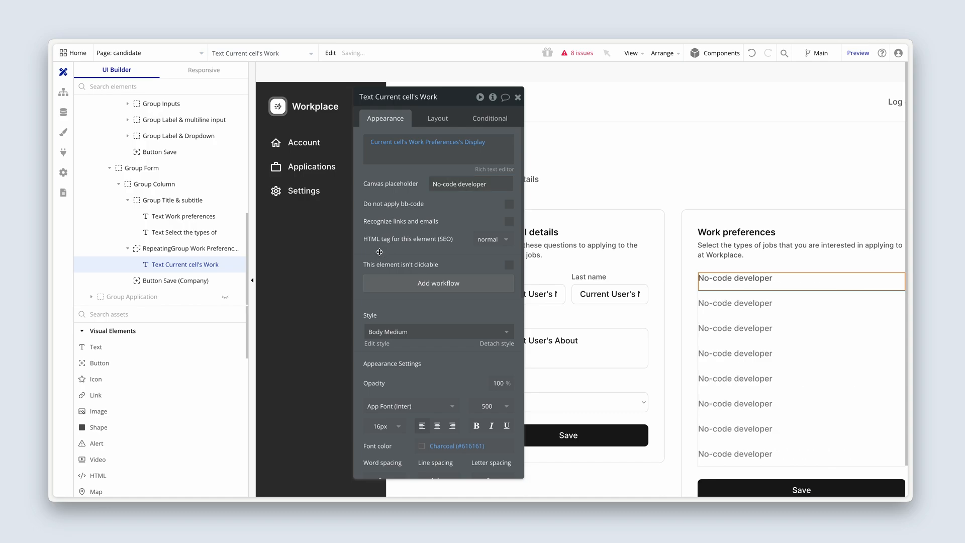
{"action": "left_click", "coordinate": [437, 117]}
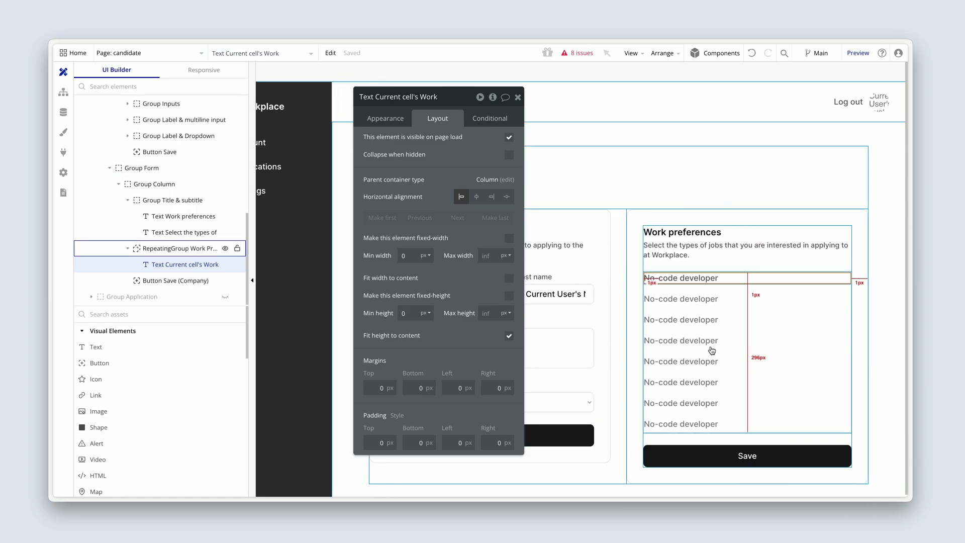
Change the Work preferences repeating group's minimum height from 320 to 0.
{"action": "left_click", "coordinate": [677, 280]}
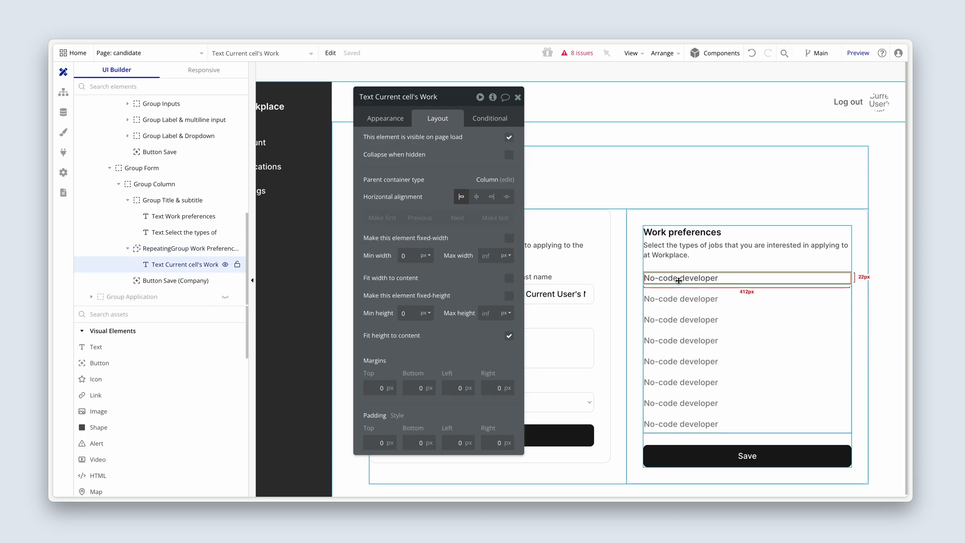
{"action": "left_click", "coordinate": [190, 248]}
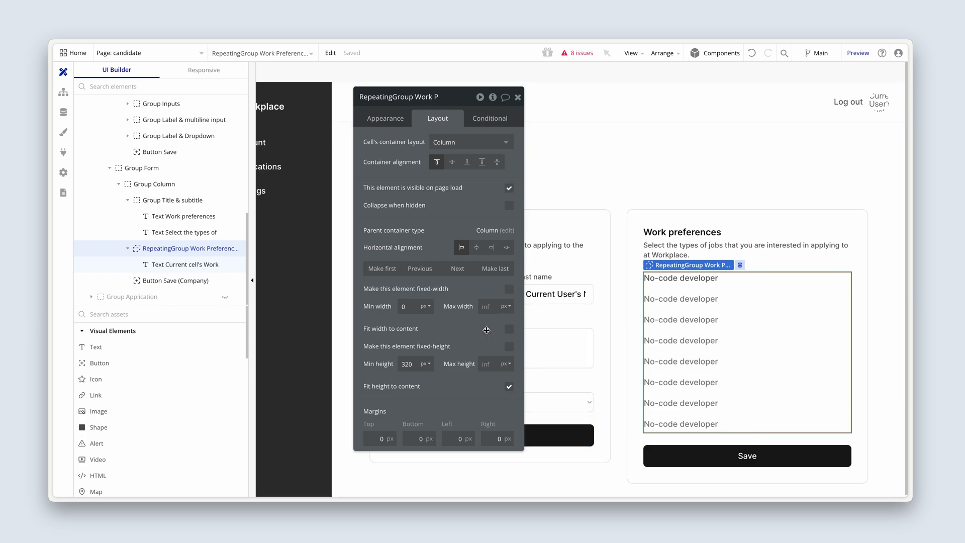
{"action": "triple_click", "coordinate": [408, 364]}
{"action": "type", "text": "0"}
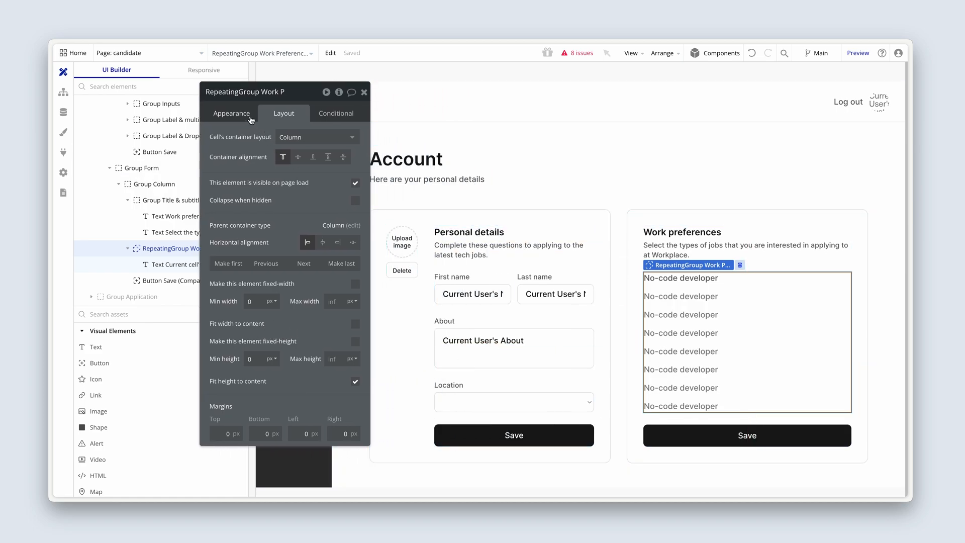
{"action": "left_click", "coordinate": [231, 112]}
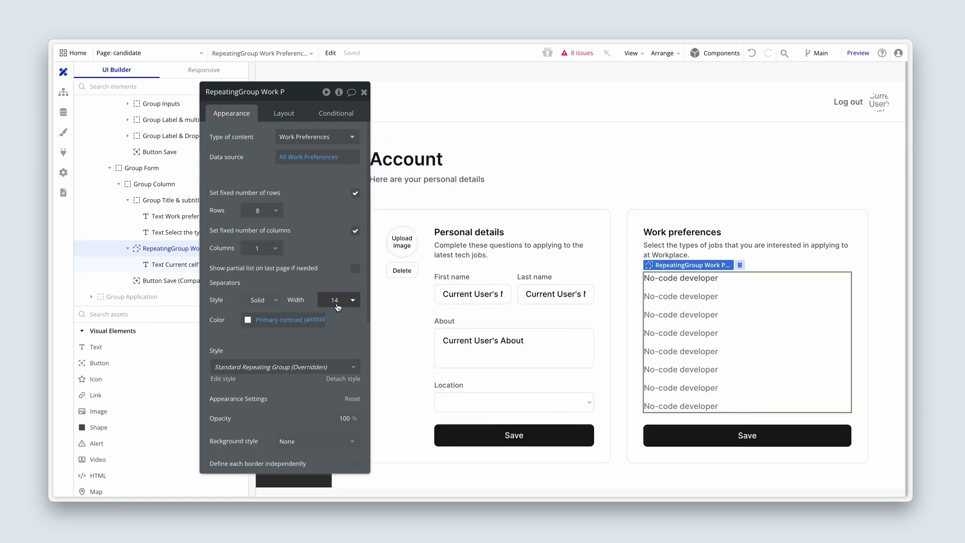
{"action": "left_click", "coordinate": [675, 289]}
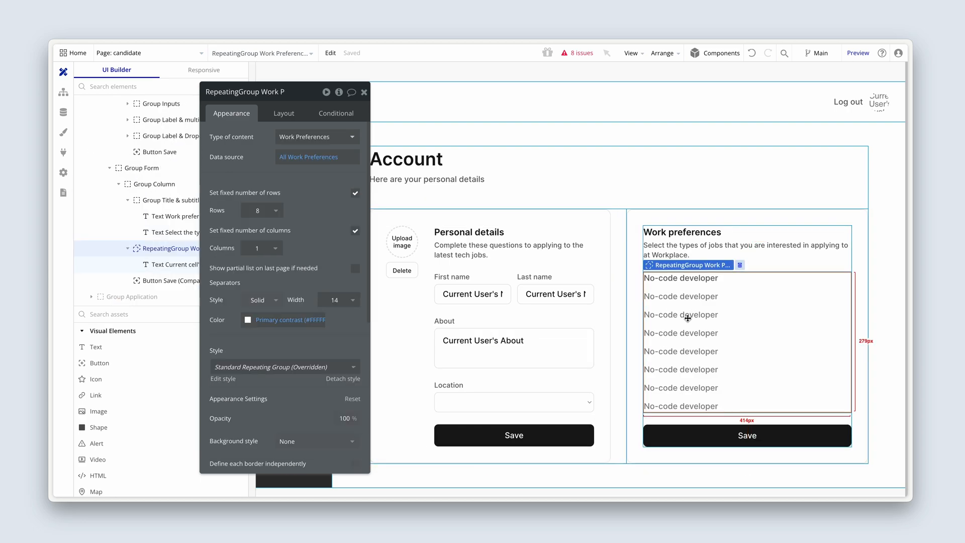
{"action": "mouse_move", "coordinate": [666, 286]}
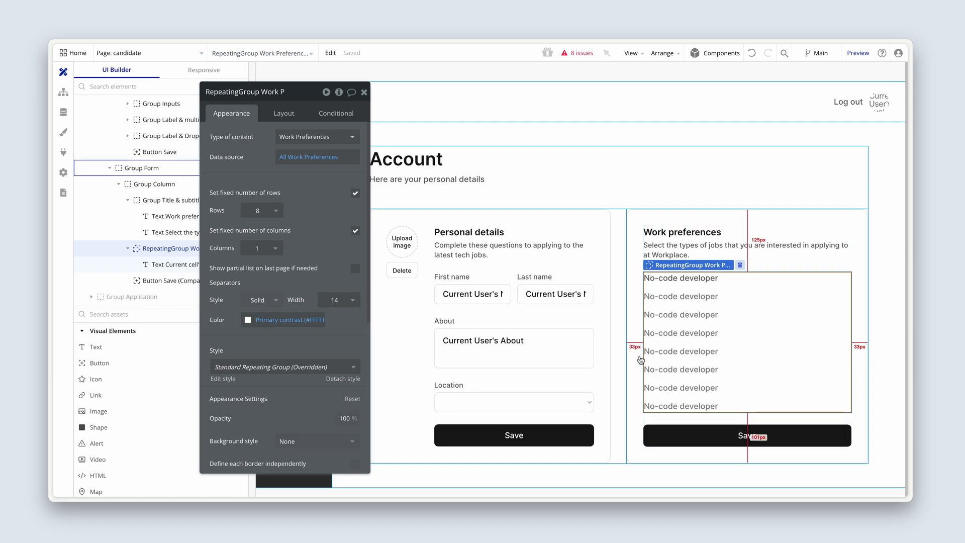
{"action": "mouse_move", "coordinate": [639, 434]}
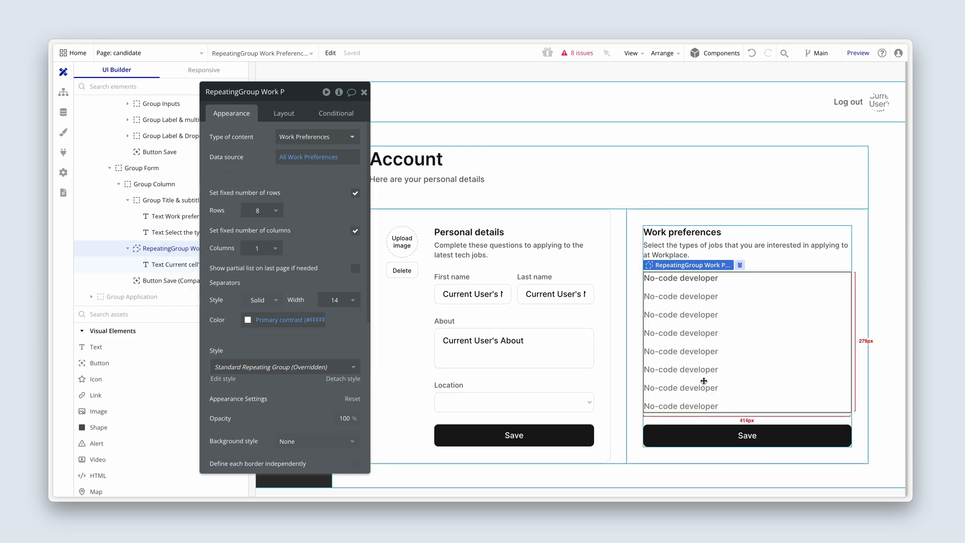
Set the repeating group's border style to None, then reselect the repeating group.
{"action": "scroll", "scroll_direction": "down", "scroll_amount": 3}
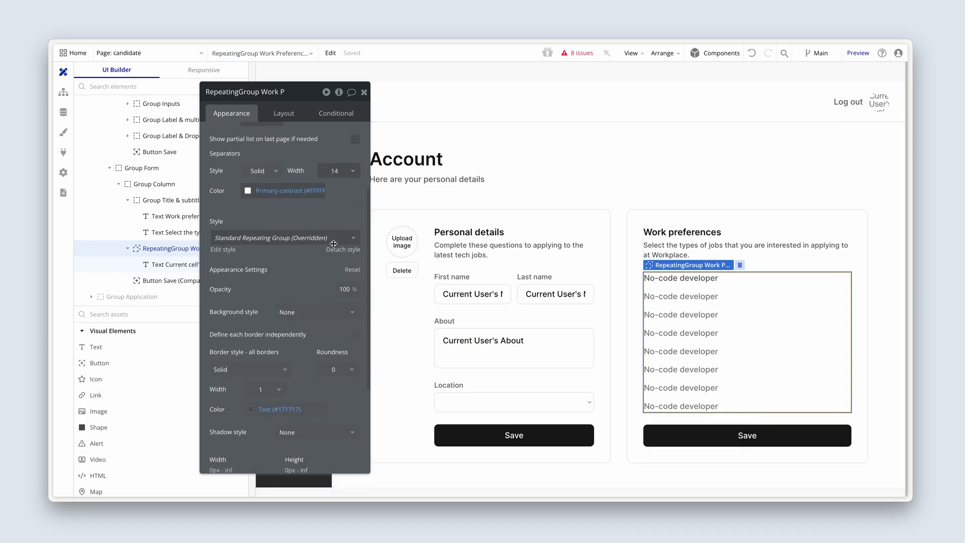
{"action": "scroll", "scroll_direction": "down", "scroll_amount": 3}
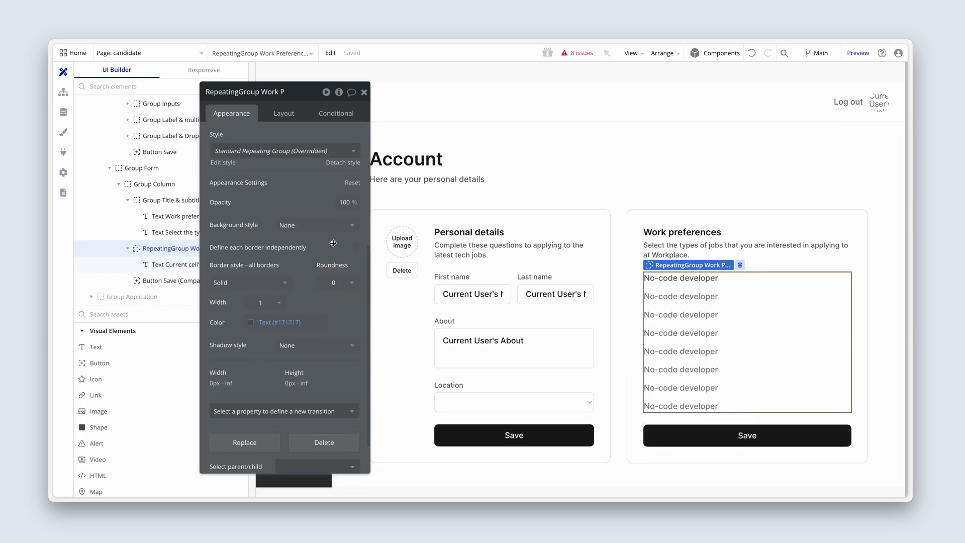
{"action": "left_click", "coordinate": [250, 282]}
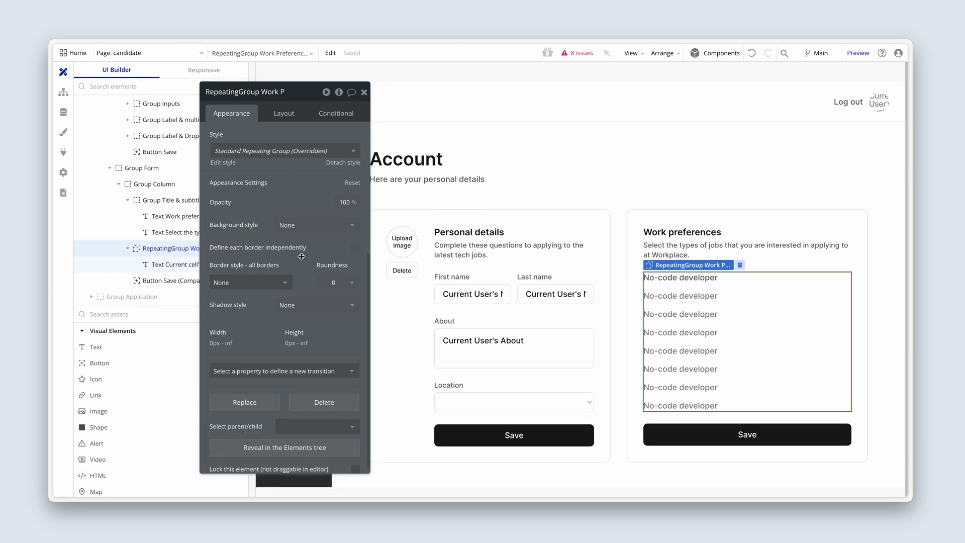
{"action": "left_click", "coordinate": [680, 277]}
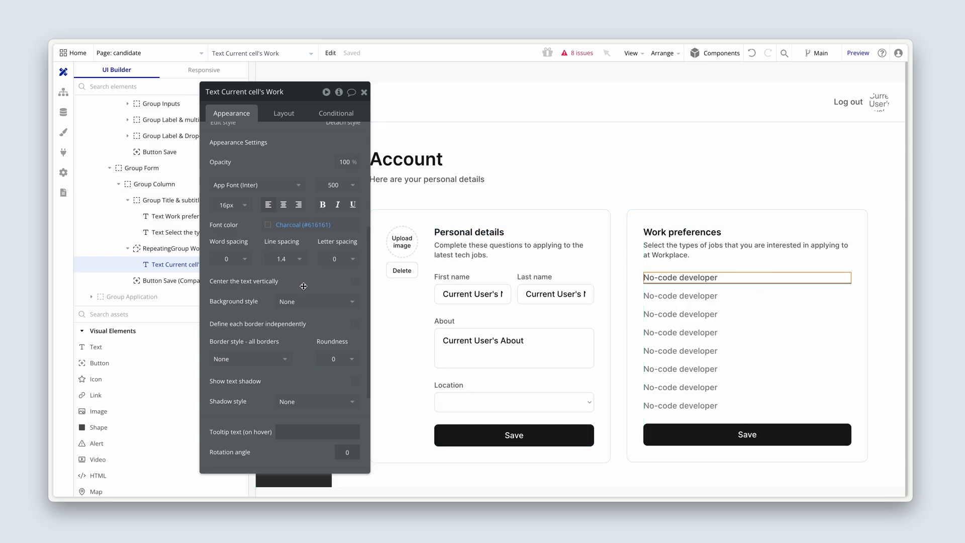
{"action": "left_click_drag", "start_coordinate": [244, 91], "coordinate": [325, 90]}
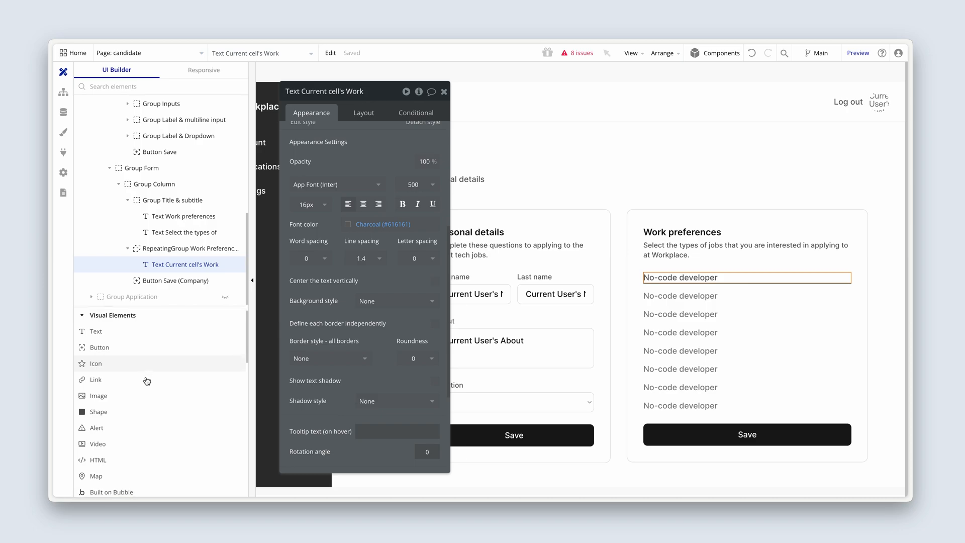
{"action": "scroll", "scroll_direction": "down", "scroll_amount": 3}
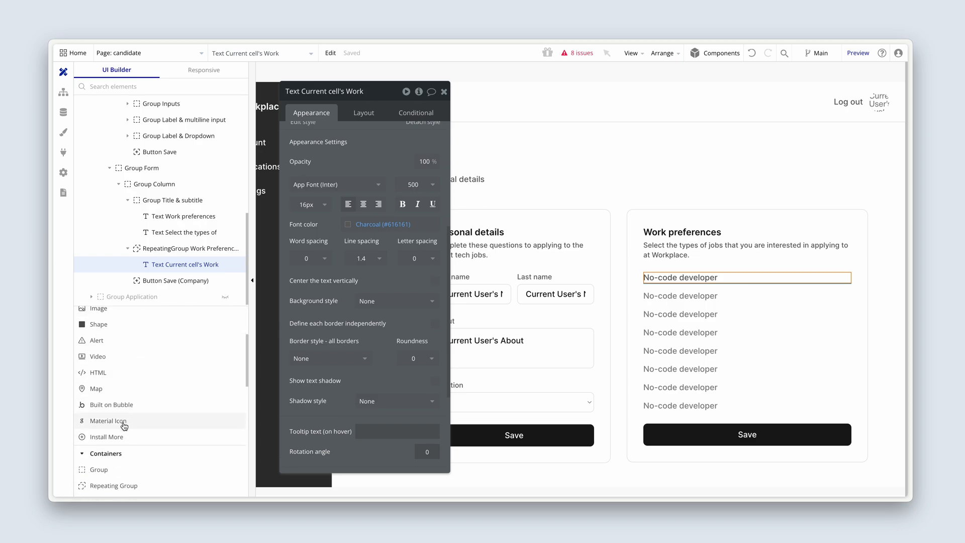
{"action": "left_click", "coordinate": [179, 248]}
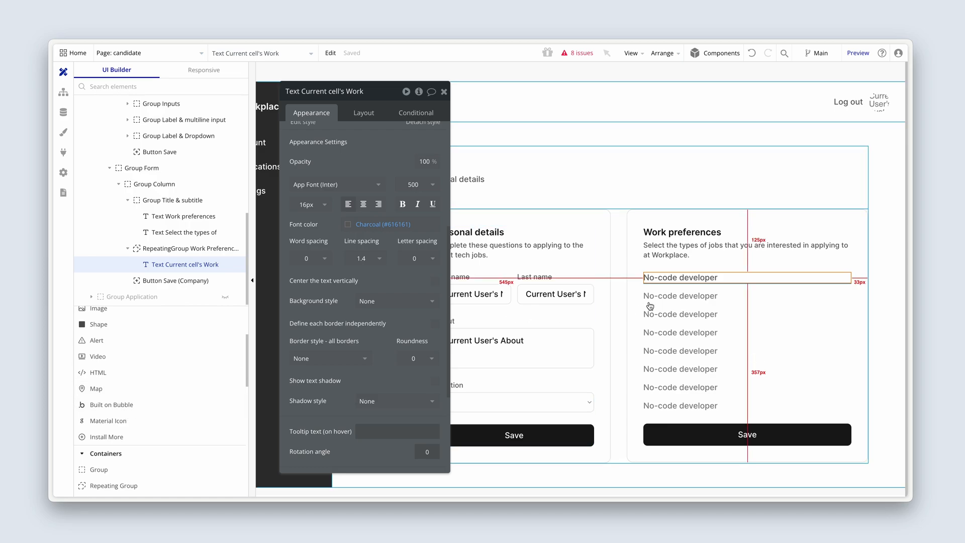
{"action": "left_click", "coordinate": [190, 248]}
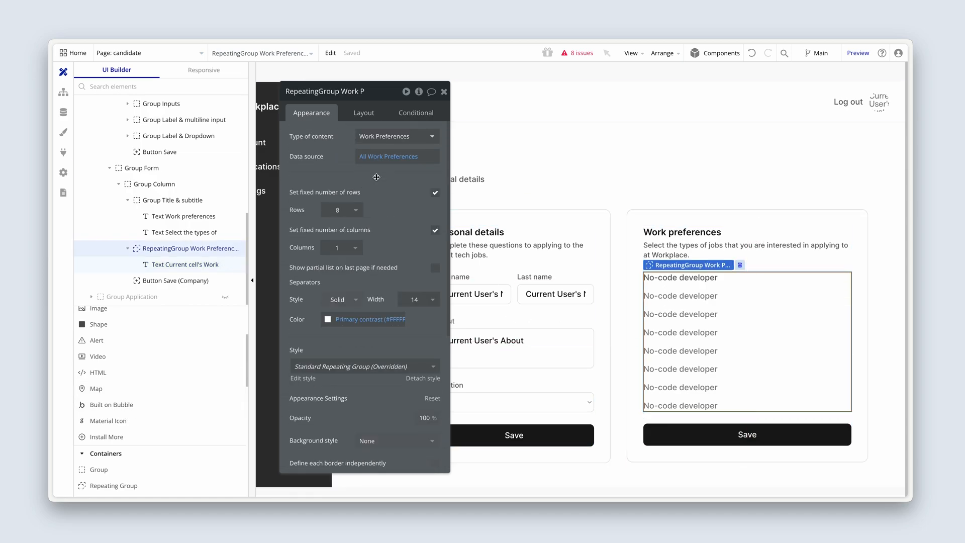
{"action": "mouse_move", "coordinate": [369, 115]}
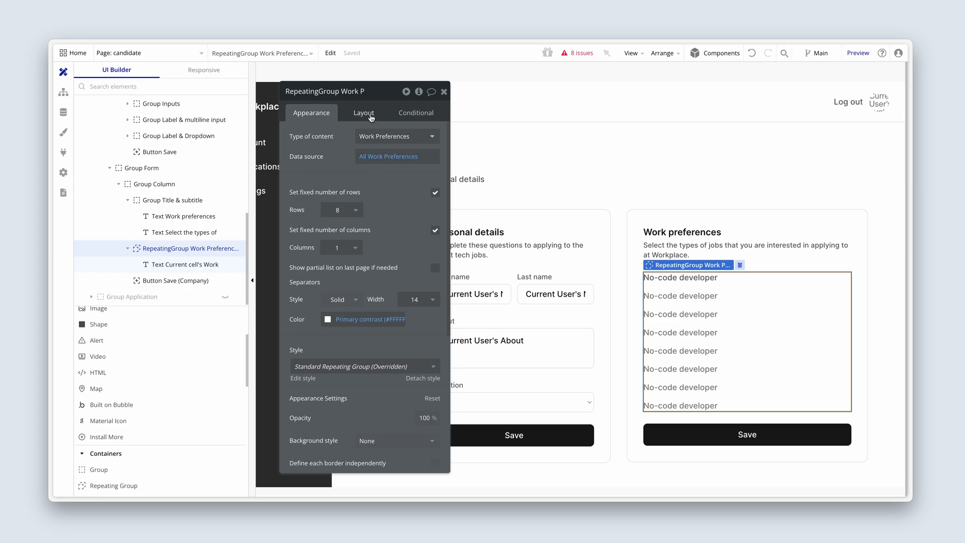
Change the repeating group's cell container layout from Column to Row.
{"action": "left_click", "coordinate": [363, 112]}
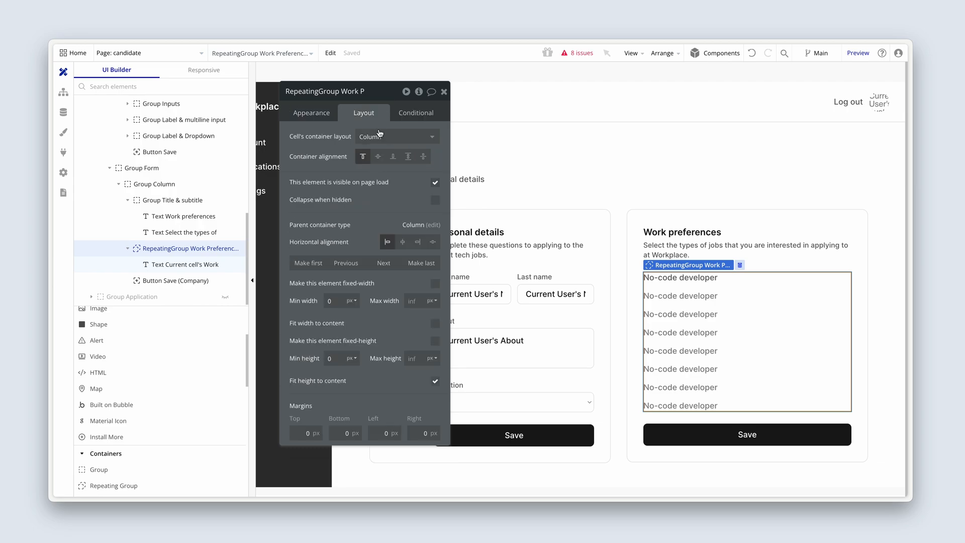
{"action": "left_click", "coordinate": [397, 136]}
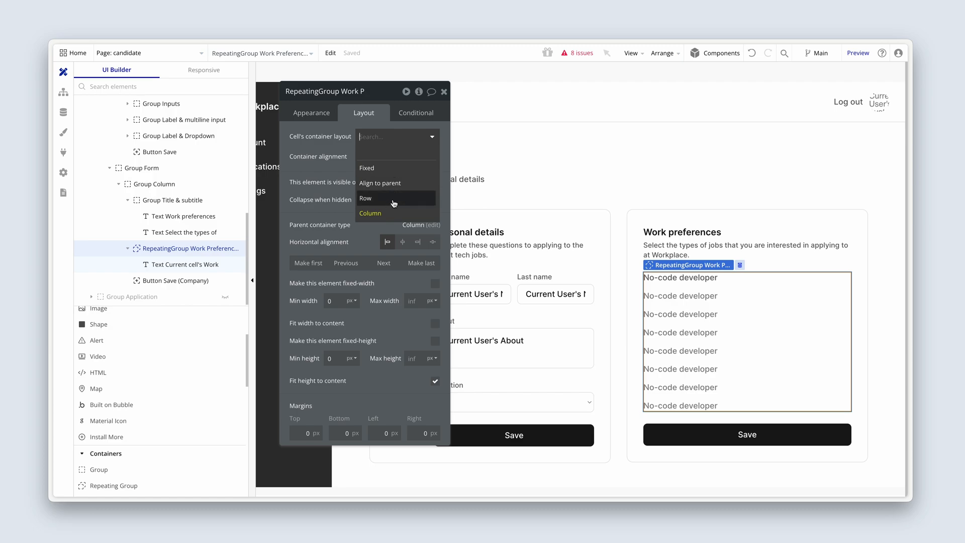
{"action": "left_click", "coordinate": [365, 197]}
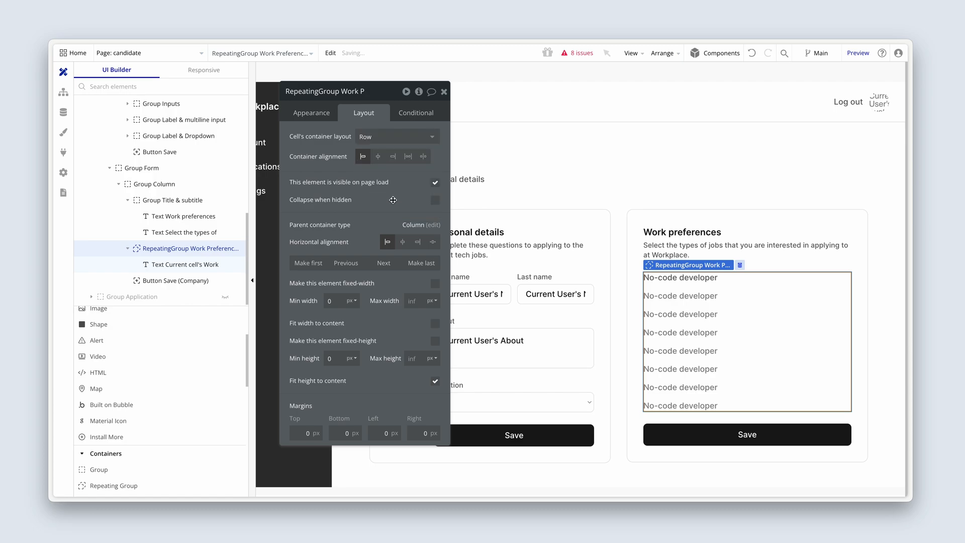
{"action": "mouse_move", "coordinate": [139, 420]}
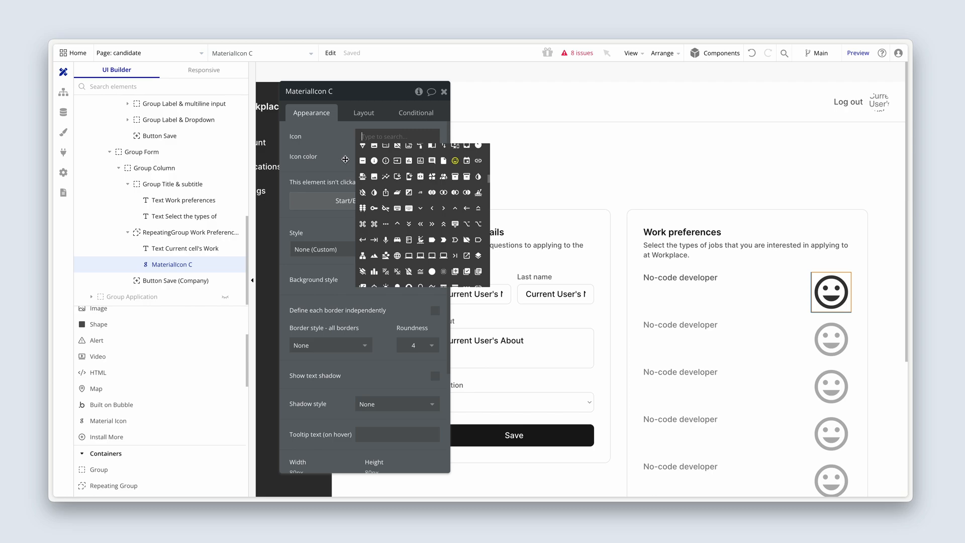
Add a Charcoal check_box_outline_blank icon, Default style, fixed at 24x24 px.
{"action": "type", "text": "check"}
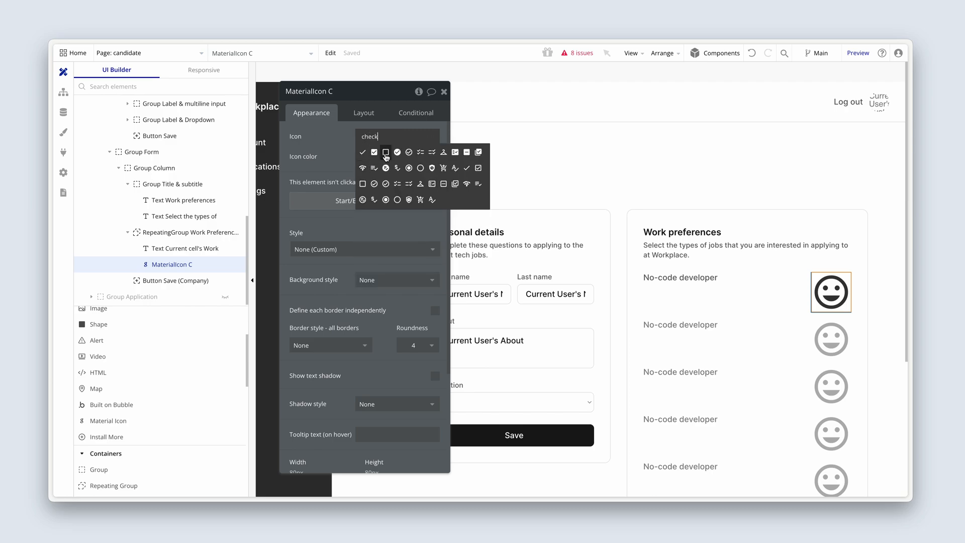
{"action": "left_click", "coordinate": [387, 151]}
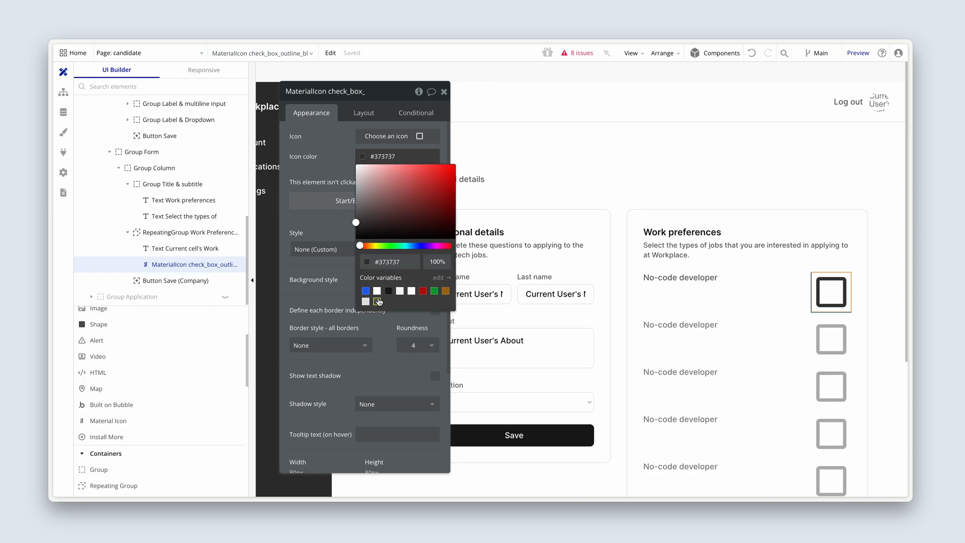
{"action": "left_click", "coordinate": [376, 301]}
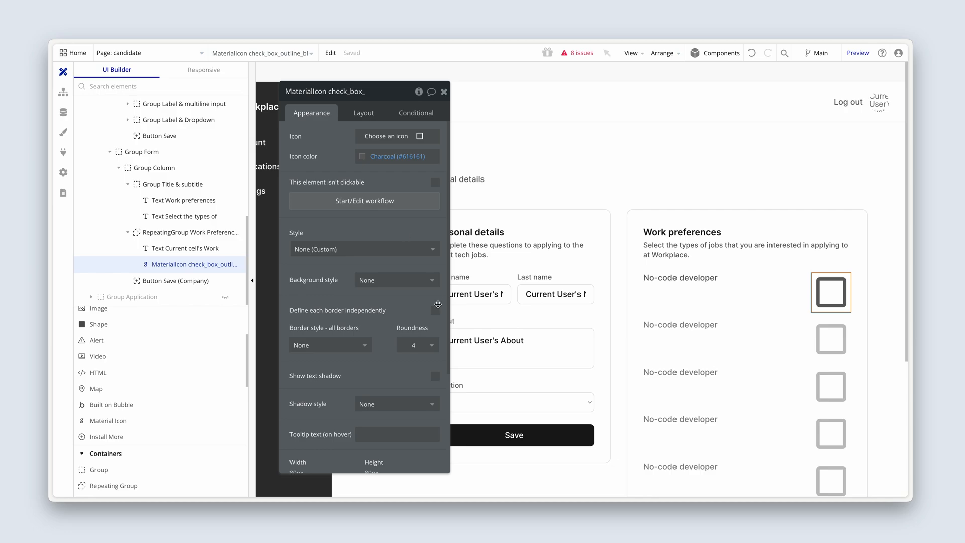
{"action": "left_click", "coordinate": [363, 250]}
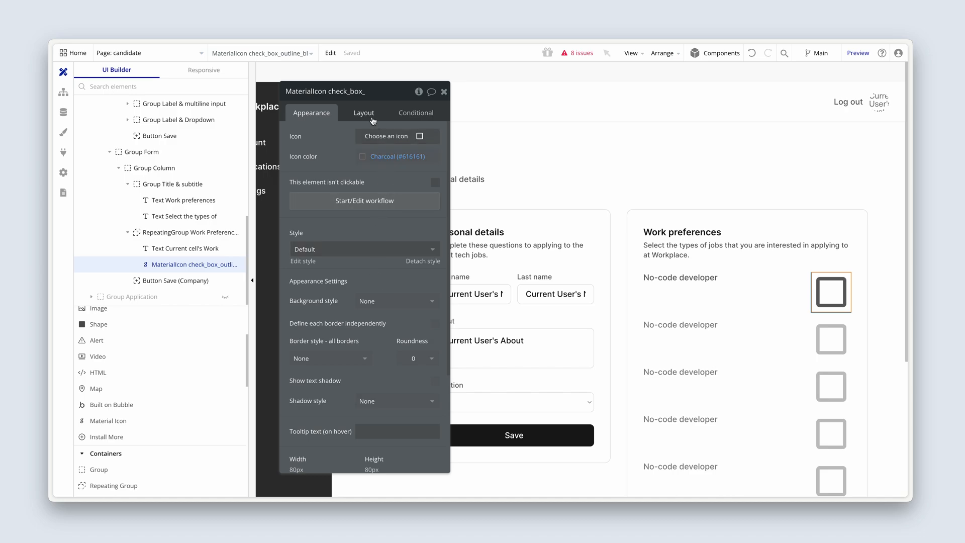
{"action": "left_click", "coordinate": [363, 112]}
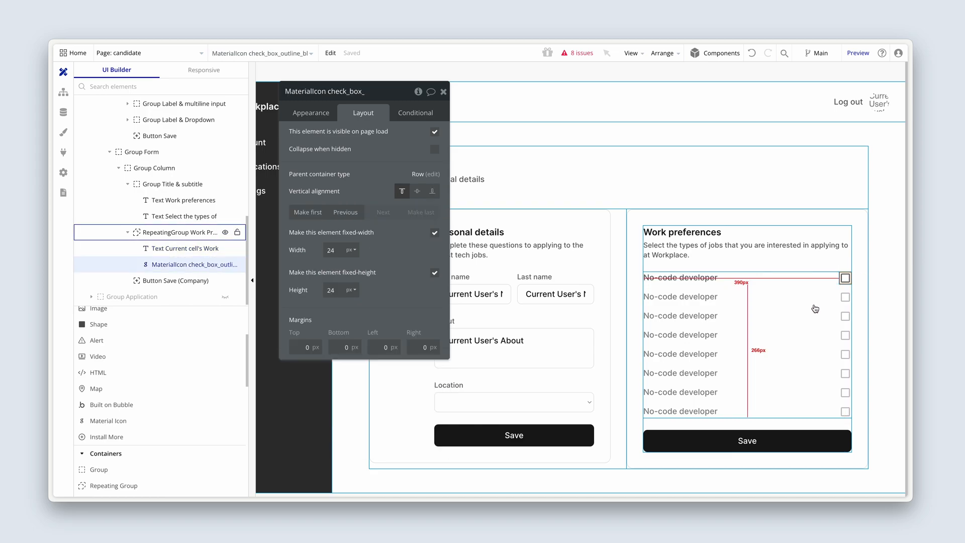
{"action": "left_click", "coordinate": [186, 247]}
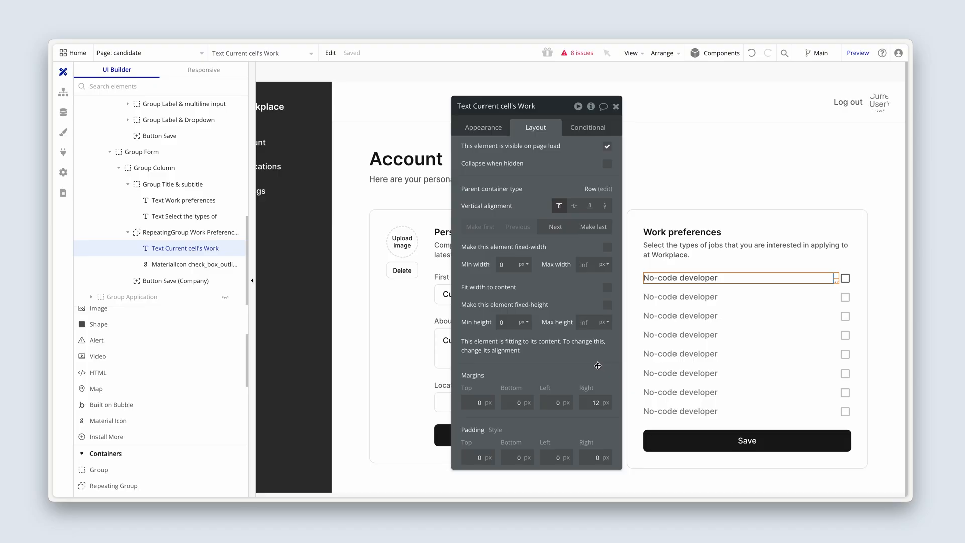
{"action": "mouse_move", "coordinate": [563, 296]}
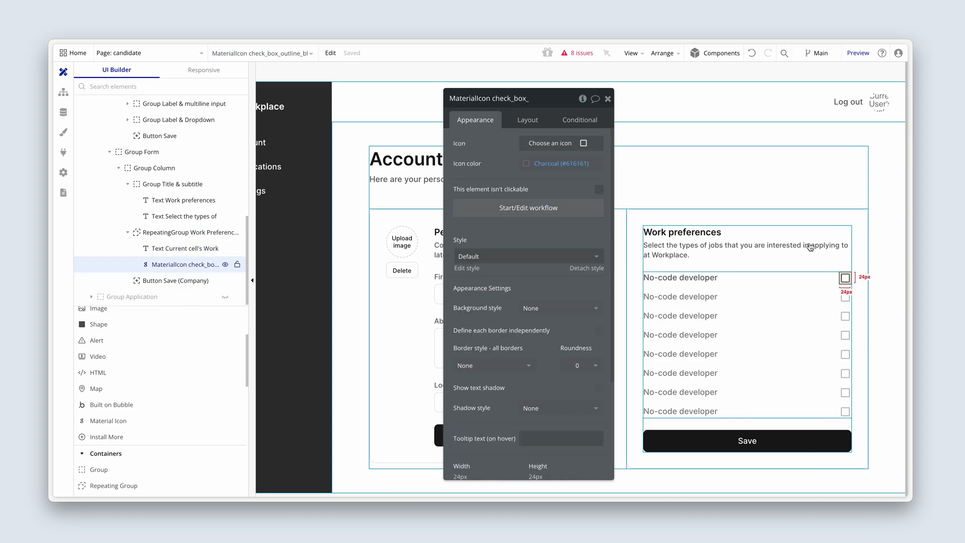
Add an Element Actions > Set state step to the checkbox icon's click workflow.
{"action": "left_click_drag", "start_coordinate": [489, 99], "coordinate": [502, 112]}
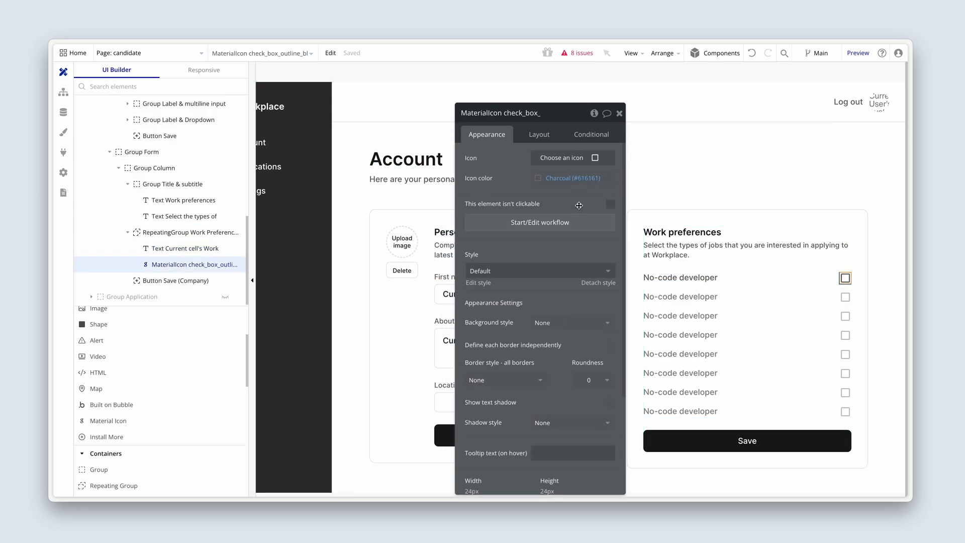
{"action": "left_click", "coordinate": [539, 222]}
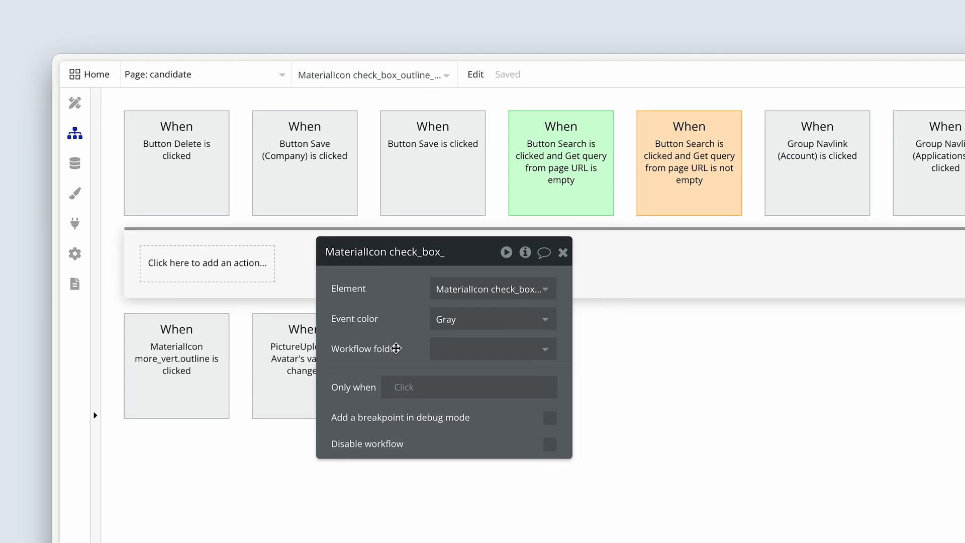
{"action": "left_click", "coordinate": [207, 263]}
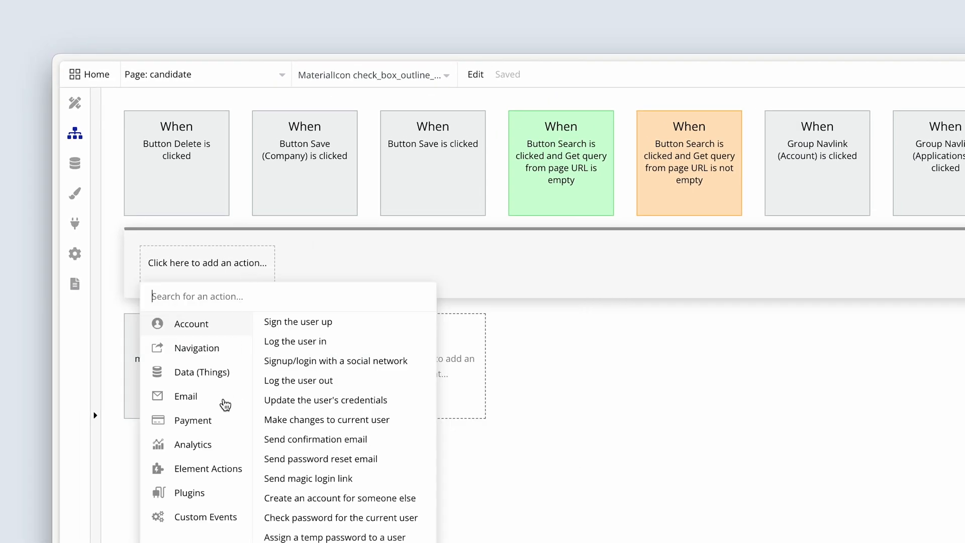
{"action": "left_click", "coordinate": [209, 469]}
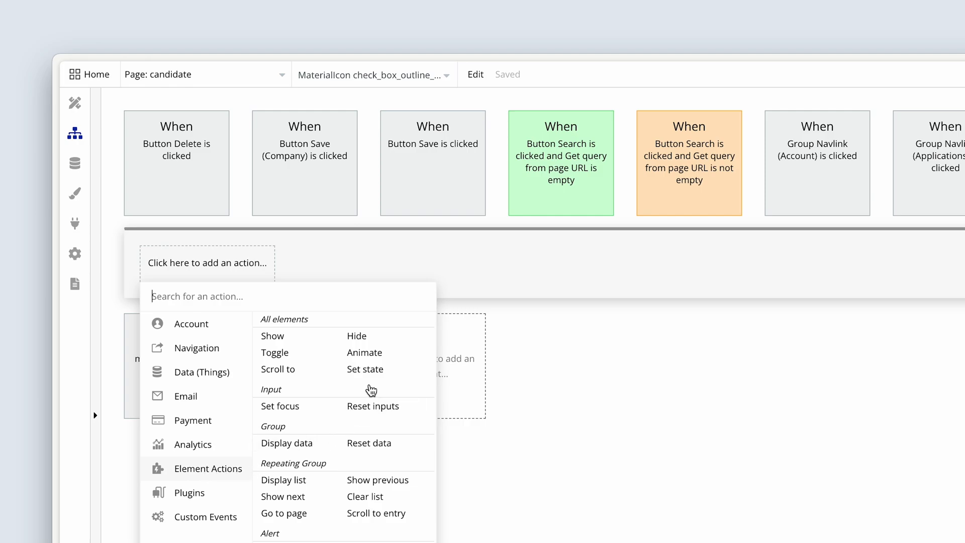
{"action": "left_click", "coordinate": [365, 370]}
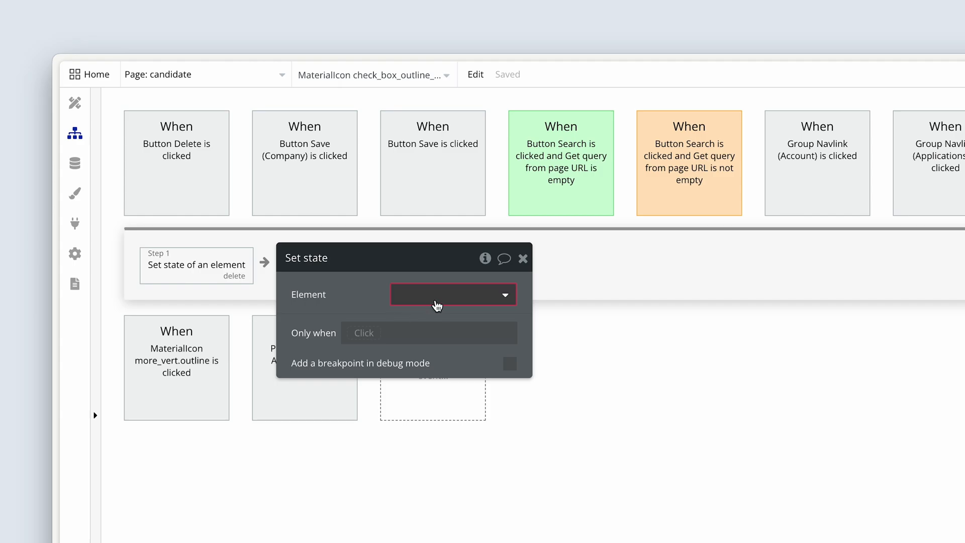
Point the Set state step at the candidate page, delete its Logo state, and start a new state.
{"action": "left_click", "coordinate": [453, 294]}
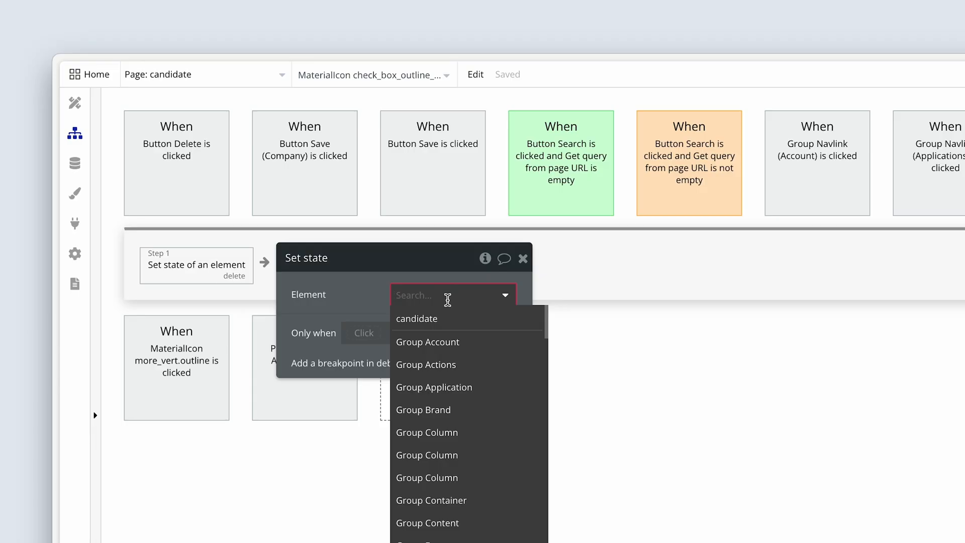
{"action": "left_click", "coordinate": [416, 319]}
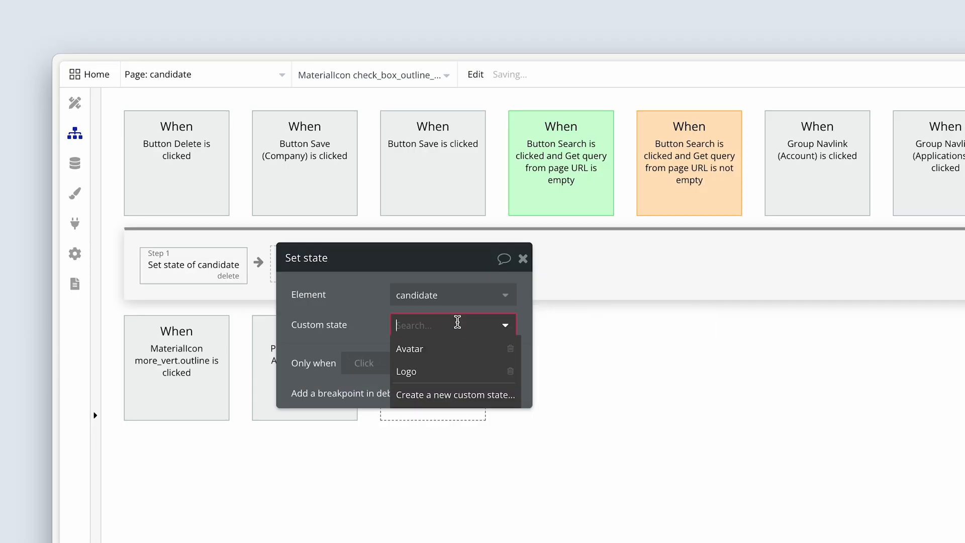
{"action": "mouse_move", "coordinate": [438, 349]}
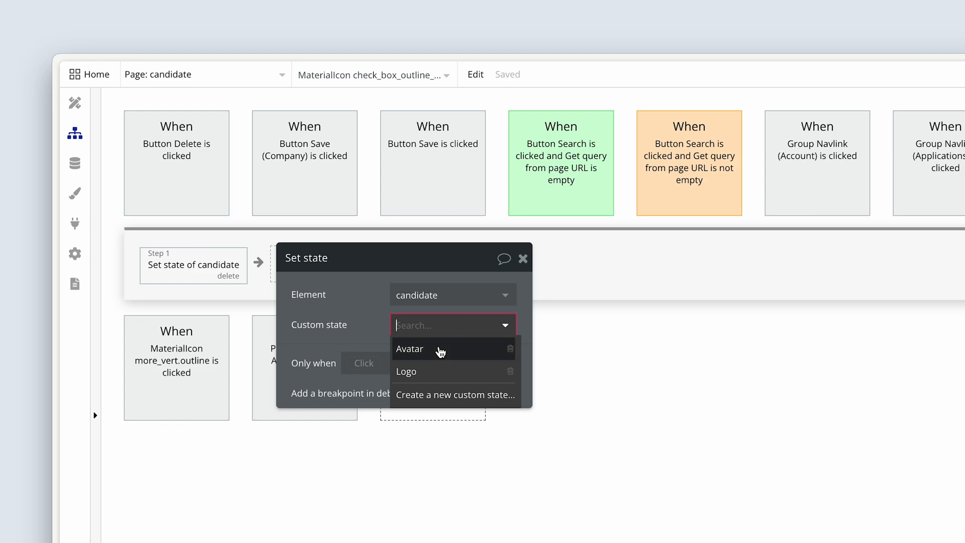
{"action": "mouse_move", "coordinate": [437, 378]}
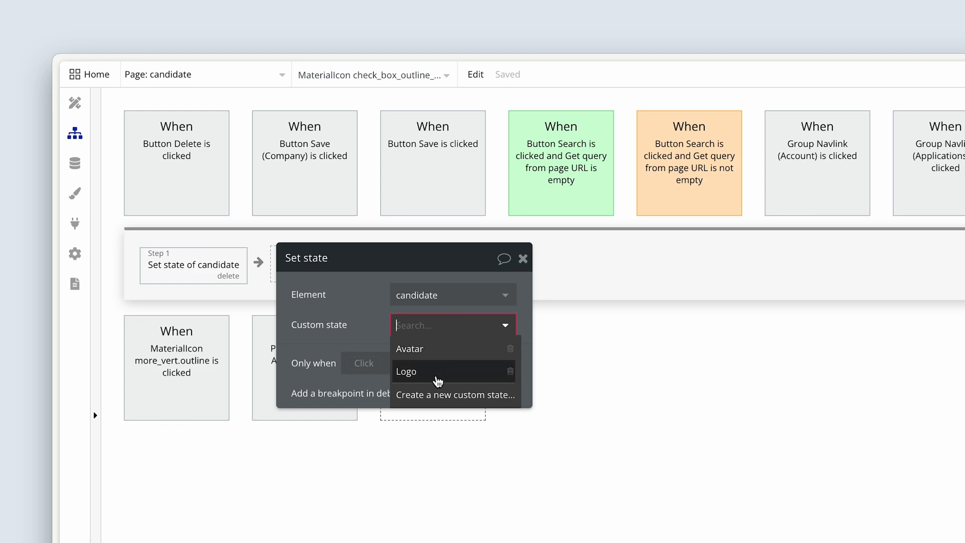
{"action": "left_click", "coordinate": [509, 372]}
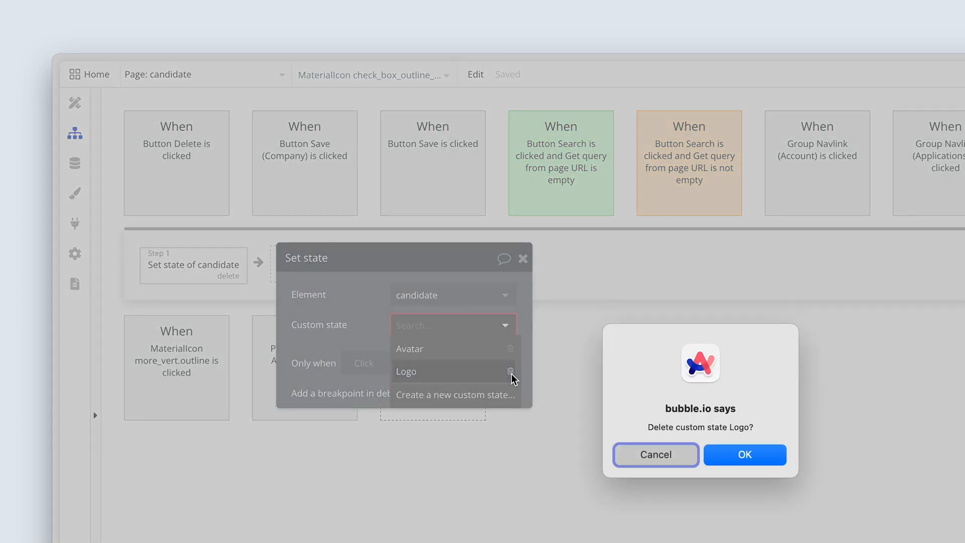
{"action": "left_click", "coordinate": [744, 455]}
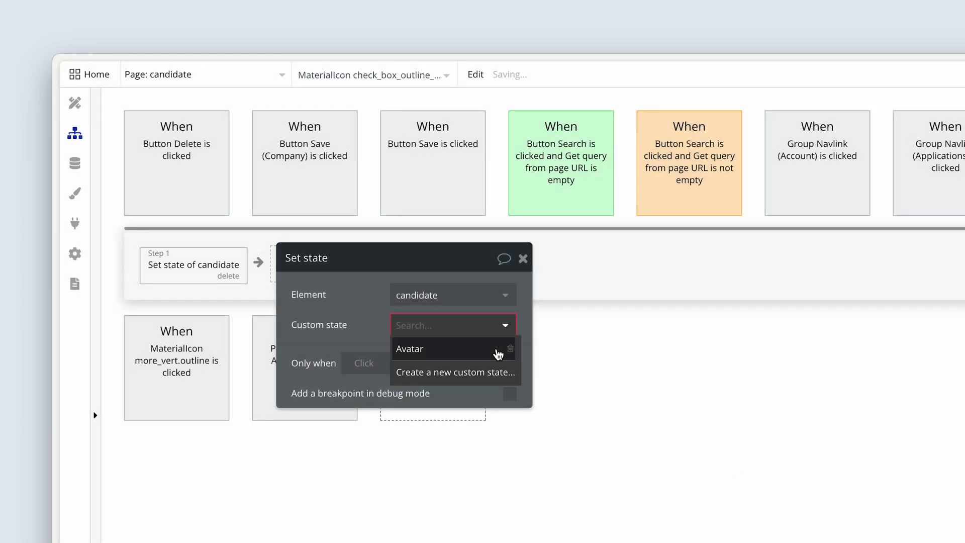
{"action": "mouse_move", "coordinate": [480, 376]}
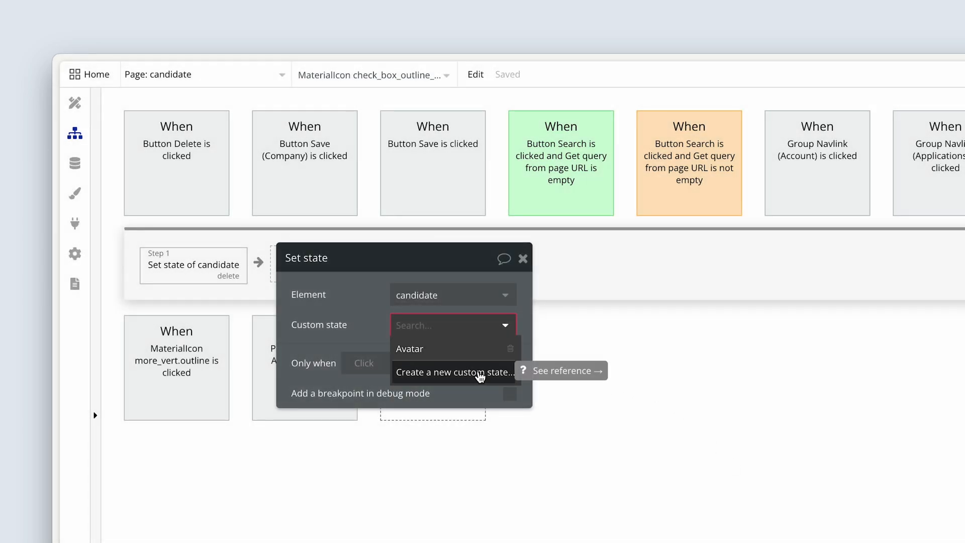
{"action": "left_click", "coordinate": [453, 373]}
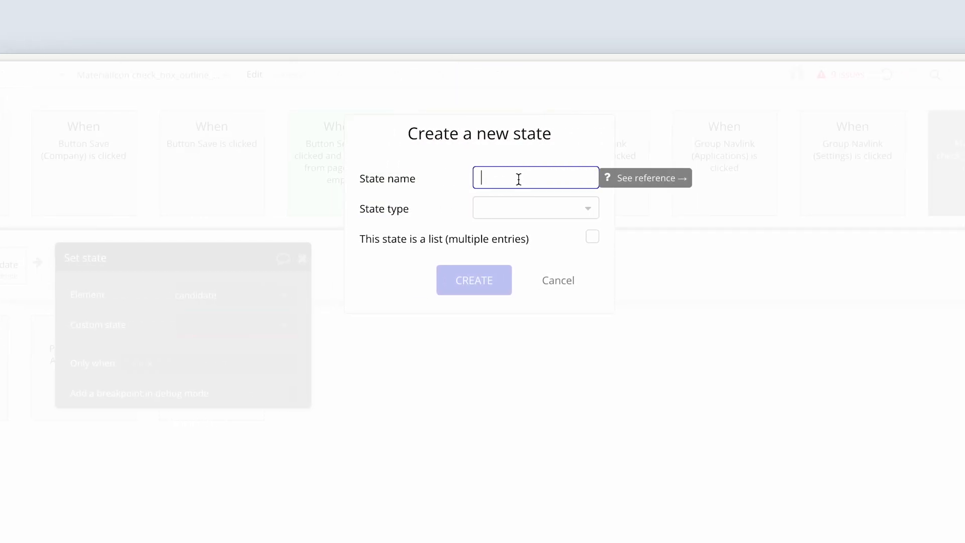
Create a 'Preferences' custom state of type Work Preferences, marked as a list.
{"action": "type", "text": "Prefere"}
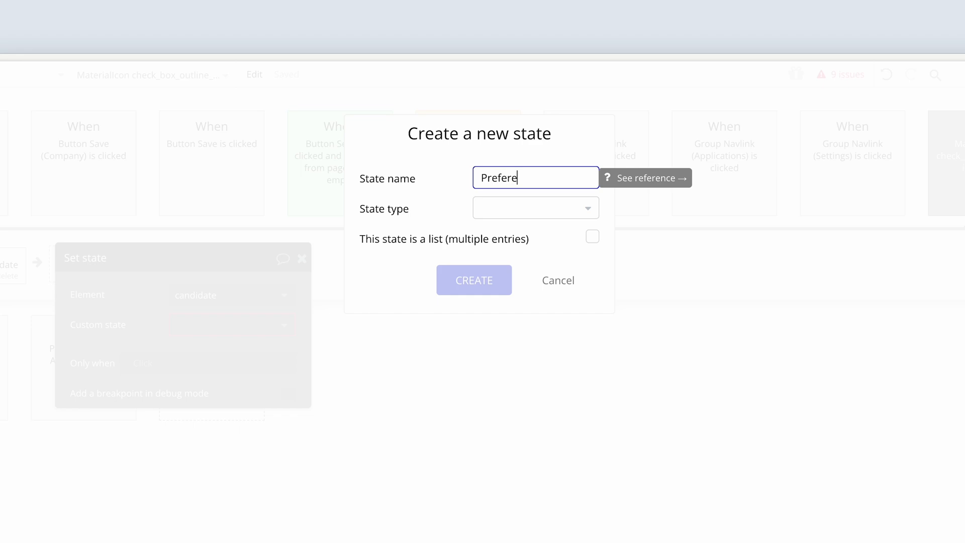
{"action": "type", "text": "nece"}
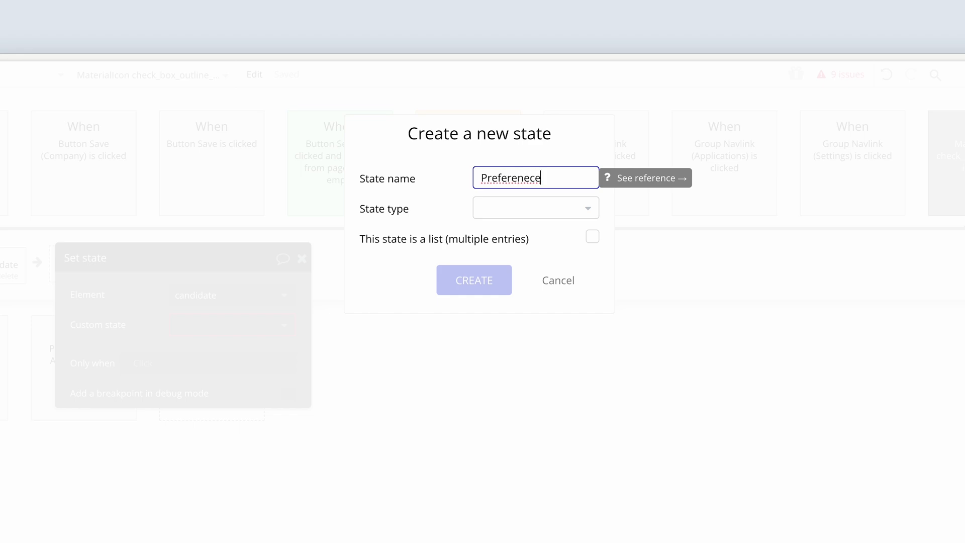
{"action": "type", "text": "Preferences"}
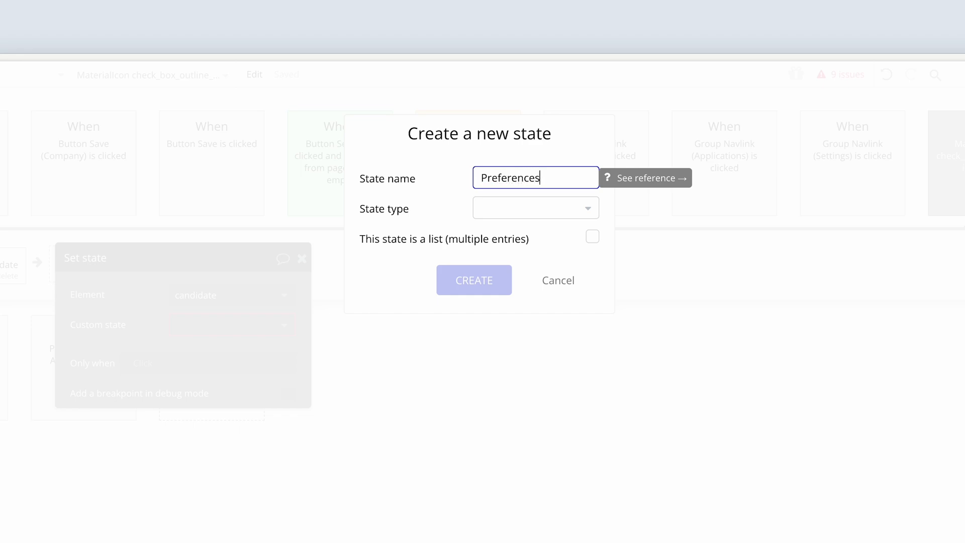
{"action": "left_click", "coordinate": [534, 207]}
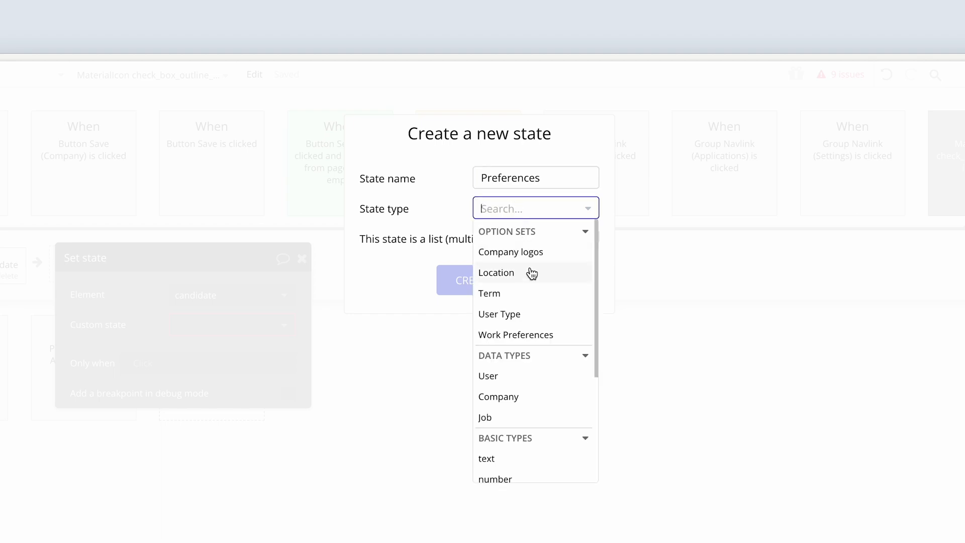
{"action": "mouse_move", "coordinate": [563, 338]}
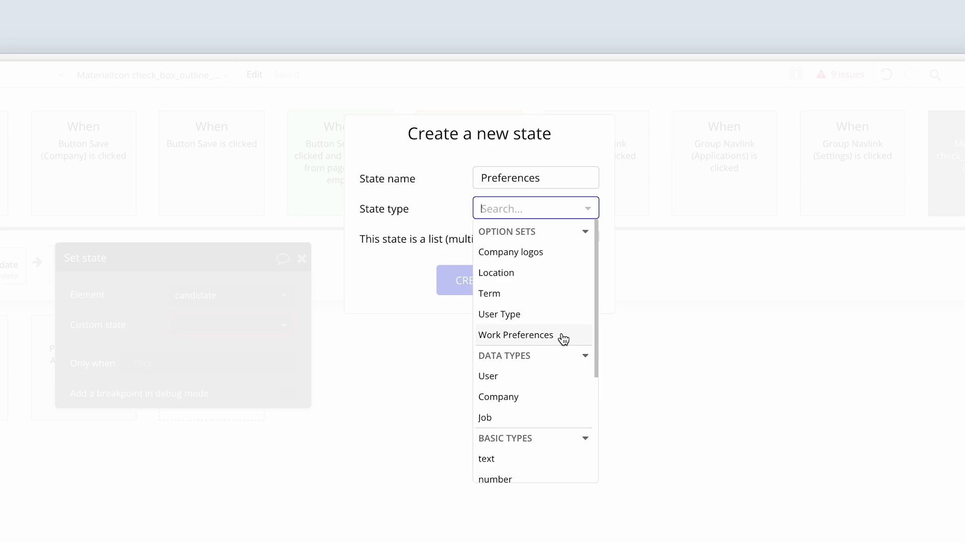
{"action": "left_click", "coordinate": [516, 335]}
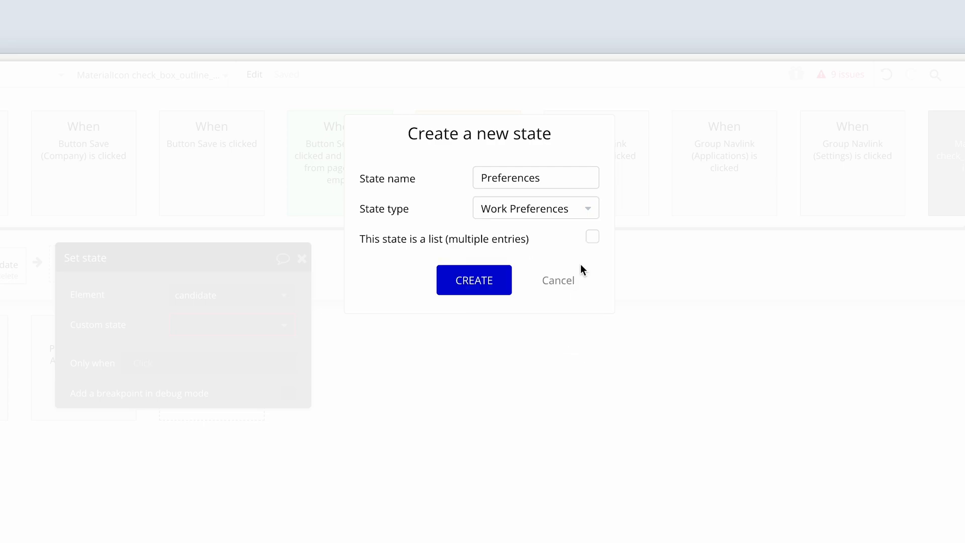
{"action": "mouse_move", "coordinate": [593, 240]}
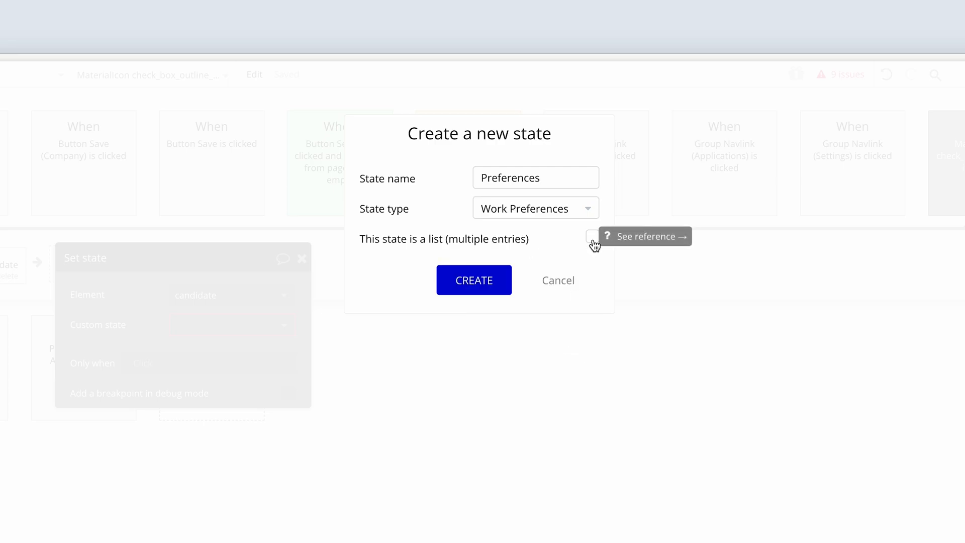
{"action": "left_click", "coordinate": [591, 238]}
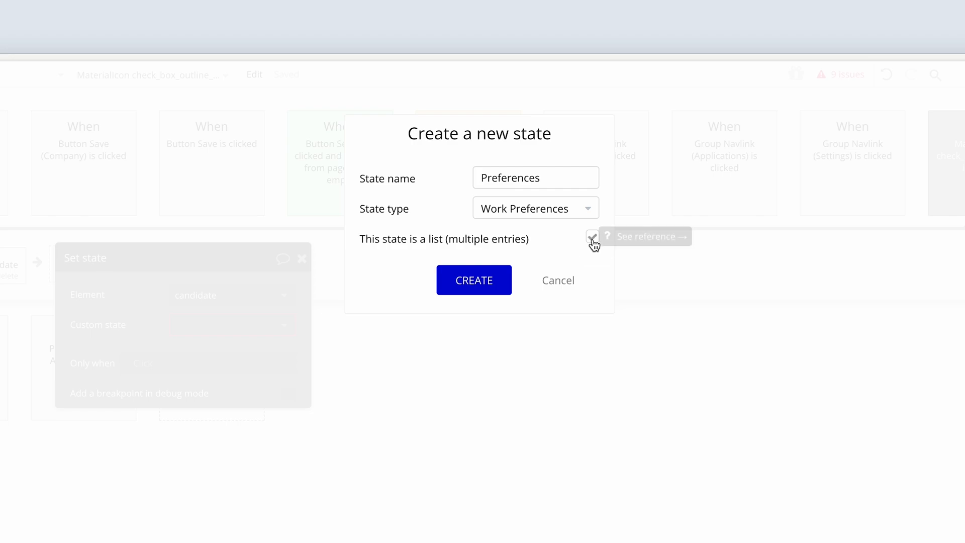
{"action": "left_click", "coordinate": [592, 236]}
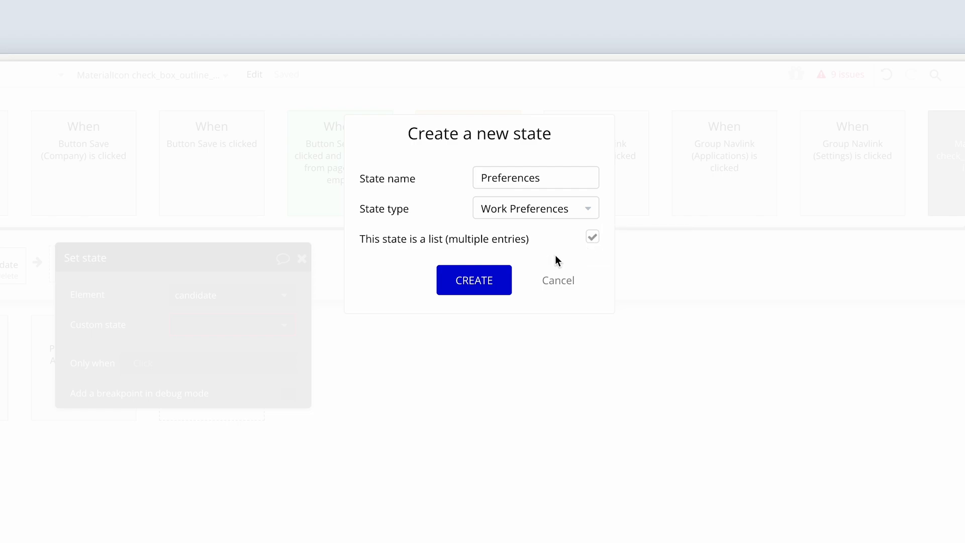
{"action": "left_click", "coordinate": [474, 280]}
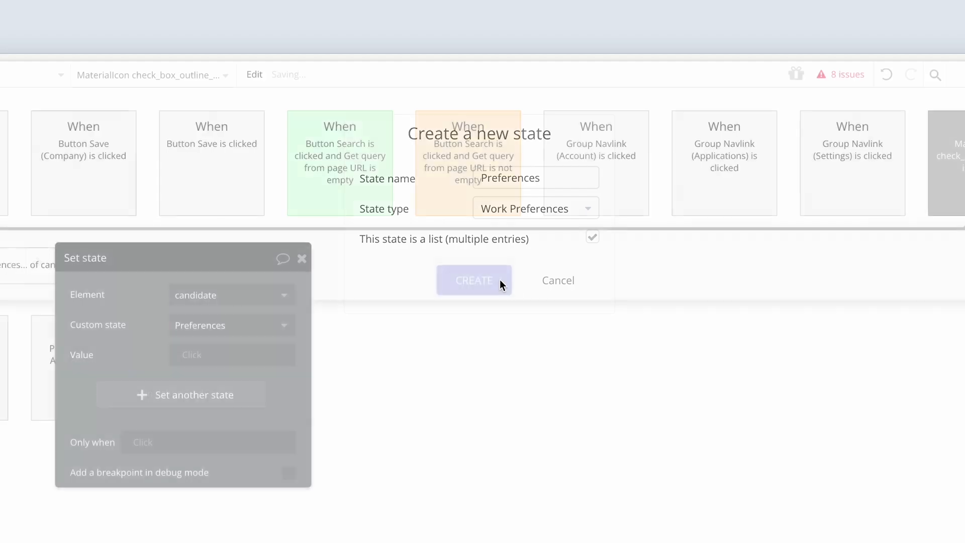
{"action": "left_click", "coordinate": [474, 280]}
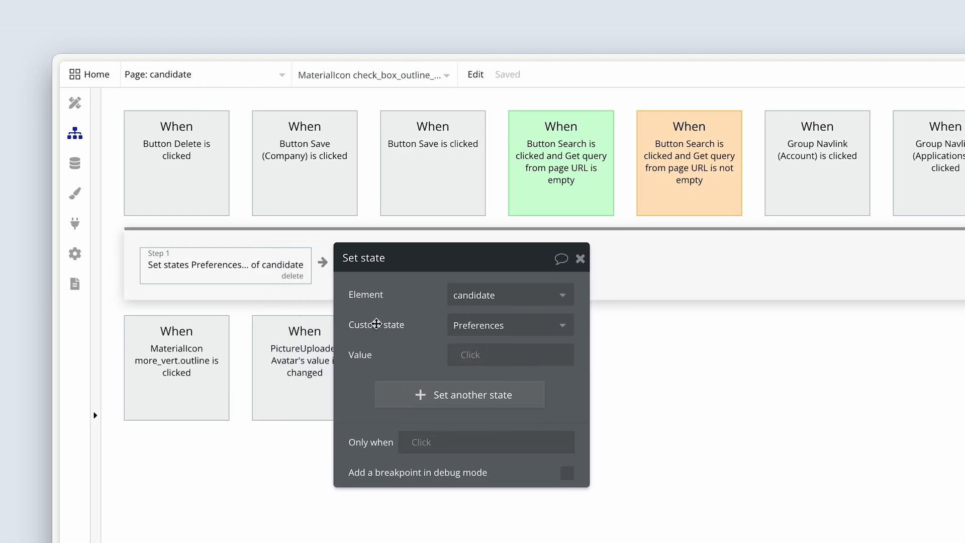
{"action": "mouse_move", "coordinate": [414, 324]}
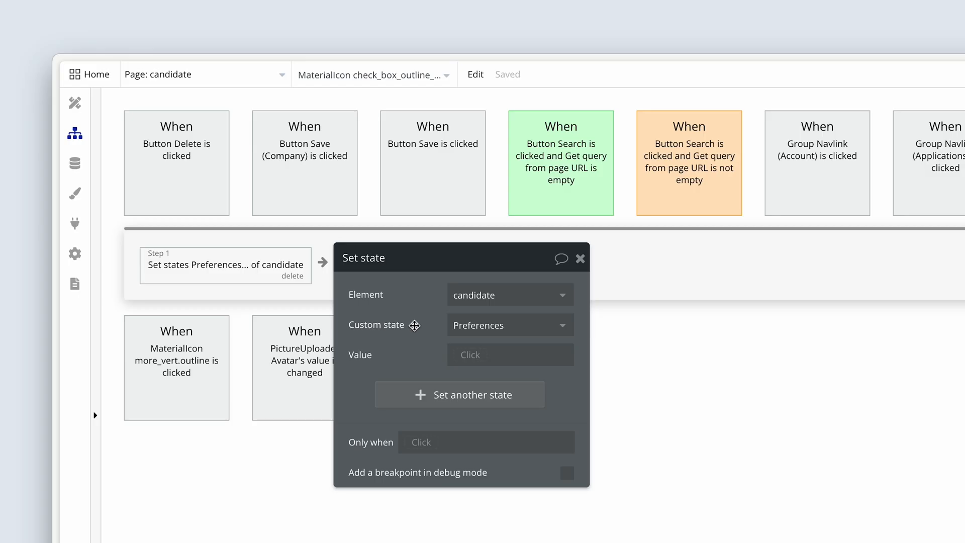
Set the Preferences state's value to candidate's Preferences.
{"action": "left_click", "coordinate": [509, 354]}
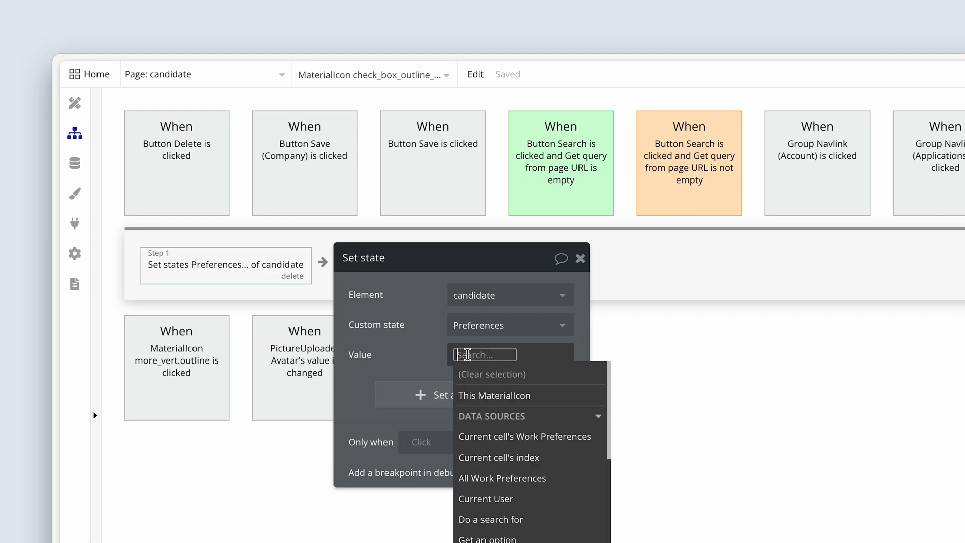
{"action": "mouse_move", "coordinate": [484, 354]}
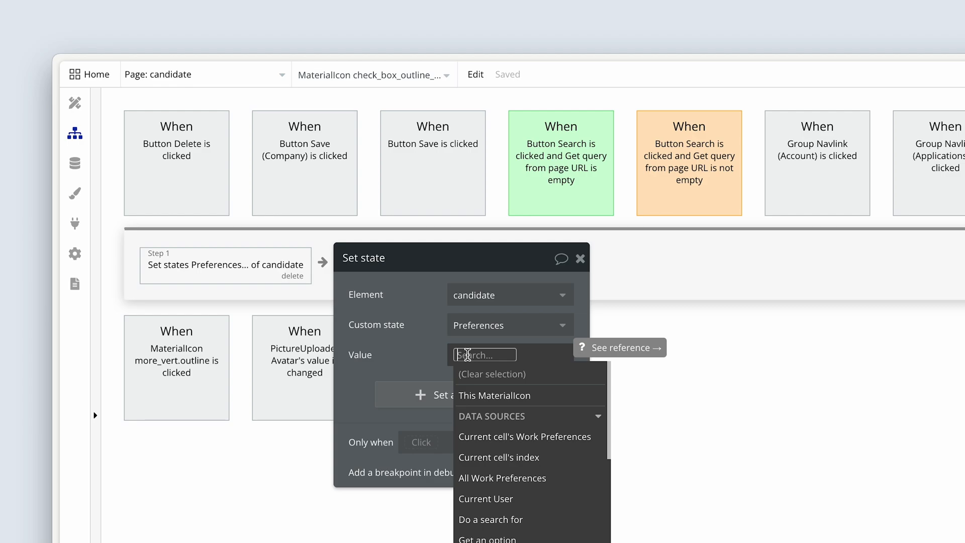
{"action": "type", "text": "candida"}
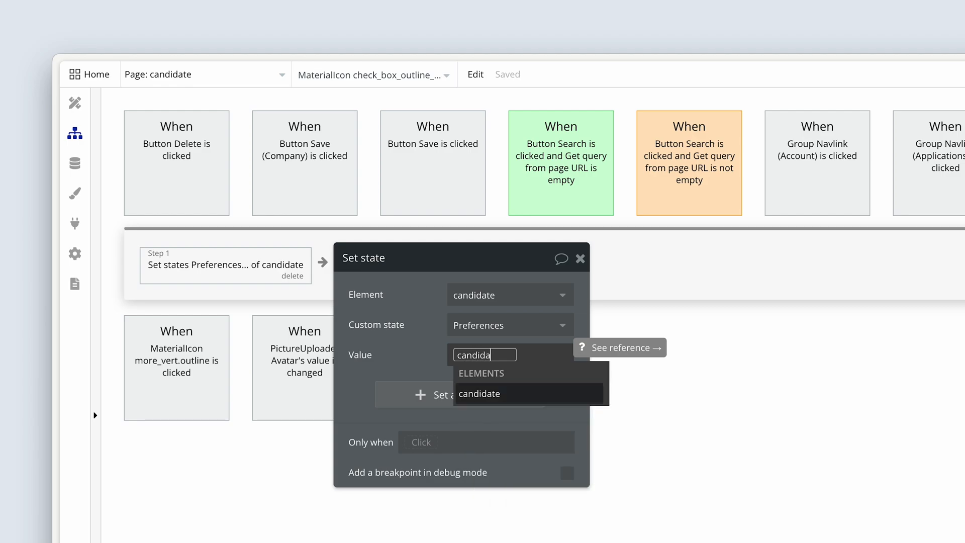
{"action": "left_click", "coordinate": [479, 394]}
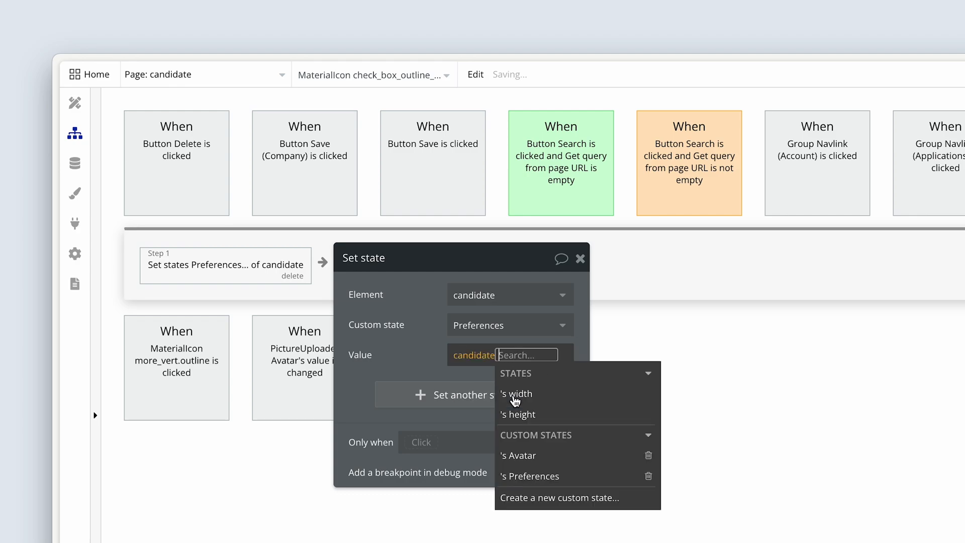
{"action": "mouse_move", "coordinate": [560, 476]}
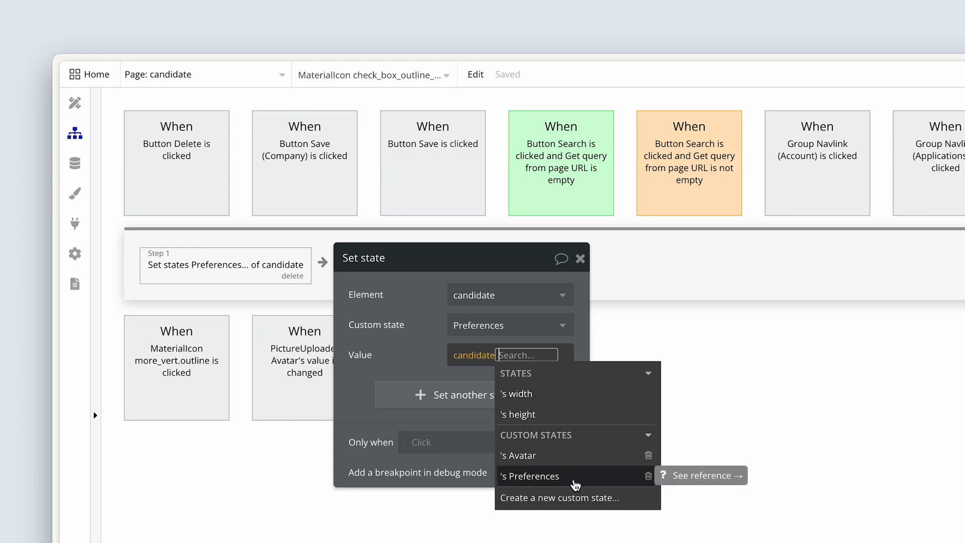
{"action": "left_click", "coordinate": [529, 476]}
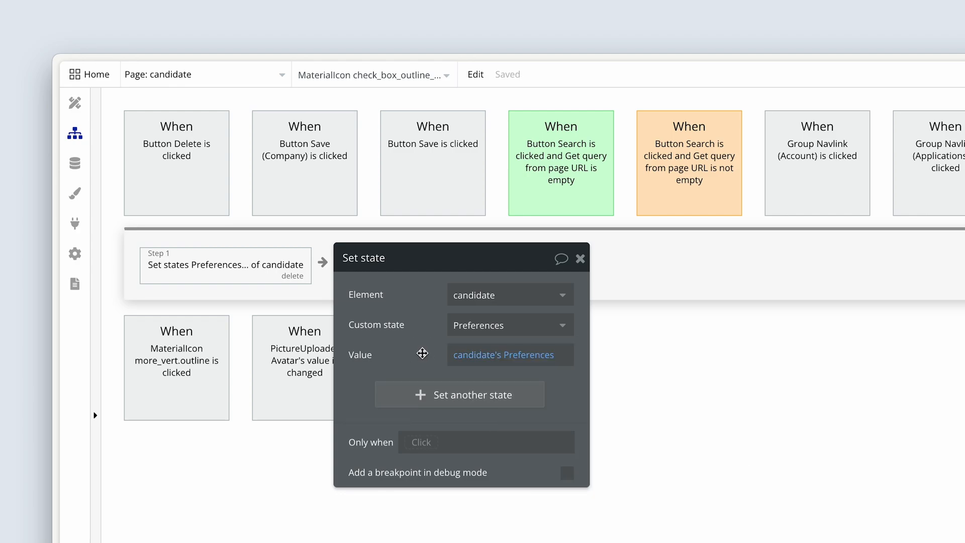
{"action": "mouse_move", "coordinate": [510, 354]}
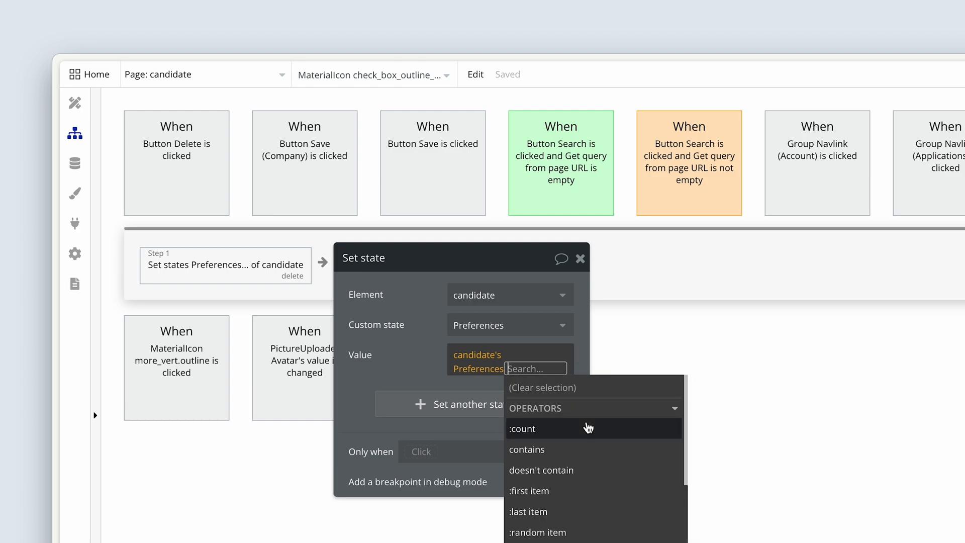
{"action": "mouse_move", "coordinate": [587, 429]}
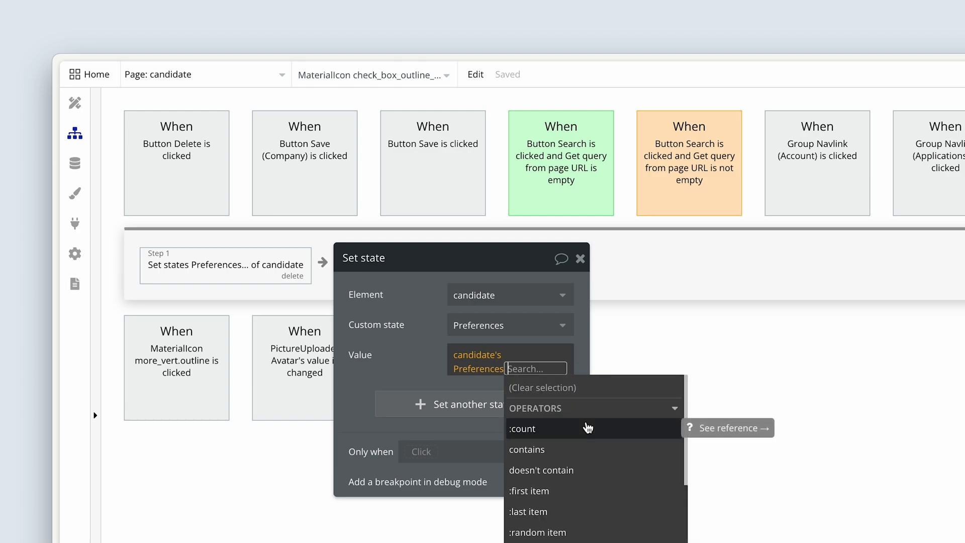
Extend the value to candidate's Preferences :plus item Current cell's Work Preferences.
{"action": "type", "text": "plus"}
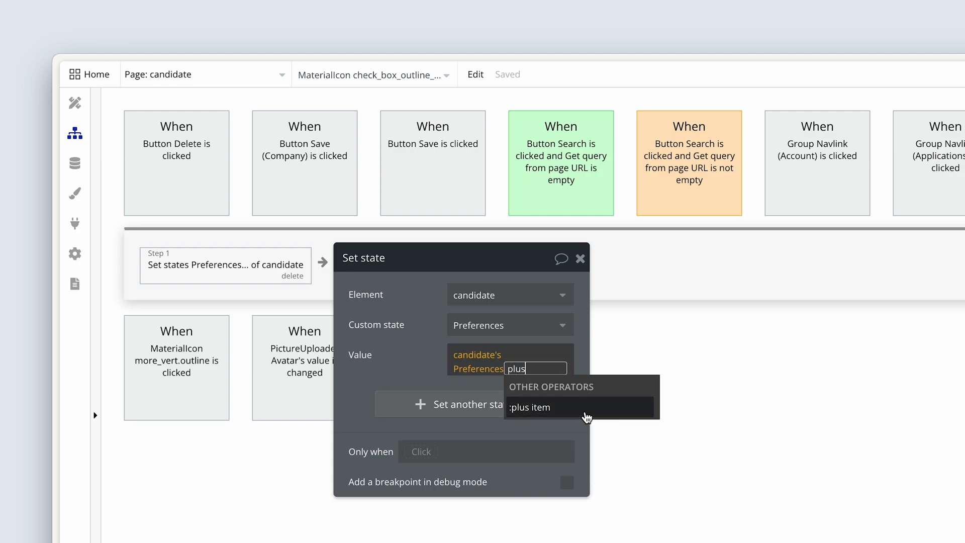
{"action": "left_click", "coordinate": [529, 408]}
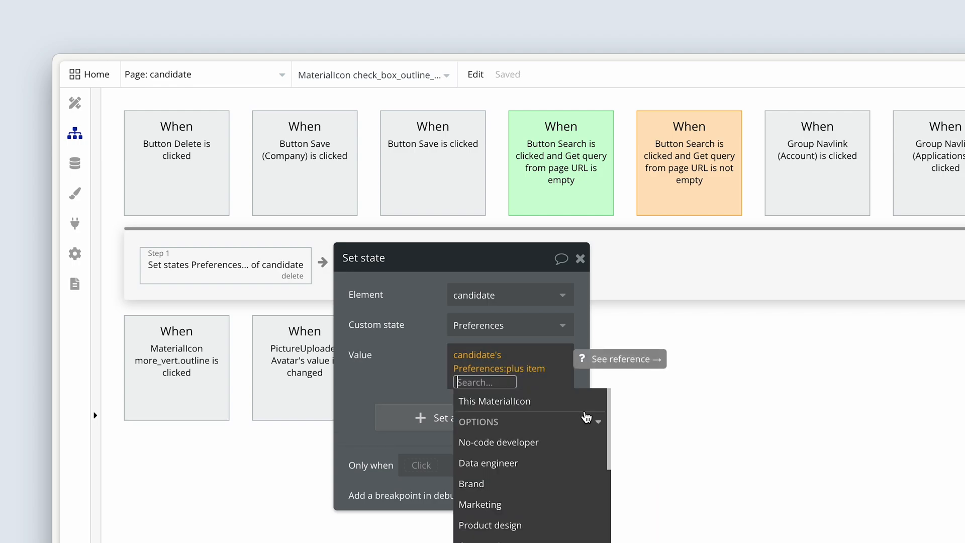
{"action": "scroll", "scroll_direction": "down", "scroll_amount": 3}
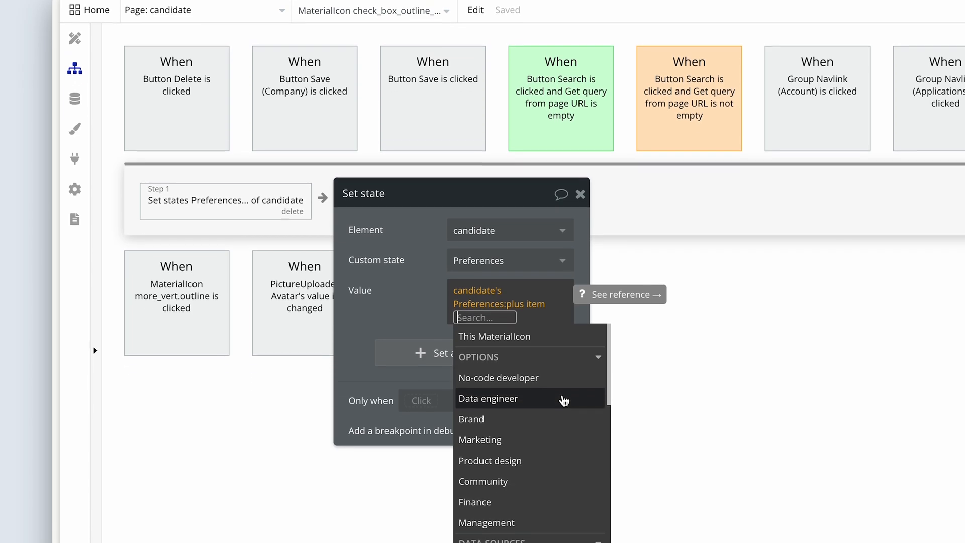
{"action": "scroll", "scroll_direction": "down", "scroll_amount": 3}
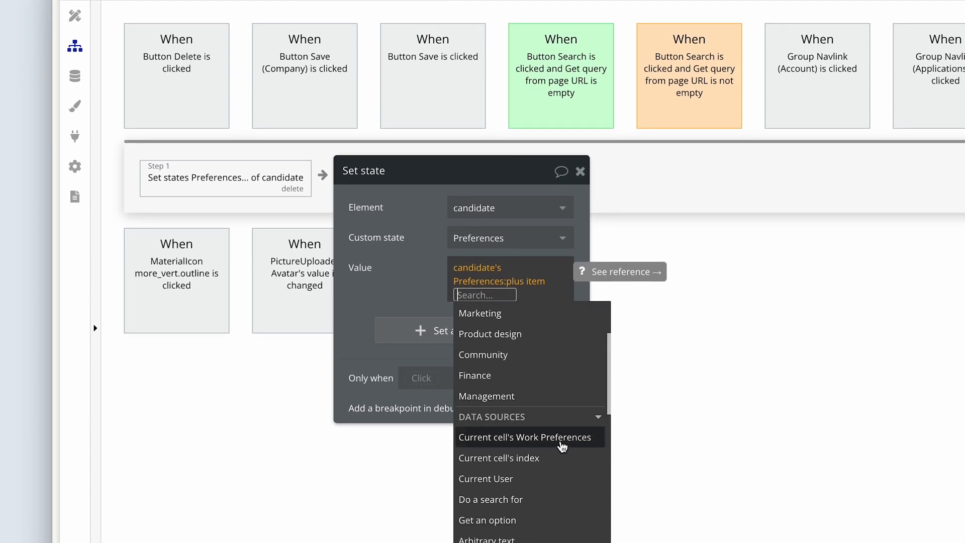
{"action": "left_click", "coordinate": [525, 437]}
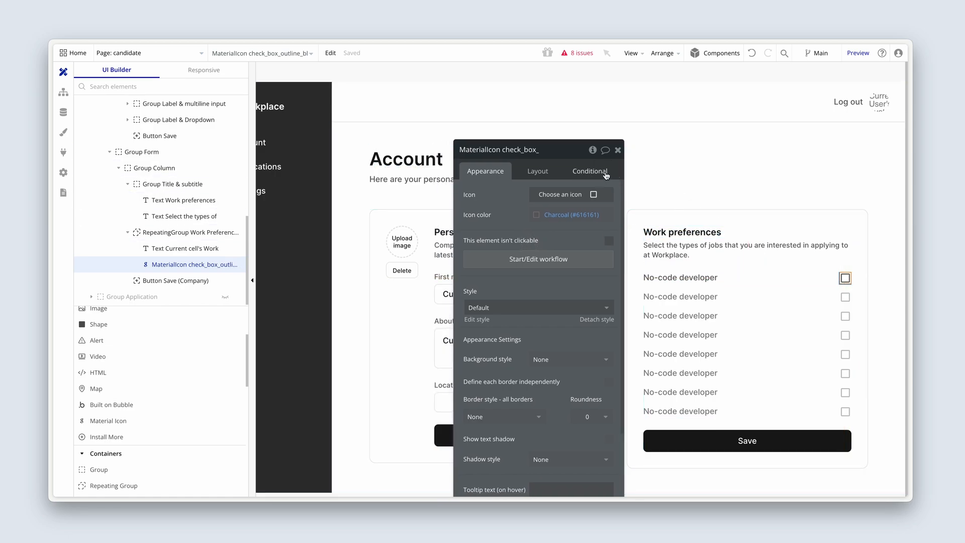
Add a conditional: When candidate's Preferences contains Current cell's Work Preferences.
{"action": "left_click", "coordinate": [588, 170]}
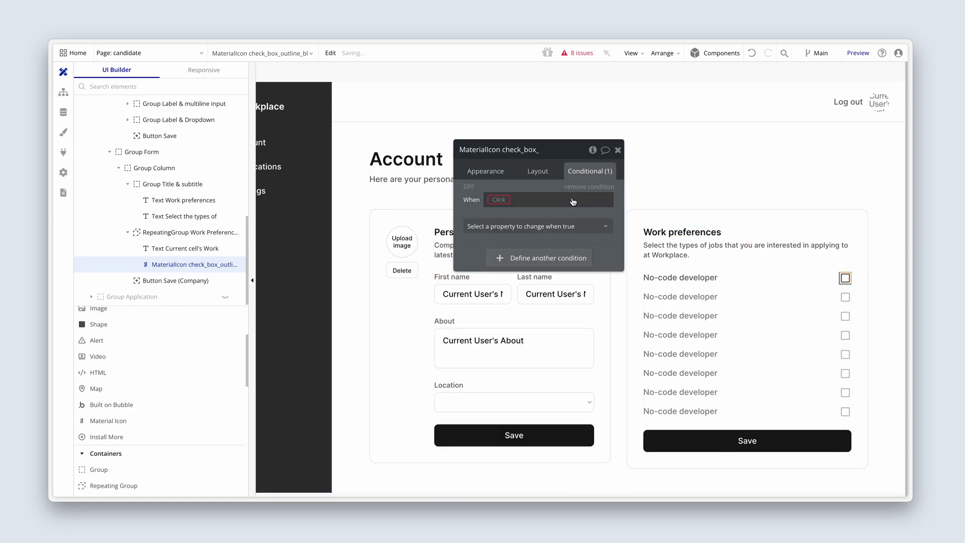
{"action": "left_click", "coordinate": [499, 199]}
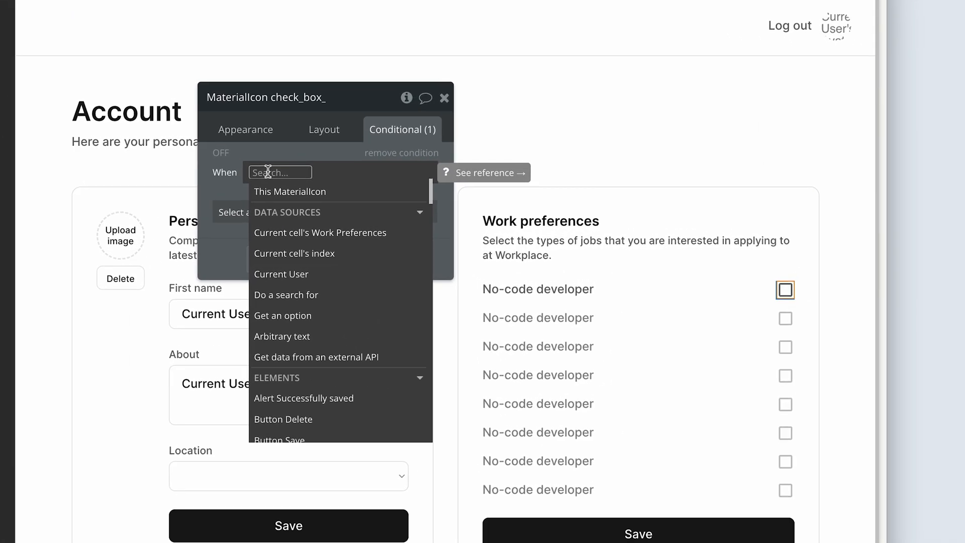
{"action": "type", "text": "can"}
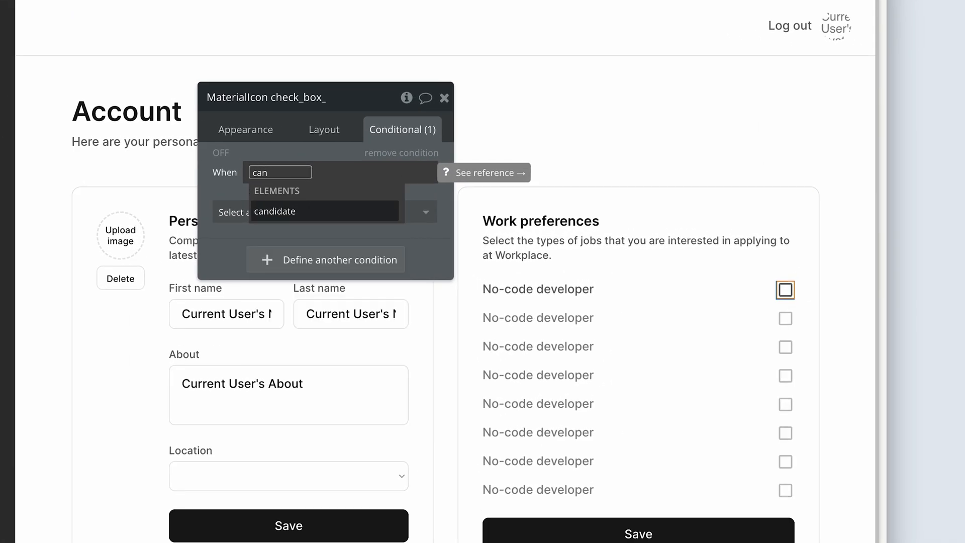
{"action": "left_click", "coordinate": [275, 211]}
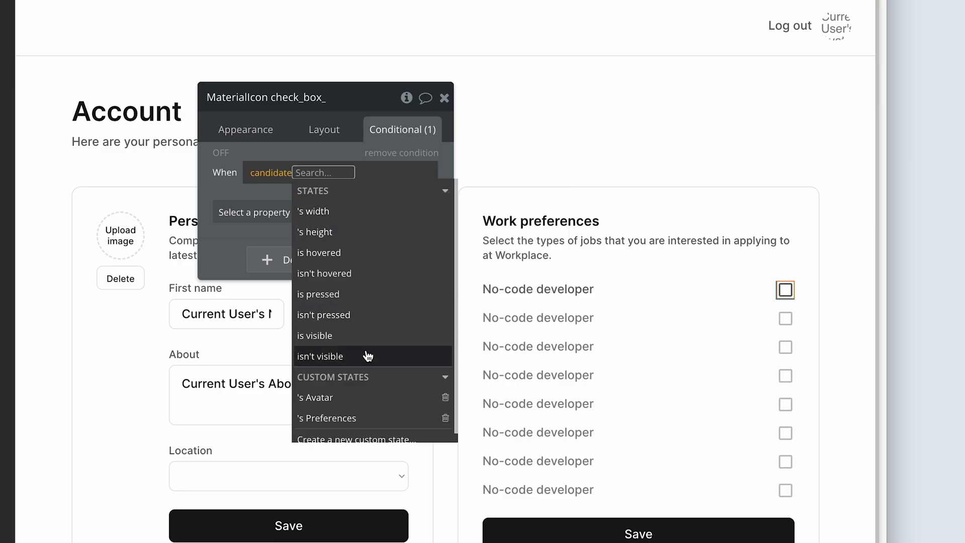
{"action": "left_click", "coordinate": [331, 417]}
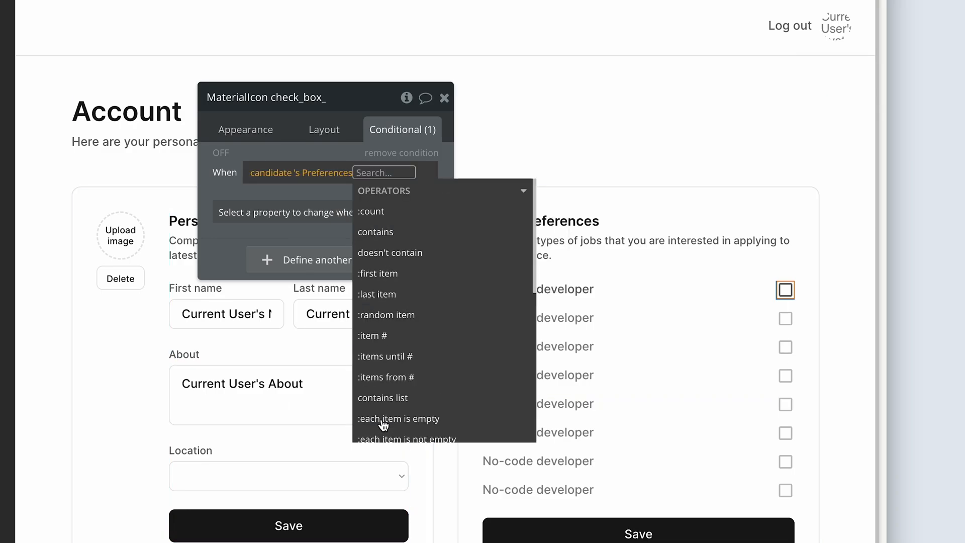
{"action": "mouse_move", "coordinate": [386, 285]}
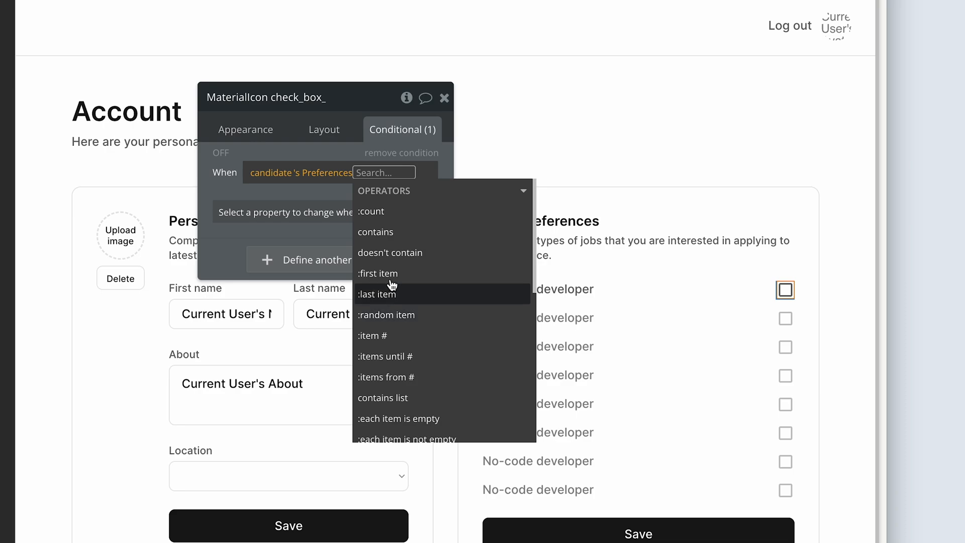
{"action": "mouse_move", "coordinate": [409, 211]}
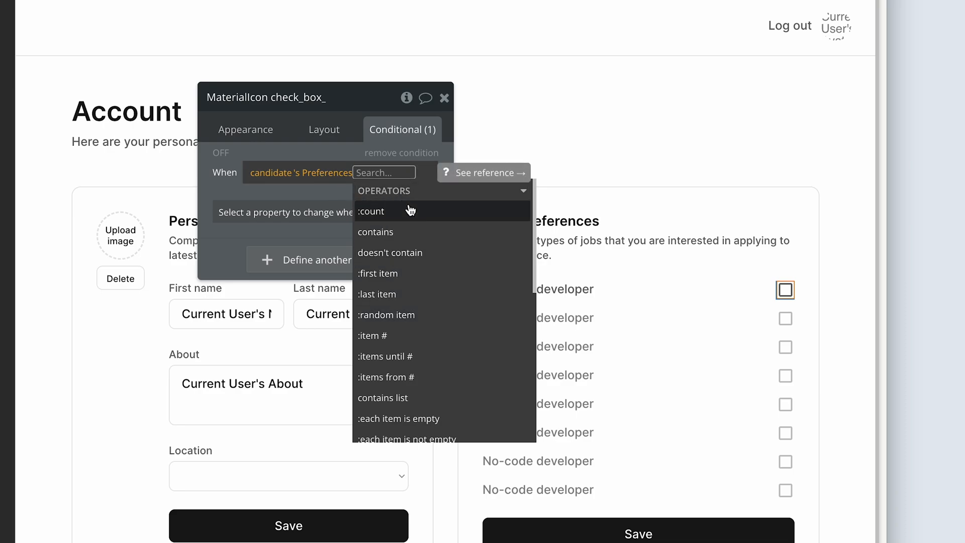
{"action": "mouse_move", "coordinate": [411, 239]}
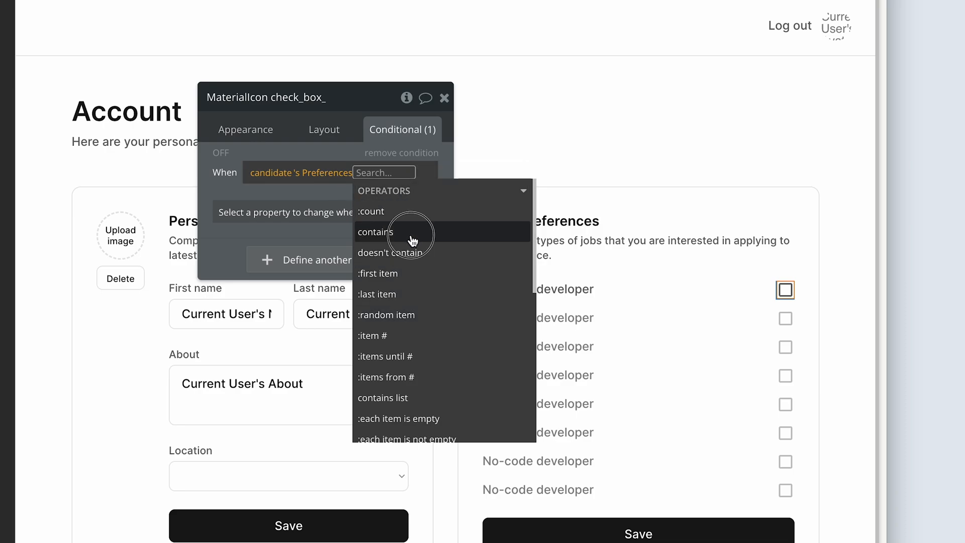
{"action": "left_click", "coordinate": [376, 233]}
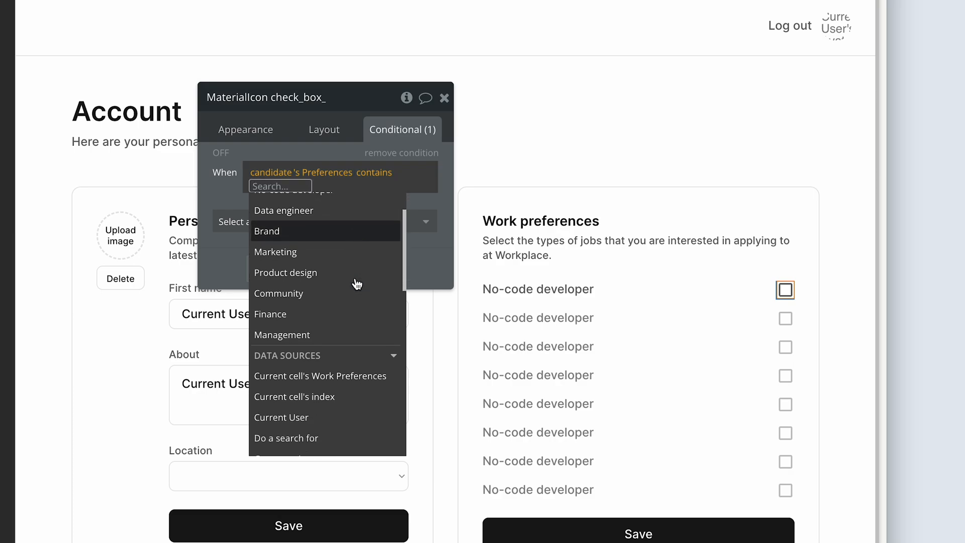
{"action": "left_click", "coordinate": [319, 376]}
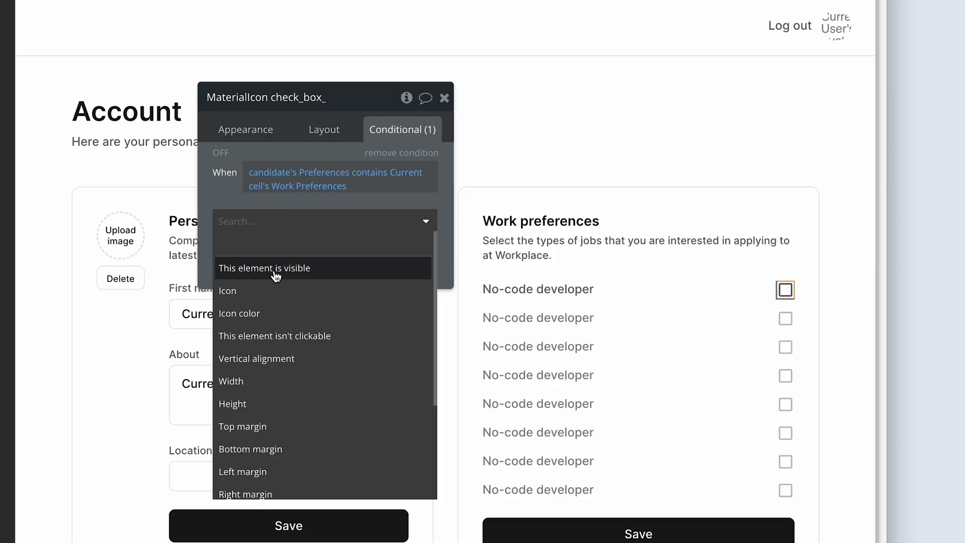
When true, swap in the checked-box icon and apply a preset icon colour.
{"action": "left_click", "coordinate": [227, 291]}
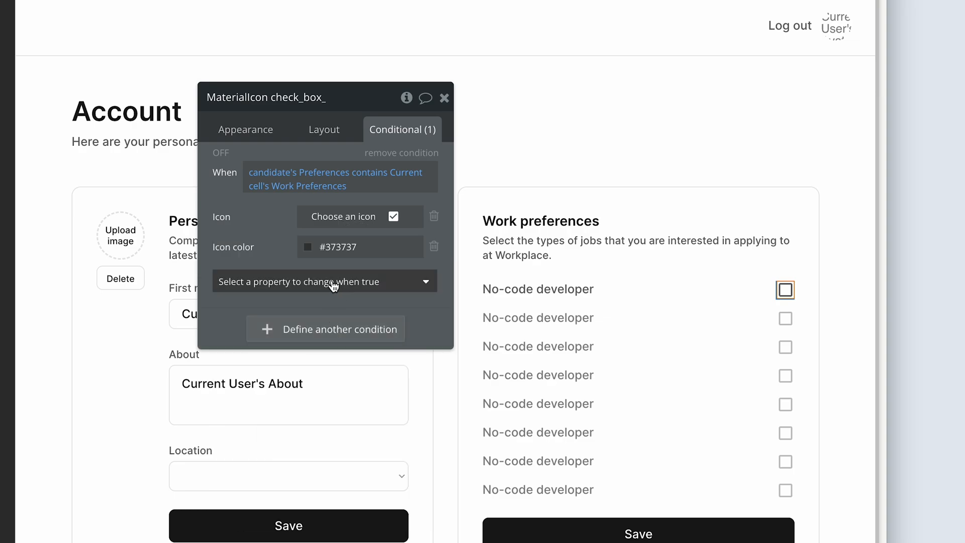
{"action": "left_click", "coordinate": [312, 247]}
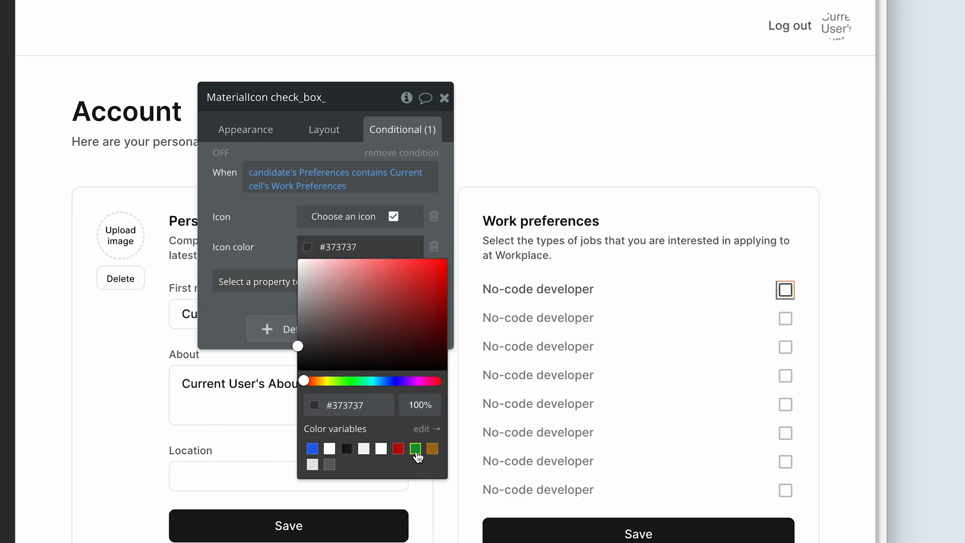
{"action": "left_click", "coordinate": [415, 448]}
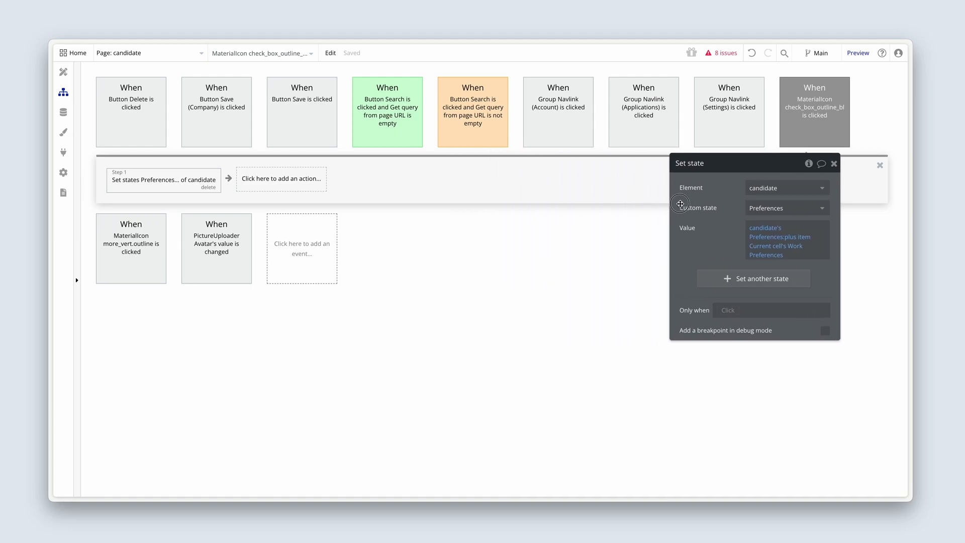
Colour the check_box click event green and review its Set state step.
{"action": "left_click", "coordinate": [814, 112]}
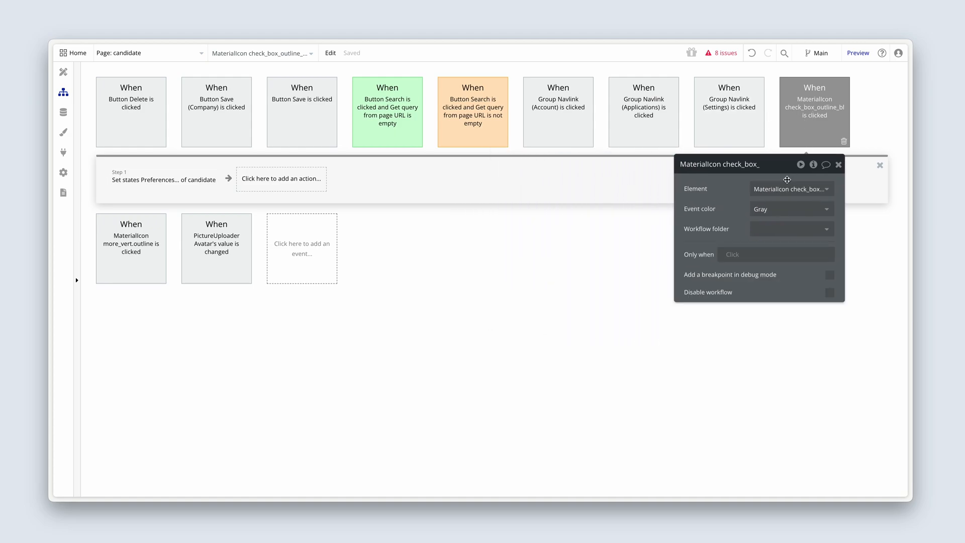
{"action": "mouse_move", "coordinate": [784, 209]}
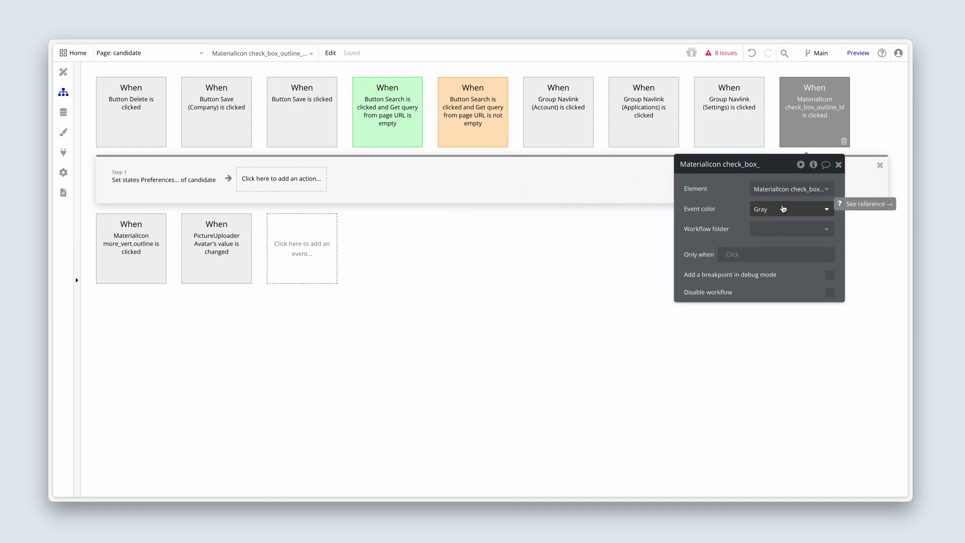
{"action": "left_click", "coordinate": [791, 209]}
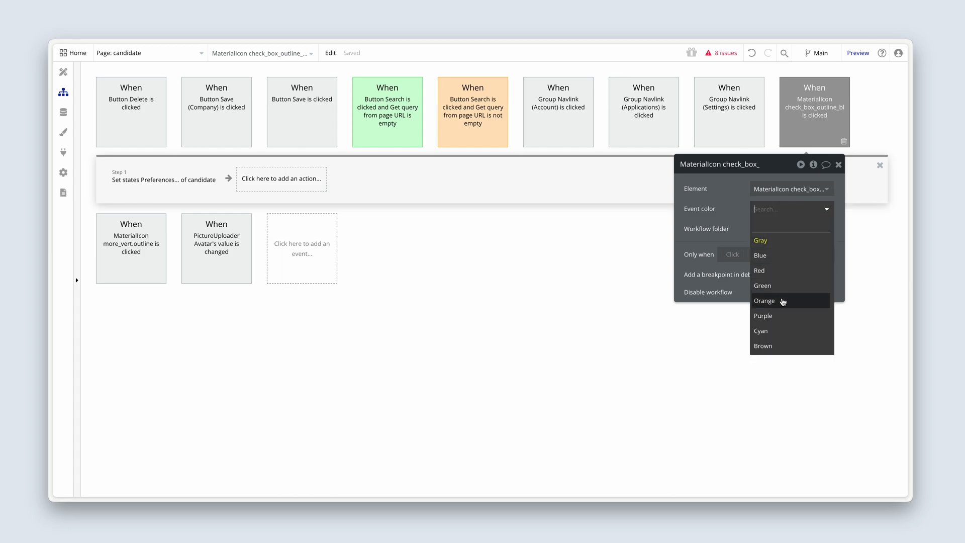
{"action": "left_click", "coordinate": [762, 285]}
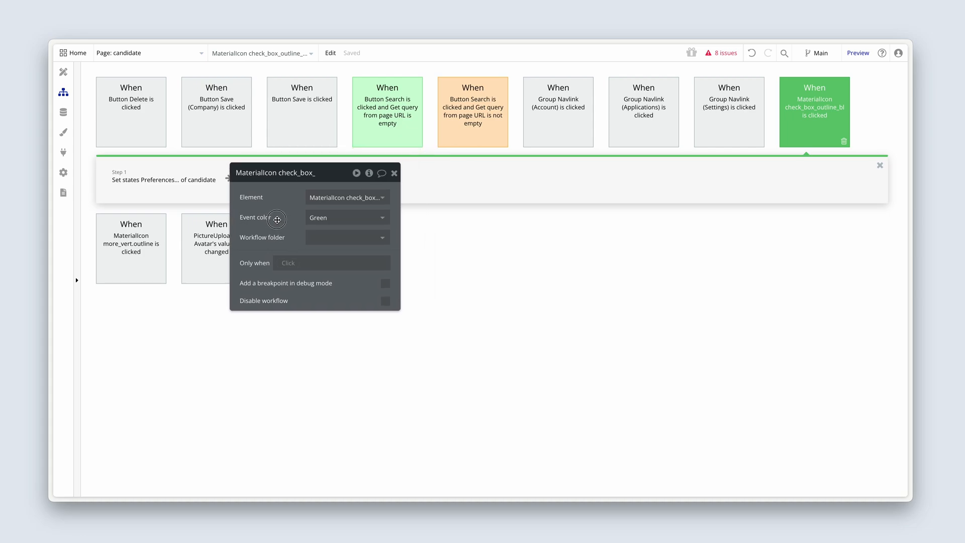
{"action": "left_click", "coordinate": [163, 180]}
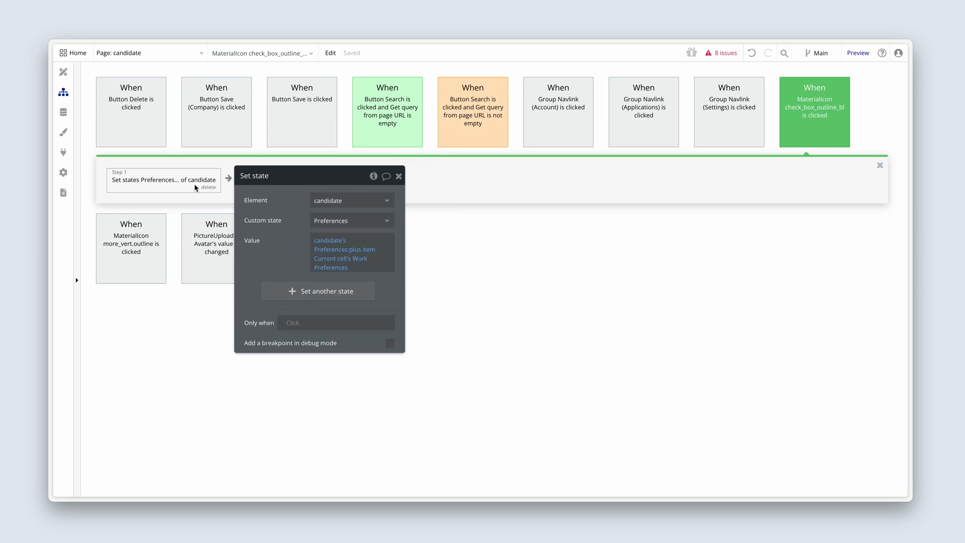
{"action": "mouse_move", "coordinate": [311, 243]}
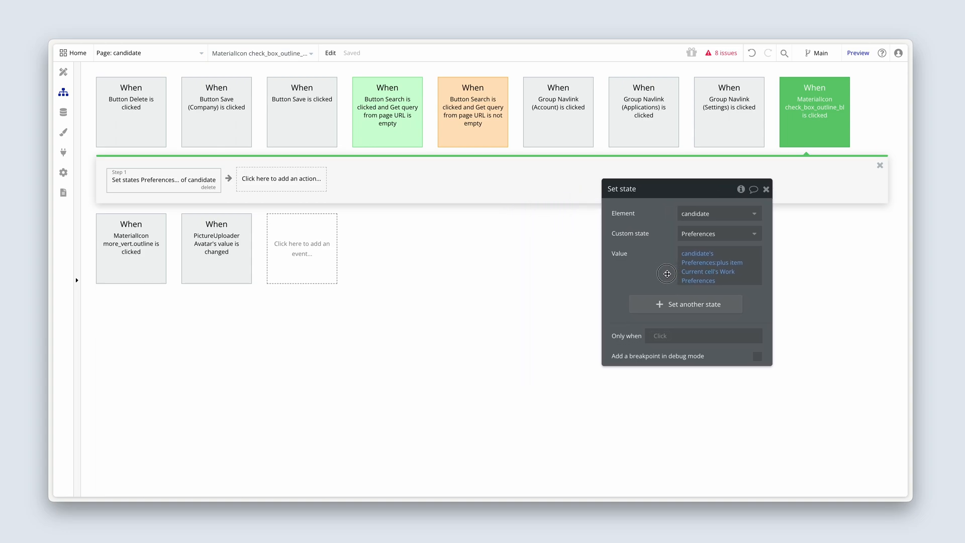
{"action": "mouse_move", "coordinate": [828, 120]}
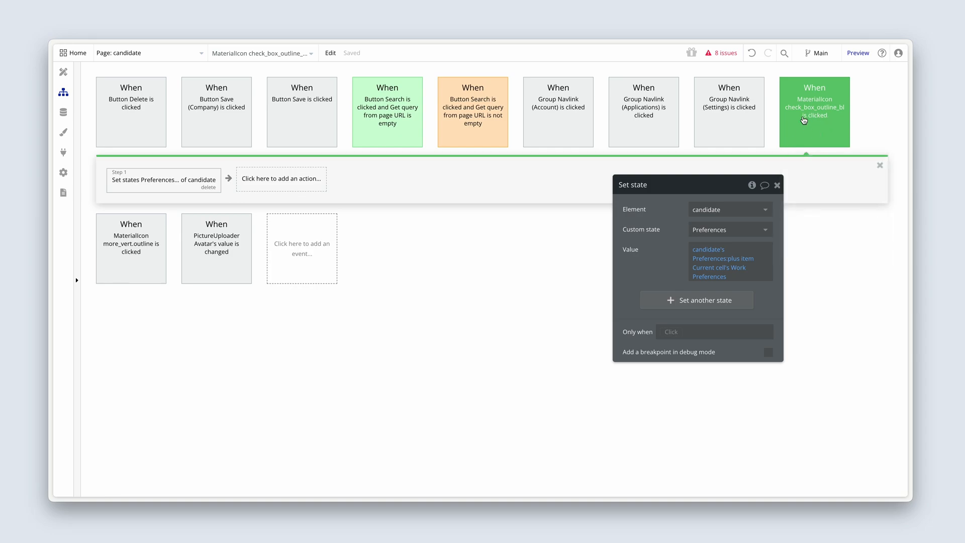
Duplicate the checkbox-click workflow and colour the copy orange.
{"action": "right_click", "coordinate": [813, 112]}
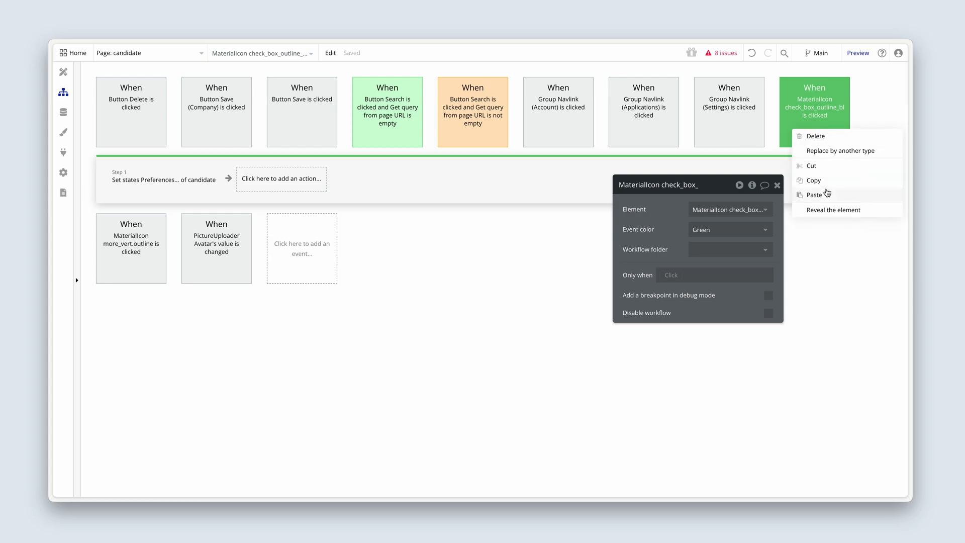
{"action": "left_click", "coordinate": [814, 194]}
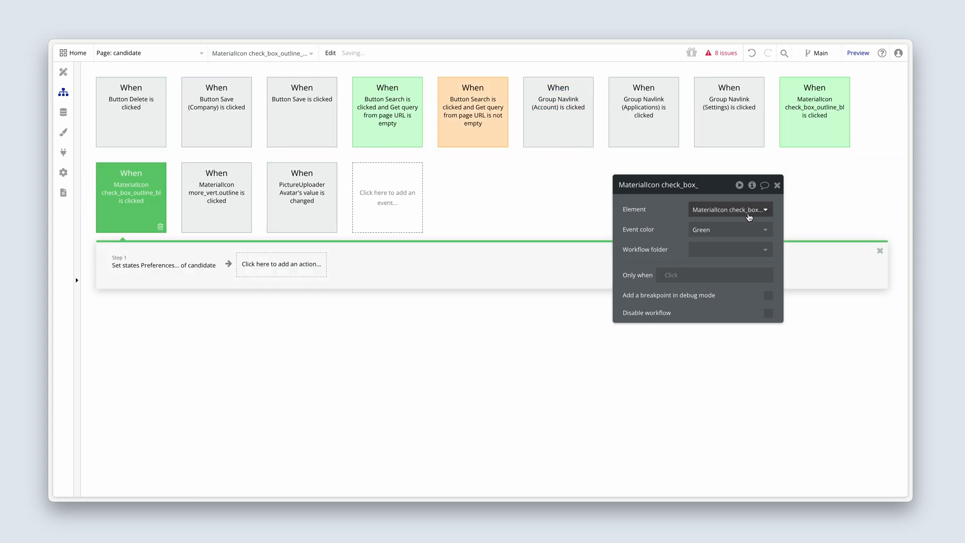
{"action": "left_click", "coordinate": [729, 230]}
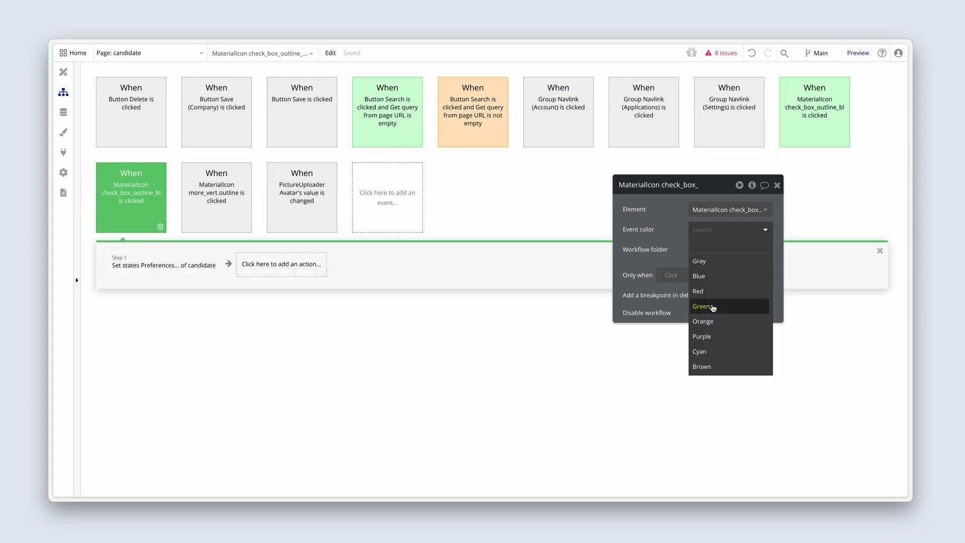
{"action": "left_click", "coordinate": [703, 321]}
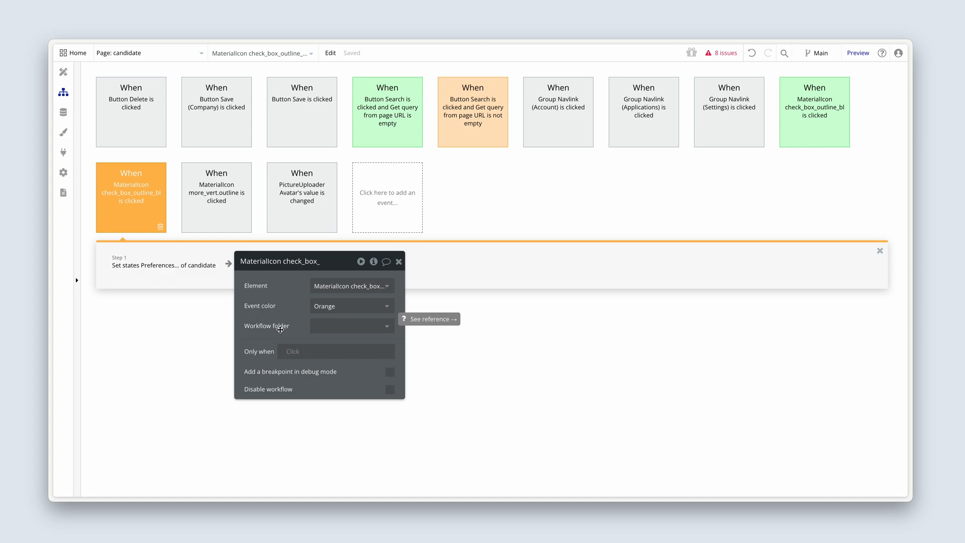
{"action": "left_click", "coordinate": [163, 265]}
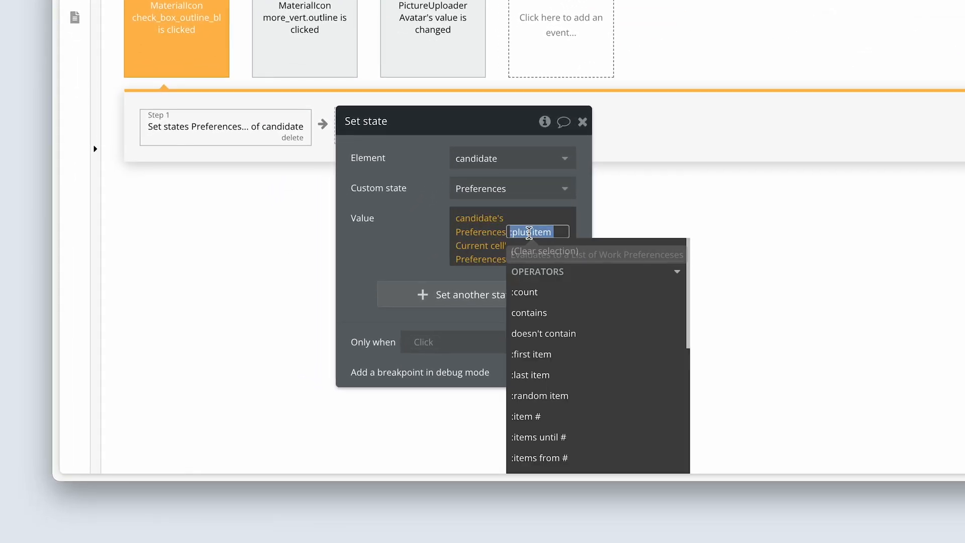
Replace :plus item with :minus item in the orange workflow's Preferences value.
{"action": "type", "text": "minus"}
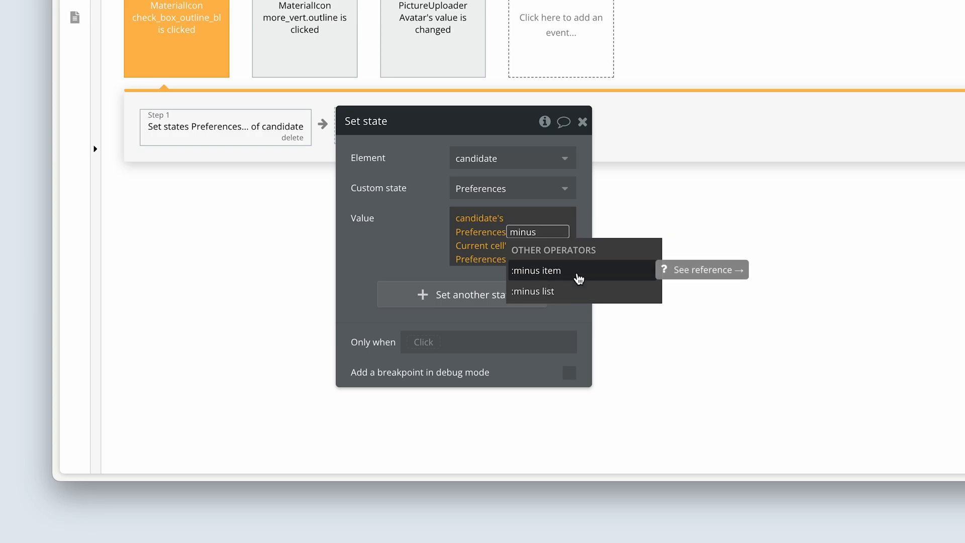
{"action": "left_click", "coordinate": [537, 270]}
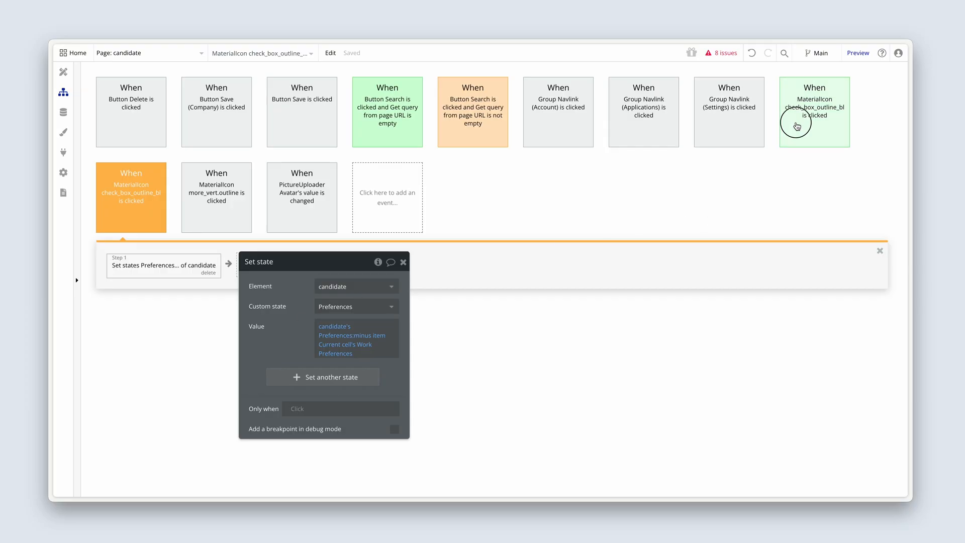
Give the green event an Only when: candidate's Preferences doesn't contain Current cell's Work Preferences.
{"action": "left_click", "coordinate": [813, 112]}
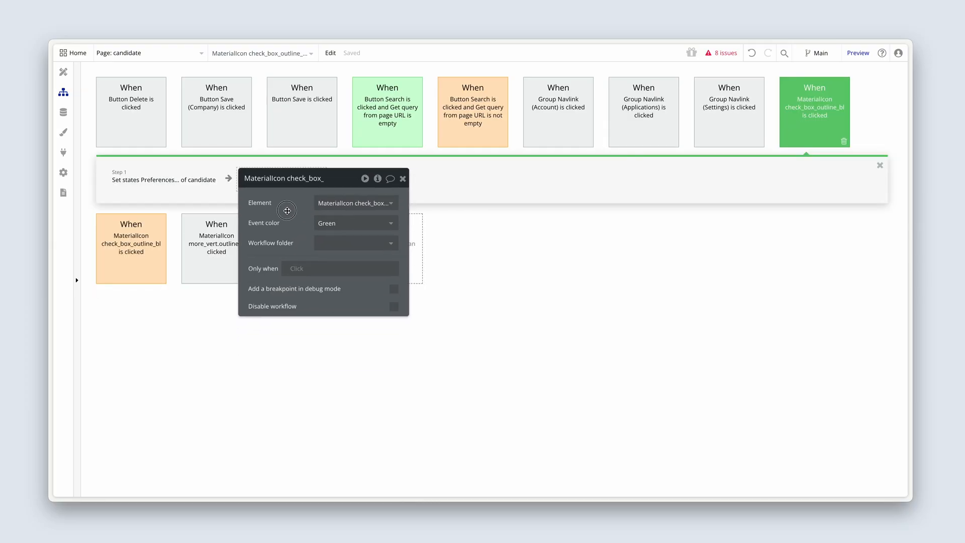
{"action": "left_click", "coordinate": [162, 180]}
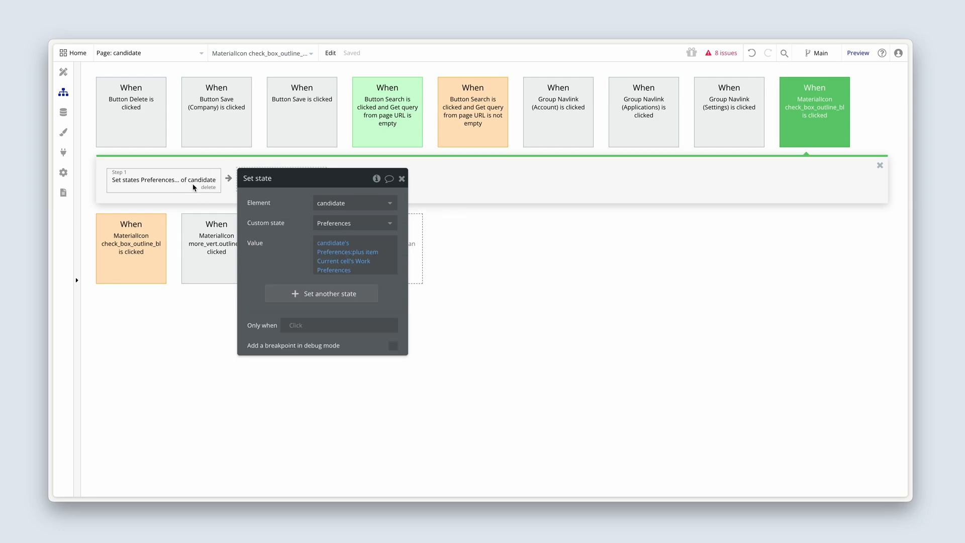
{"action": "mouse_move", "coordinate": [279, 225]}
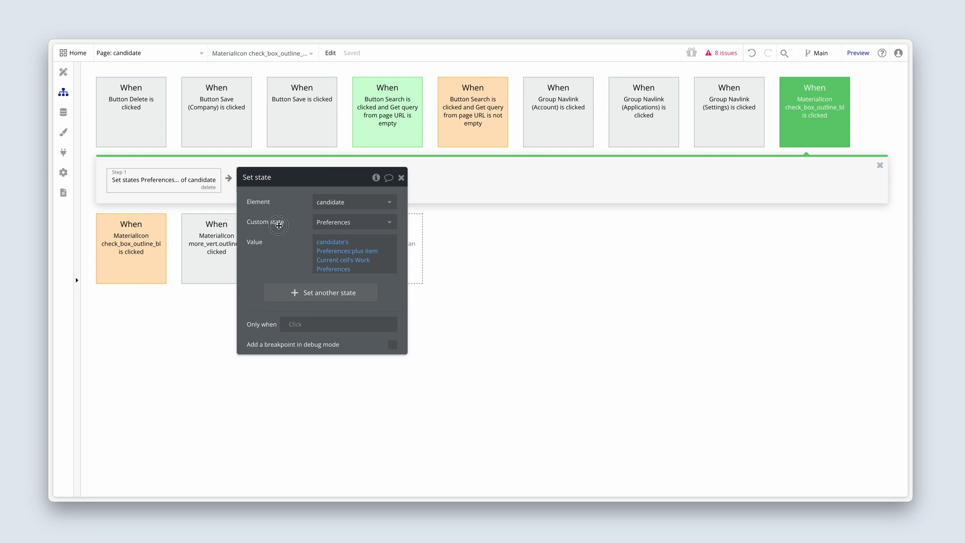
{"action": "mouse_move", "coordinate": [277, 224]}
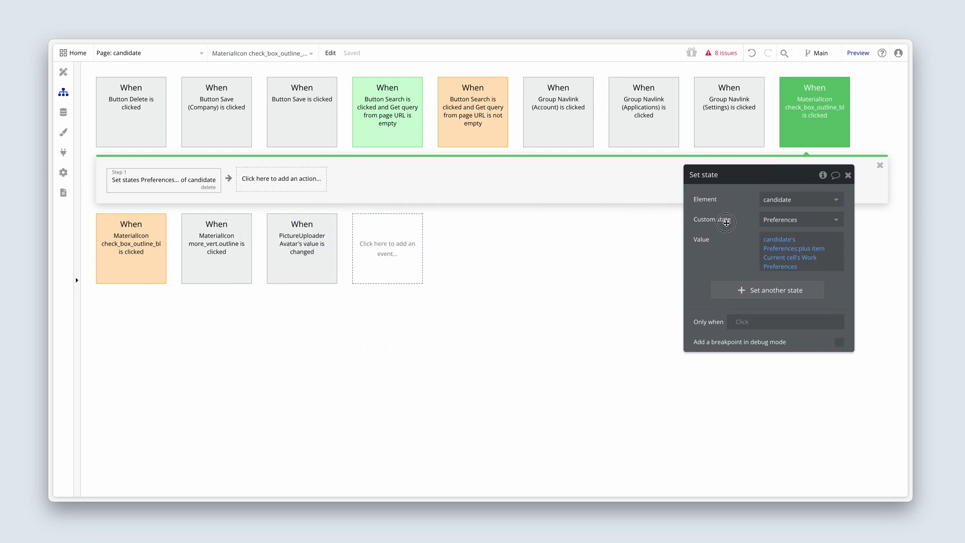
{"action": "left_click", "coordinate": [813, 110]}
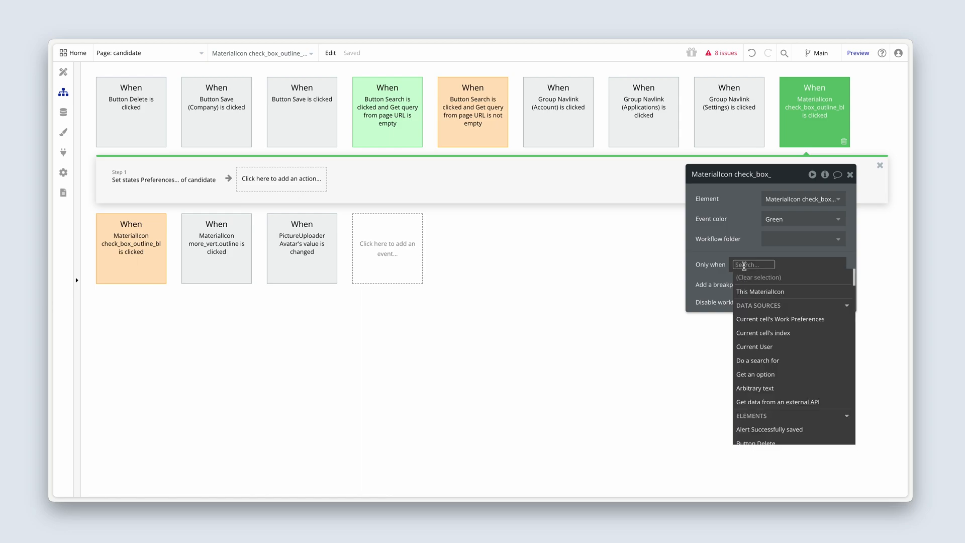
{"action": "type", "text": "can"}
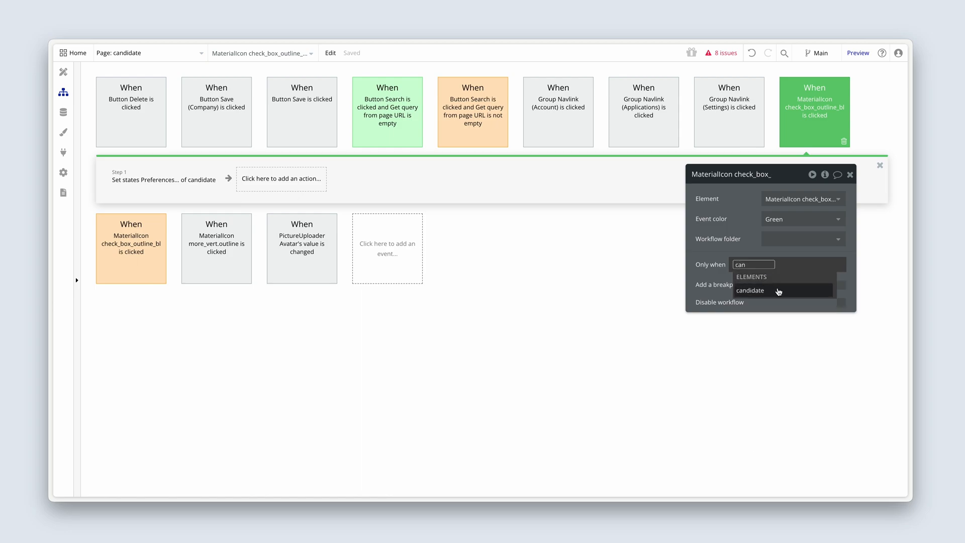
{"action": "left_click", "coordinate": [749, 291]}
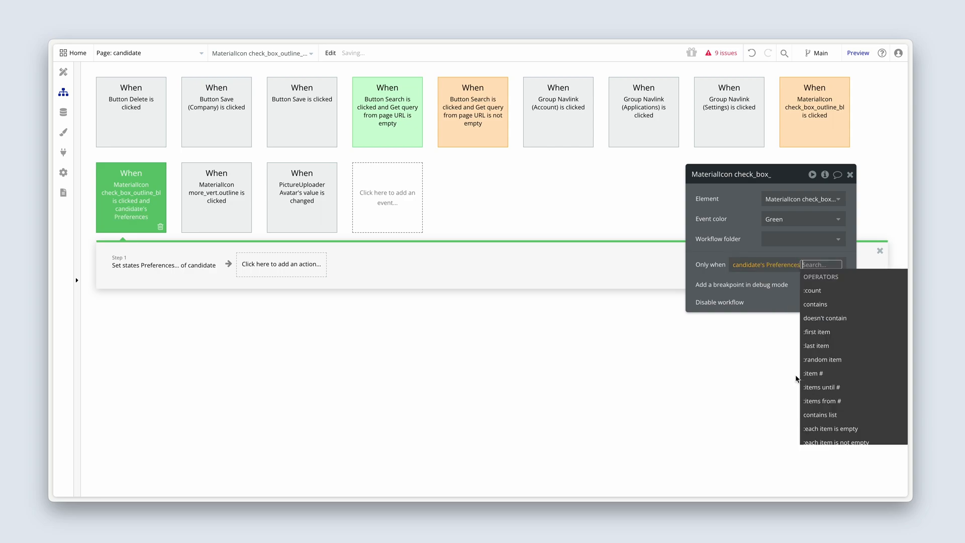
{"action": "mouse_move", "coordinate": [861, 317]}
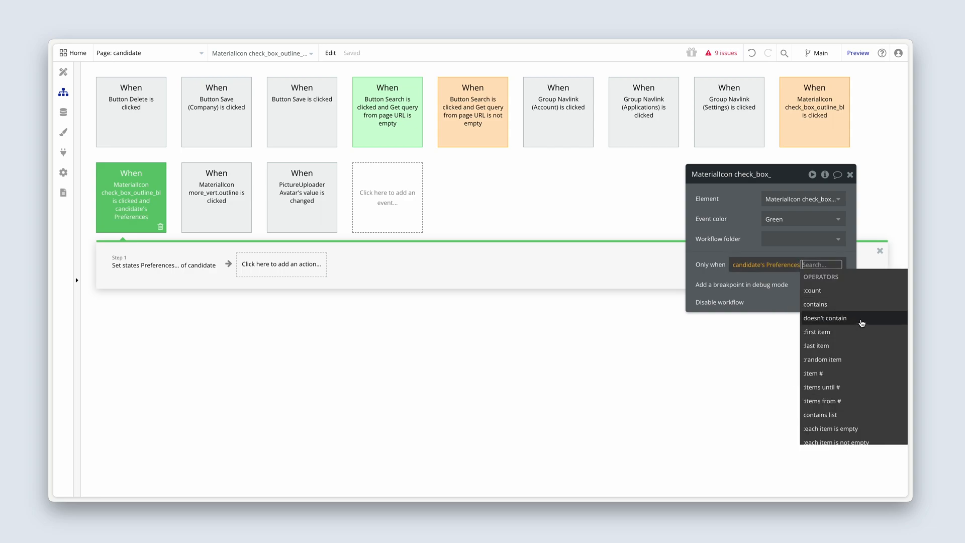
{"action": "left_click", "coordinate": [826, 318]}
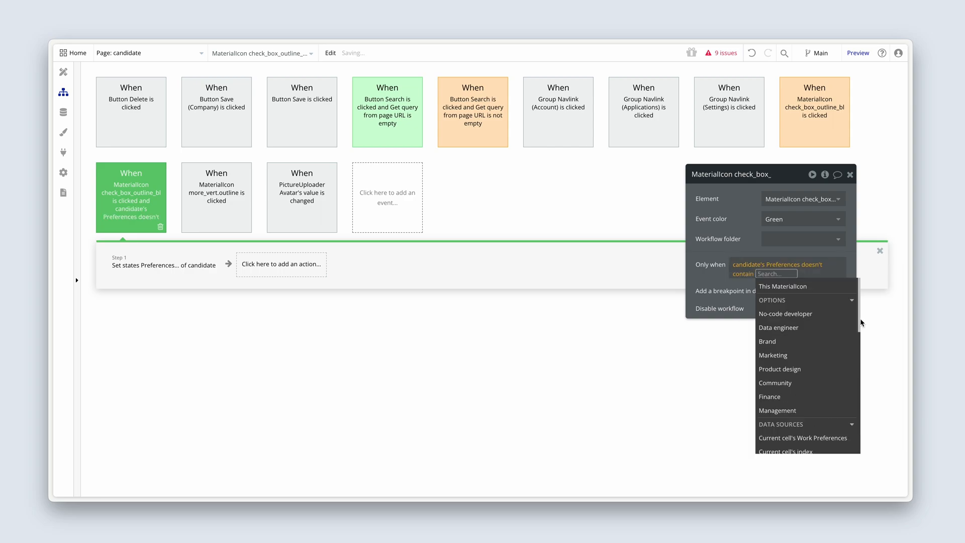
{"action": "scroll", "scroll_direction": "down", "scroll_amount": 3}
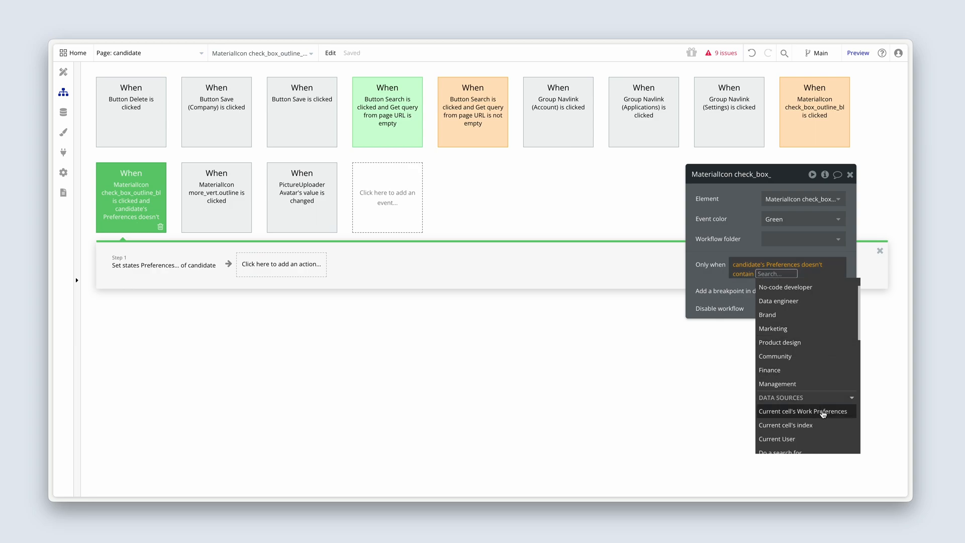
{"action": "left_click", "coordinate": [802, 411]}
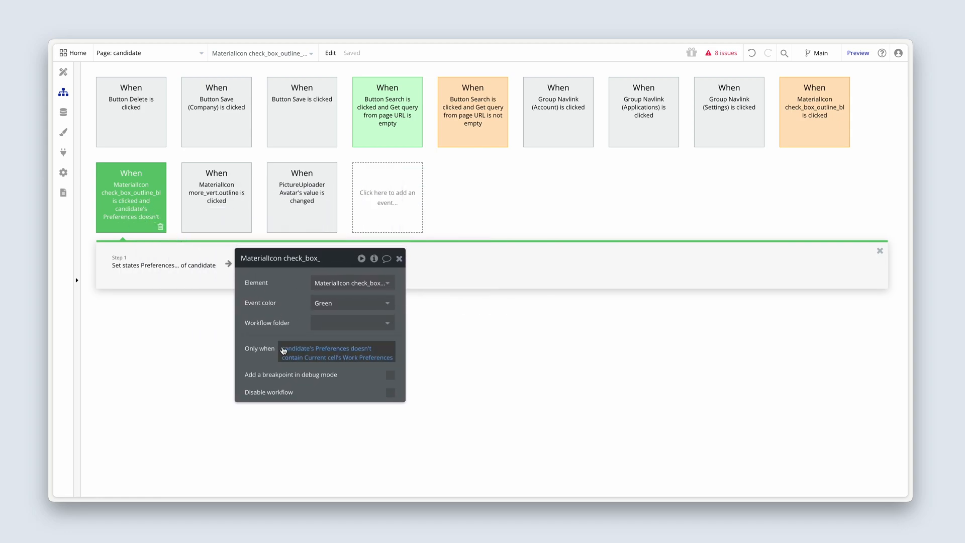
{"action": "mouse_move", "coordinate": [374, 323]}
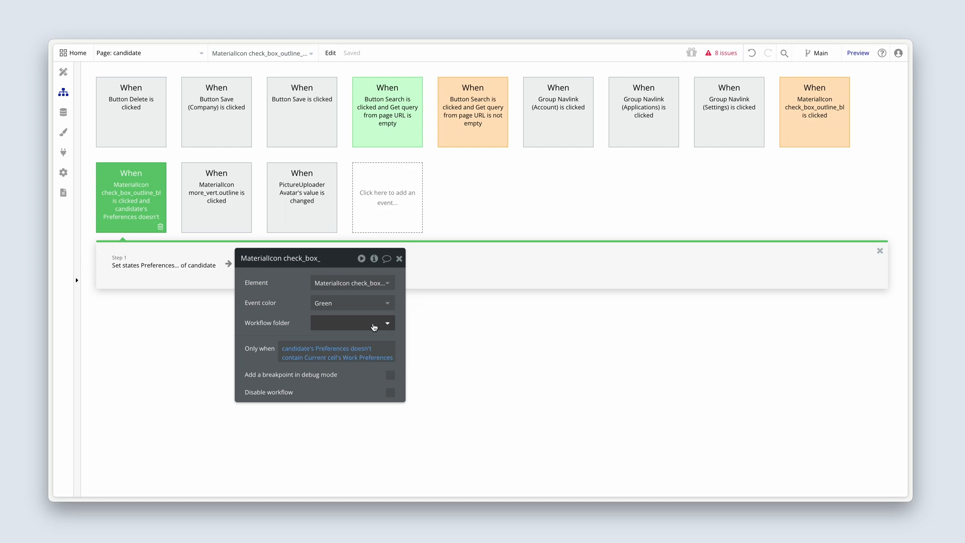
Change the orange event's Only-when operator from 'doesn't contain' to 'contains'.
{"action": "left_click", "coordinate": [813, 112]}
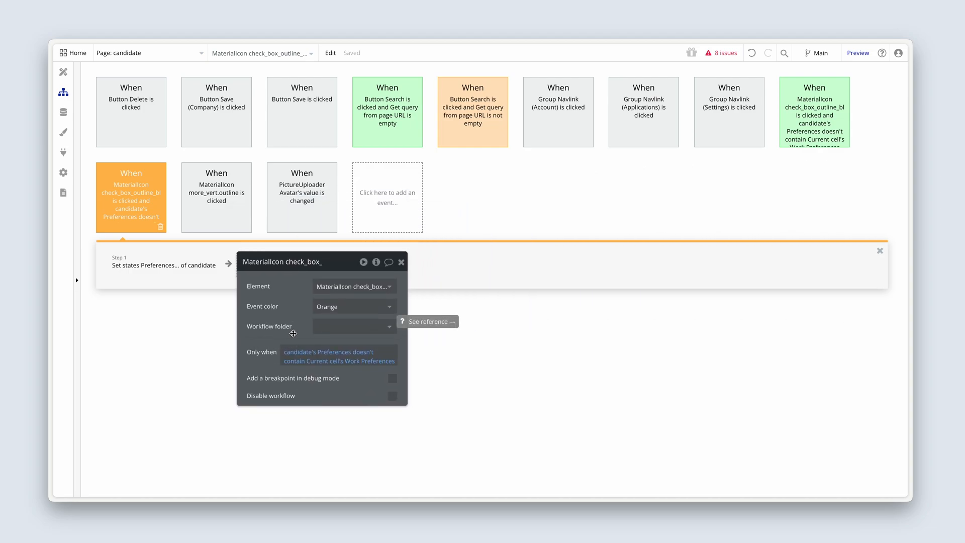
{"action": "mouse_move", "coordinate": [362, 356]}
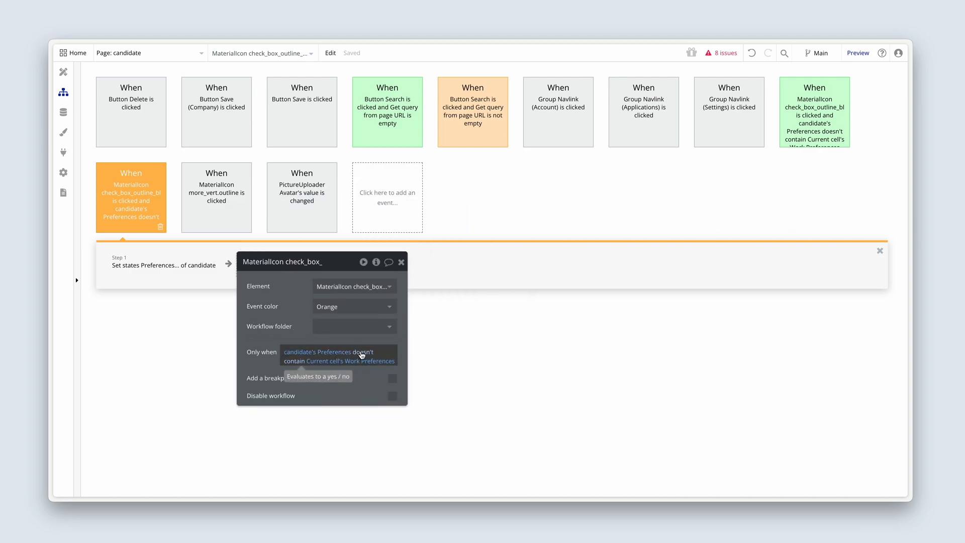
{"action": "left_click", "coordinate": [373, 351]}
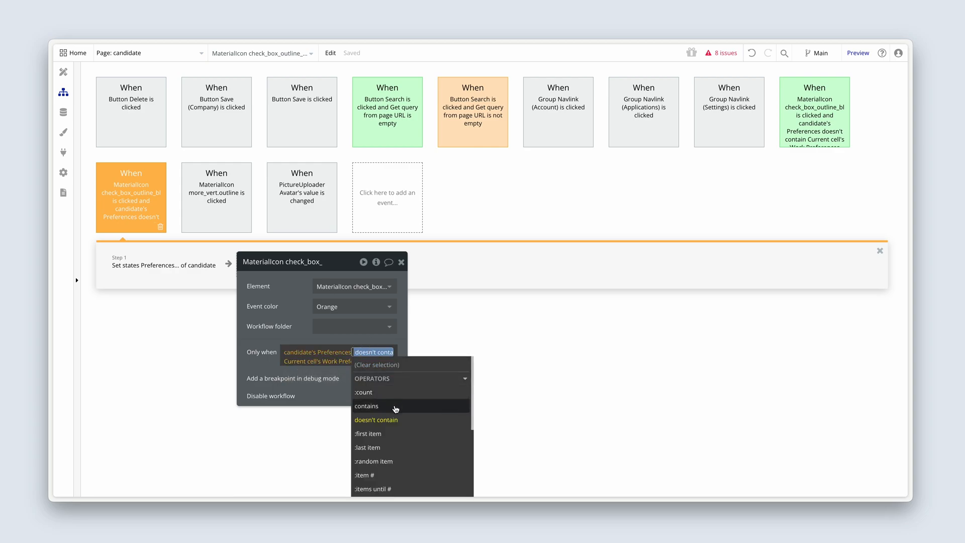
{"action": "left_click", "coordinate": [366, 406]}
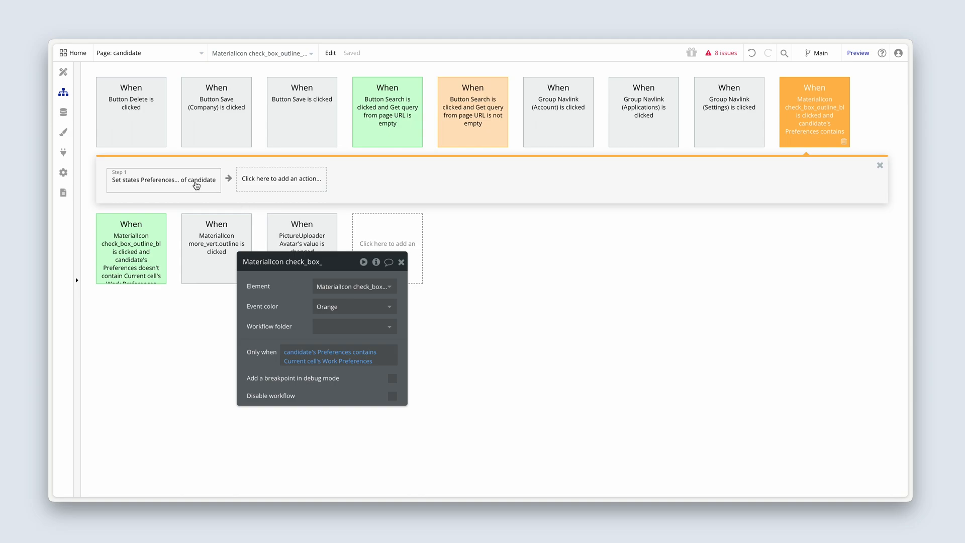
{"action": "left_click", "coordinate": [164, 180]}
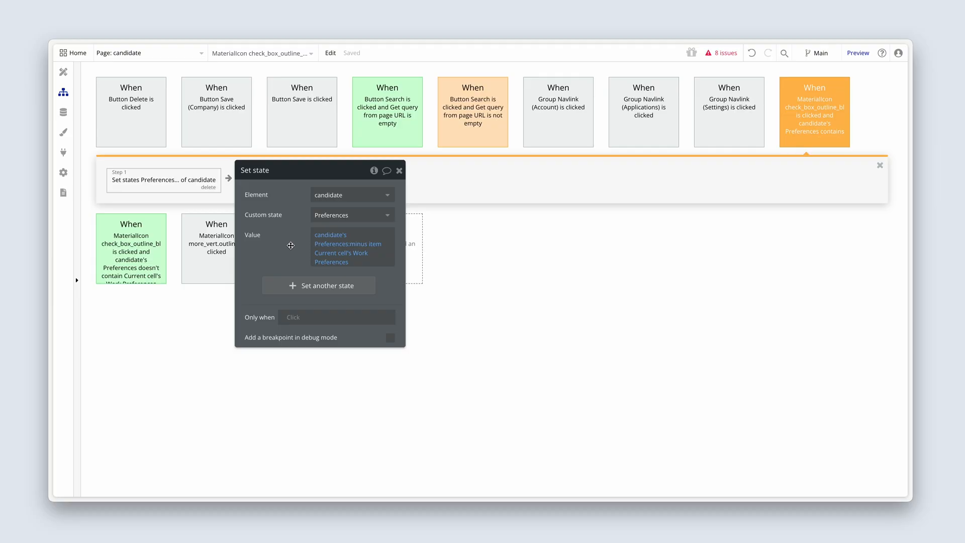
{"action": "left_click", "coordinate": [63, 66]}
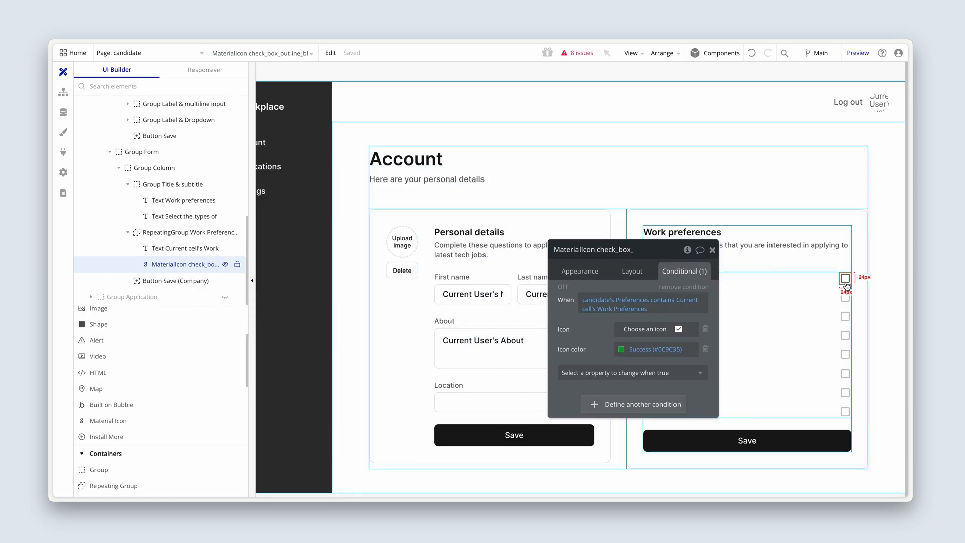
{"action": "left_click", "coordinate": [182, 248]}
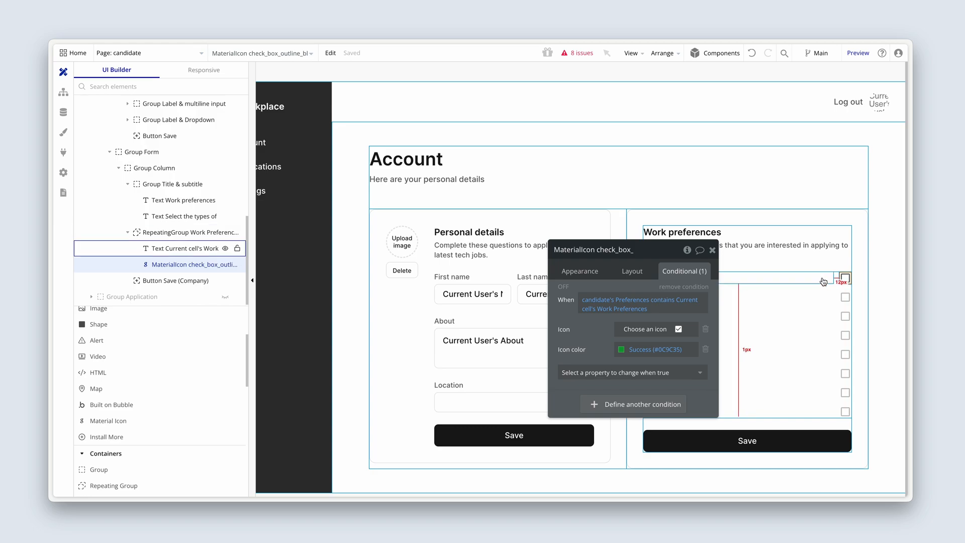
{"action": "left_click", "coordinate": [190, 232]}
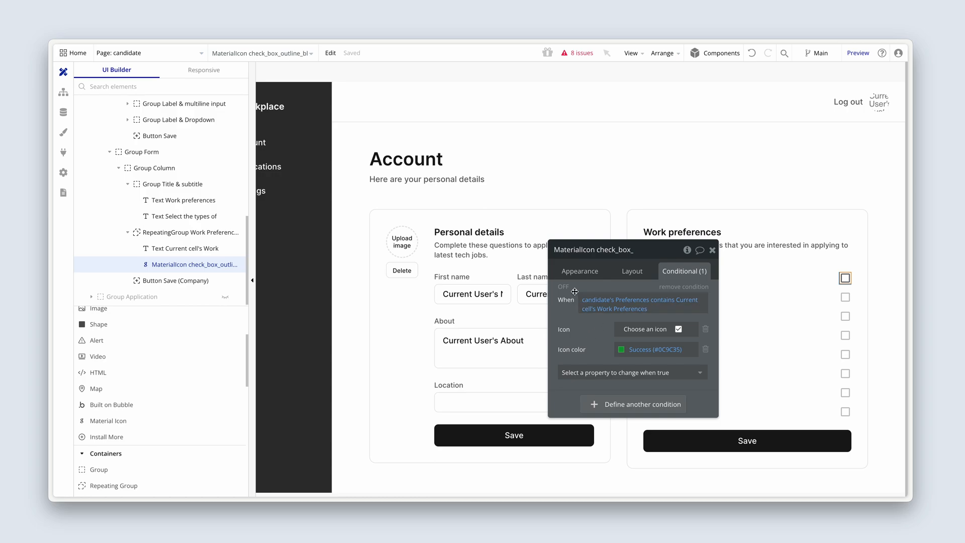
{"action": "left_click", "coordinate": [580, 271]}
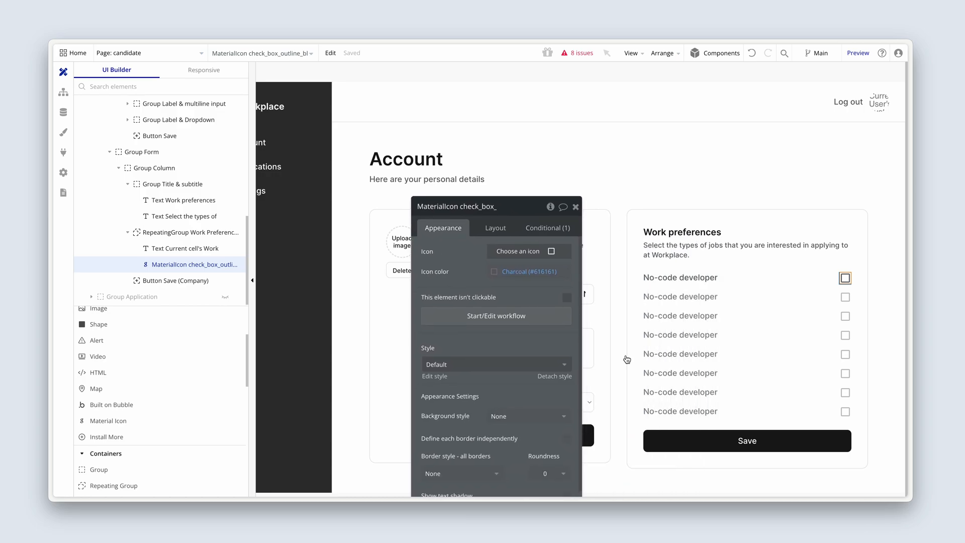
Rename the Save button below the preferences list to 'Button Save (Work preferences)'.
{"action": "left_click", "coordinate": [175, 280]}
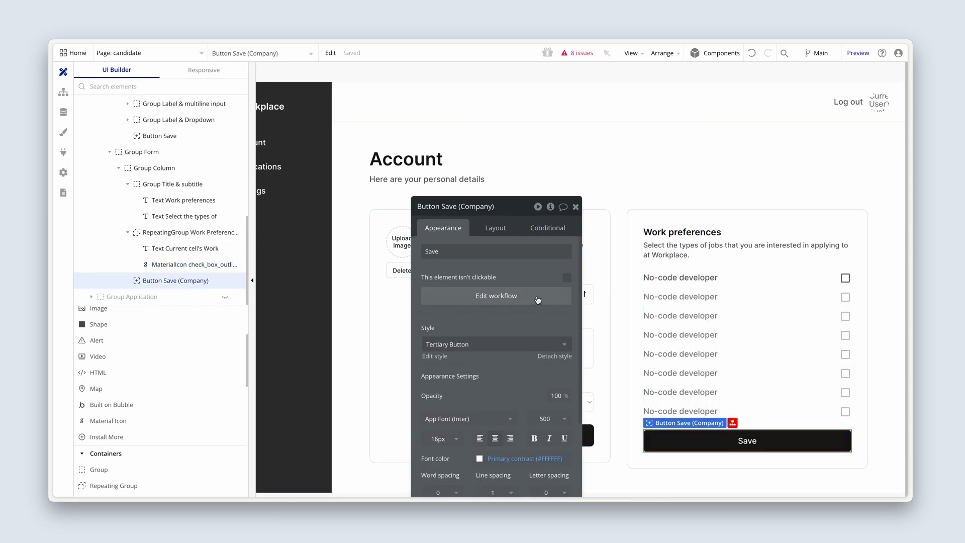
{"action": "left_click", "coordinate": [496, 296]}
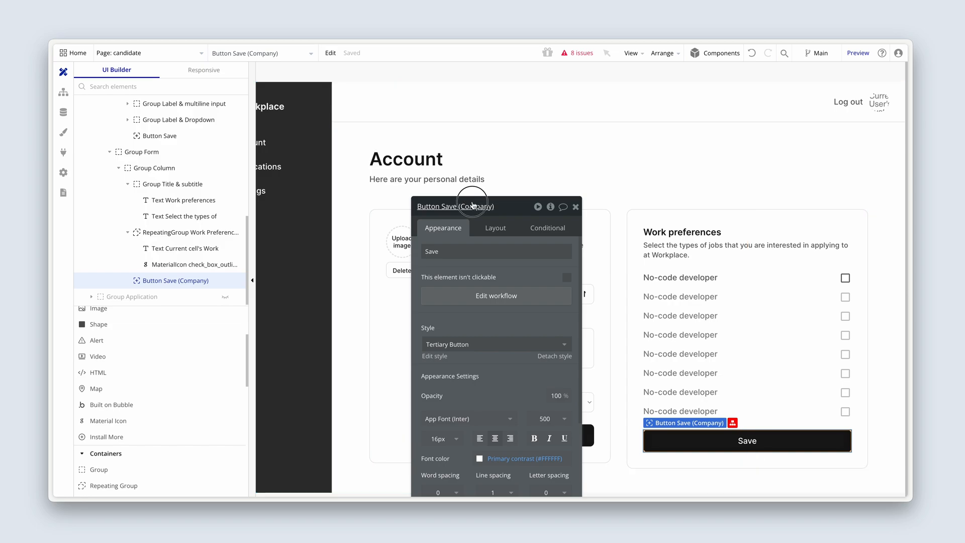
{"action": "double_click", "coordinate": [477, 206]}
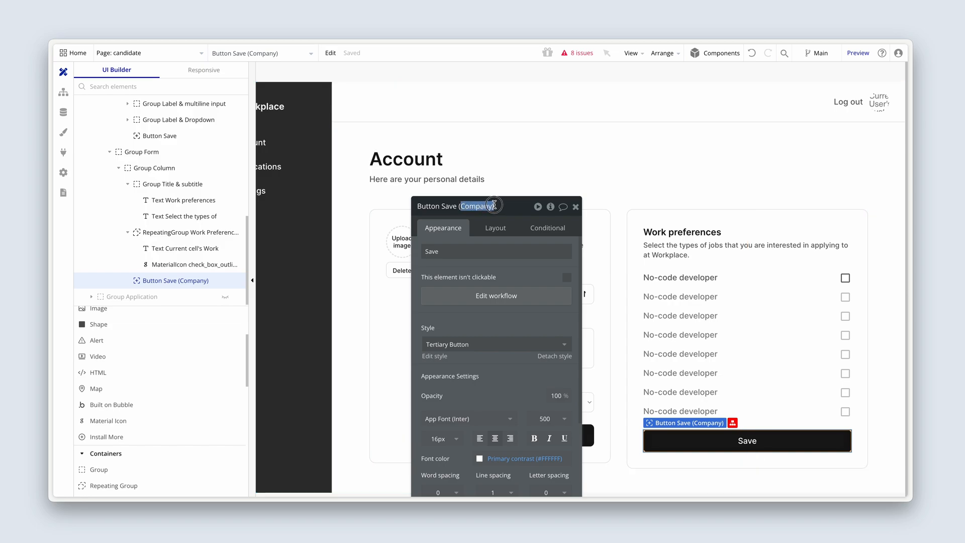
{"action": "type", "text": "Work prefe"}
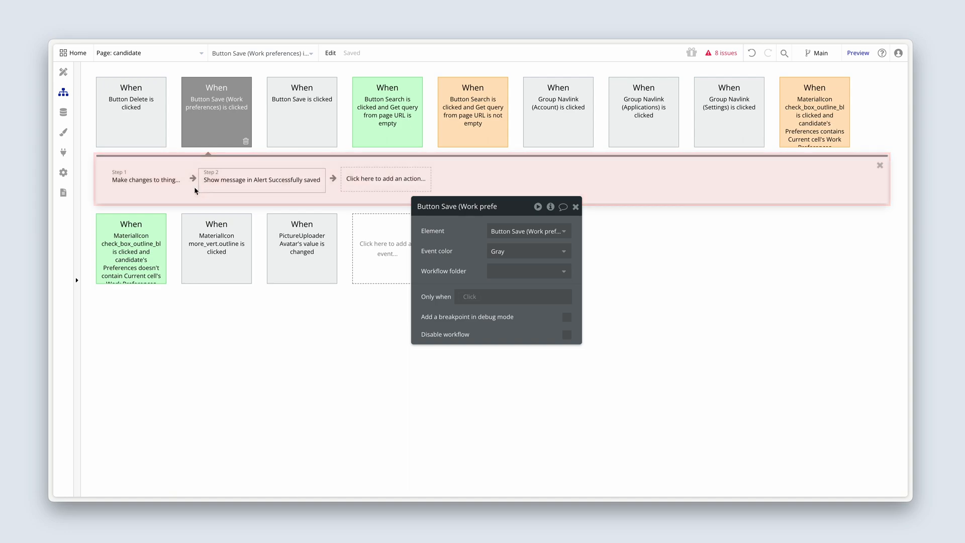
Make the save workflow's Make changes step target Current User.
{"action": "left_click", "coordinate": [146, 179]}
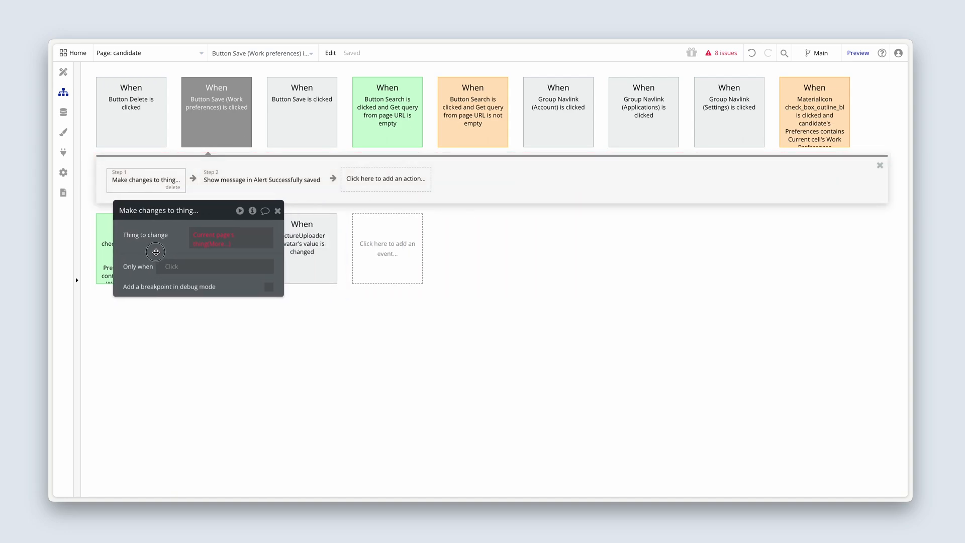
{"action": "left_click", "coordinate": [231, 237]}
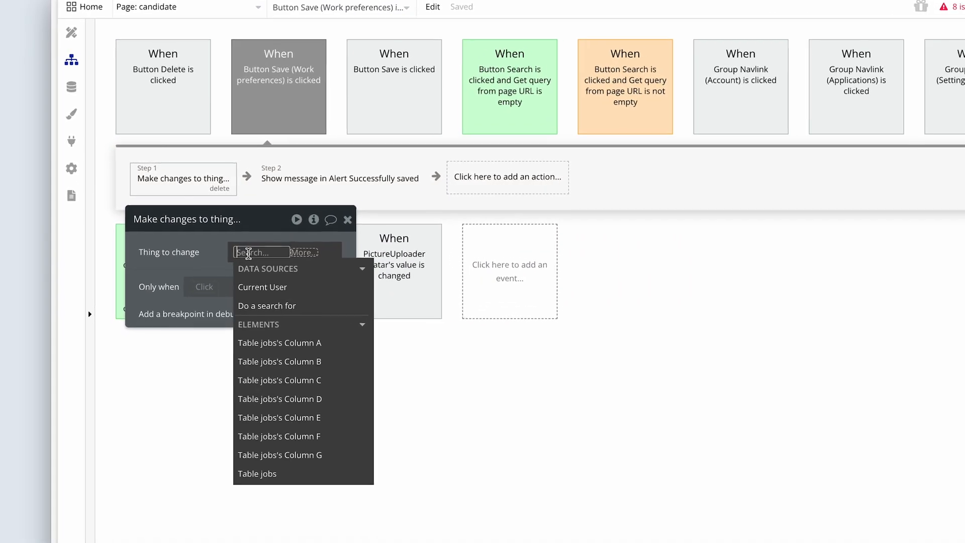
{"action": "left_click", "coordinate": [262, 287]}
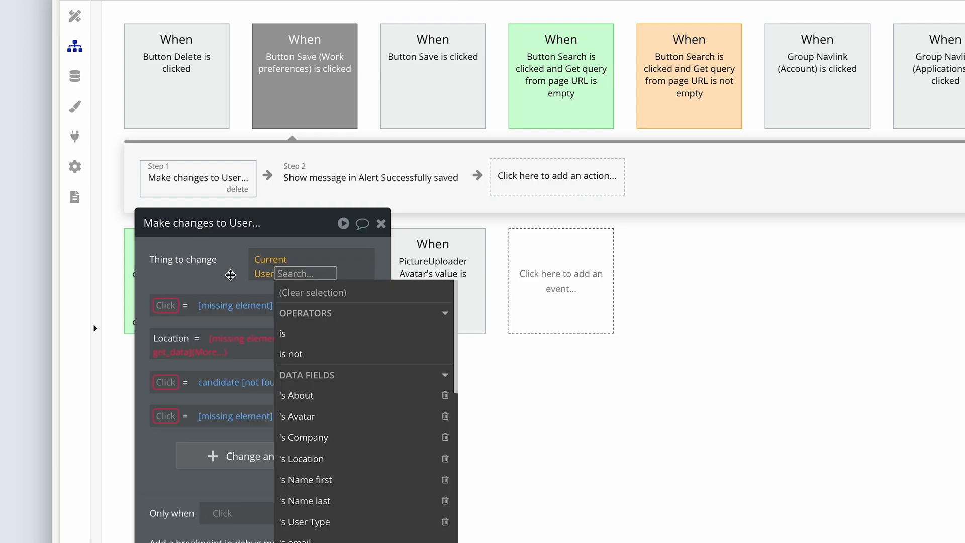
Delete the broken field rows and start a new user field change.
{"action": "left_click", "coordinate": [263, 274]}
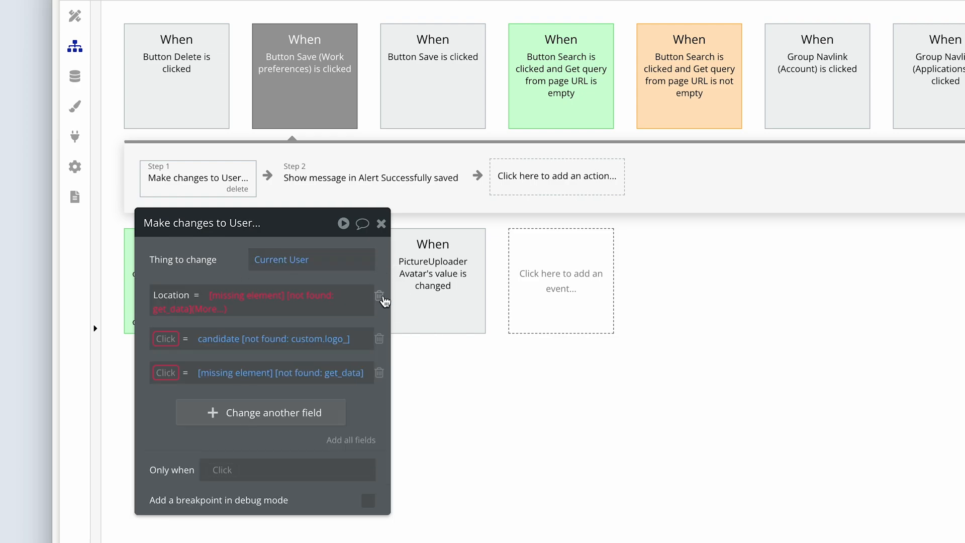
{"action": "left_click", "coordinate": [380, 296]}
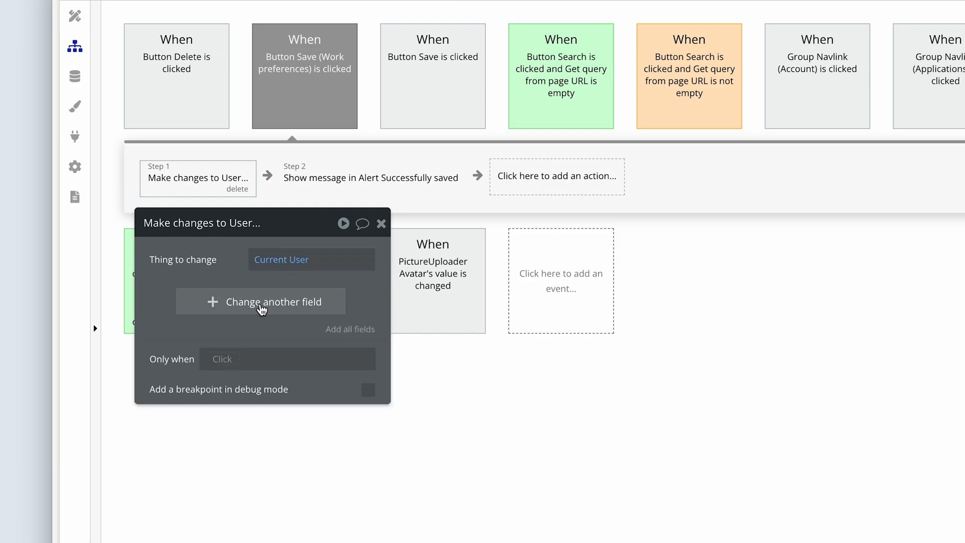
{"action": "left_click", "coordinate": [260, 302]}
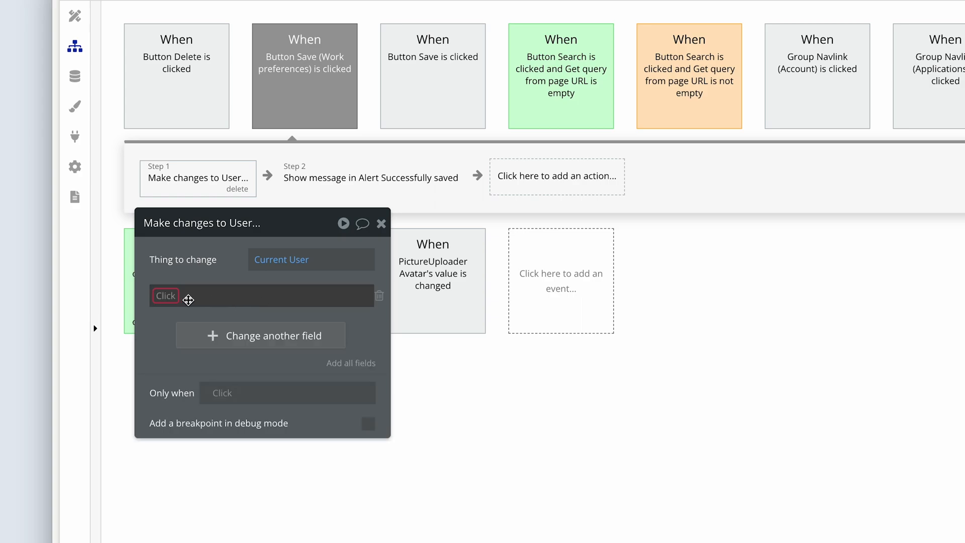
{"action": "left_click", "coordinate": [165, 295]}
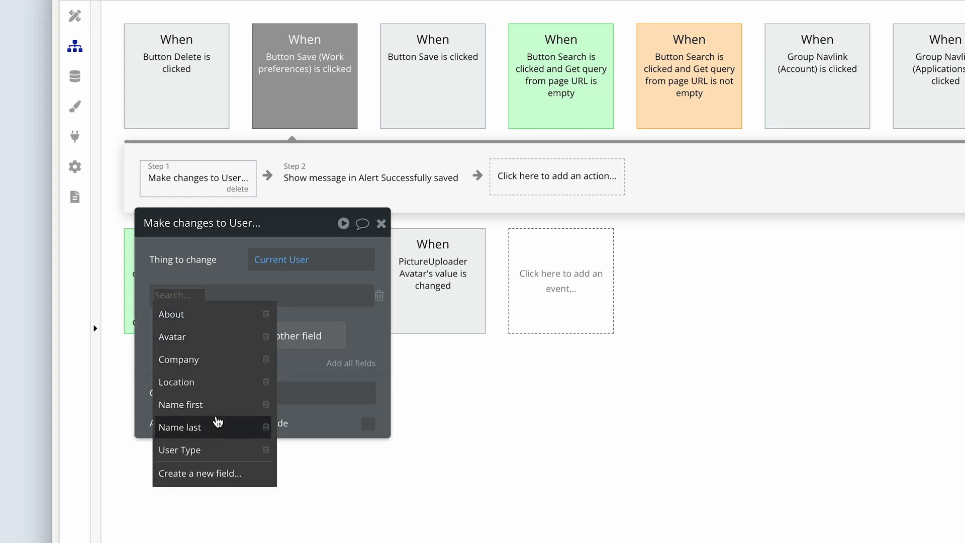
{"action": "left_click", "coordinate": [200, 473]}
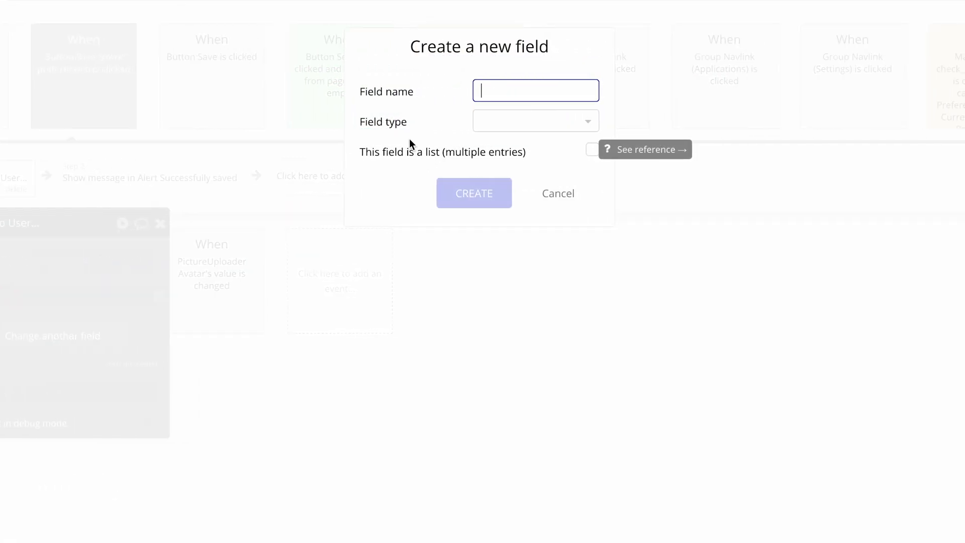
Create a 'Work preferences' user field of type Work Preferences as a list.
{"action": "type", "text": "Work p"}
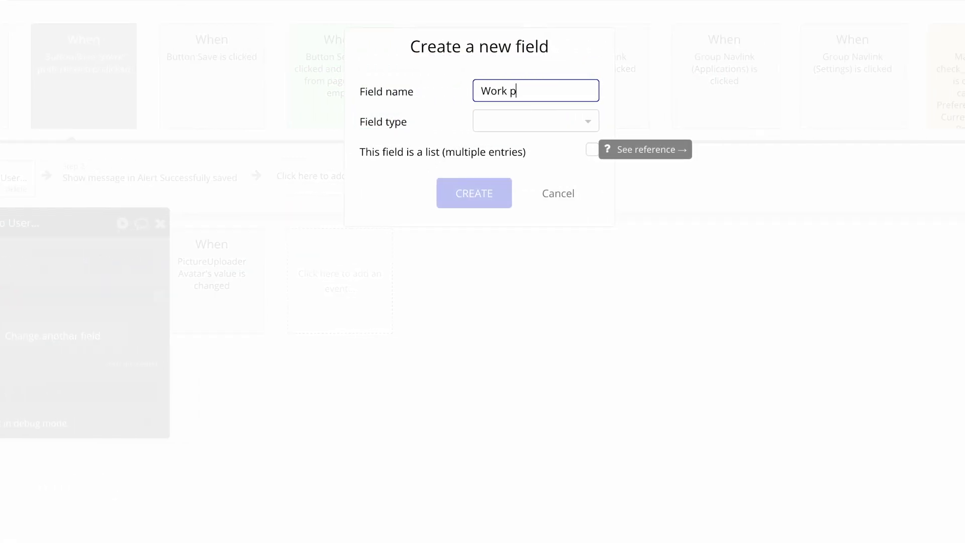
{"action": "type", "text": "references"}
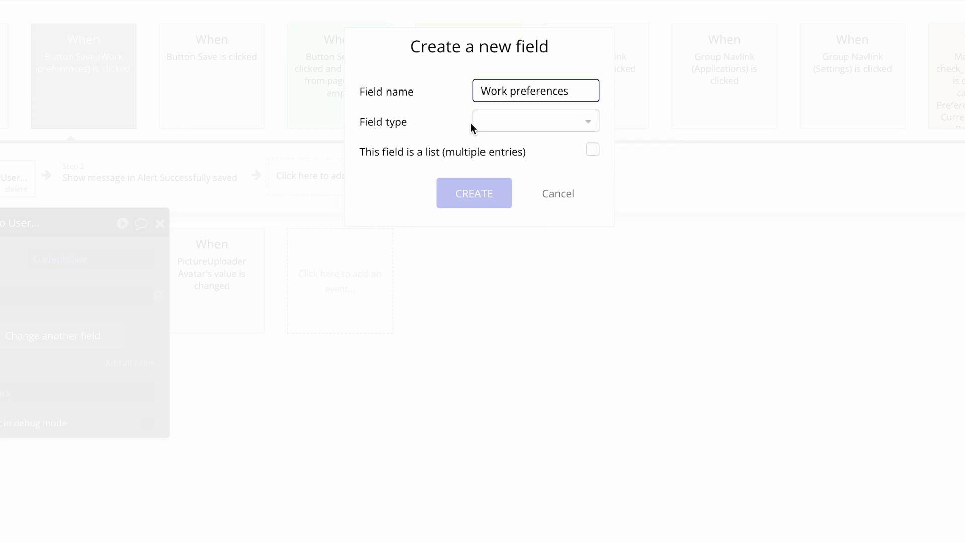
{"action": "left_click", "coordinate": [534, 121]}
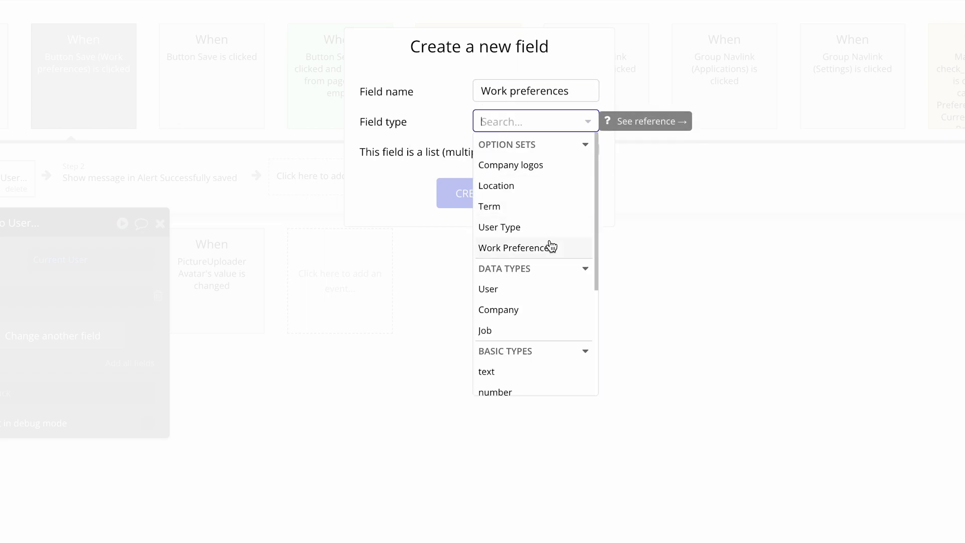
{"action": "left_click", "coordinate": [514, 247]}
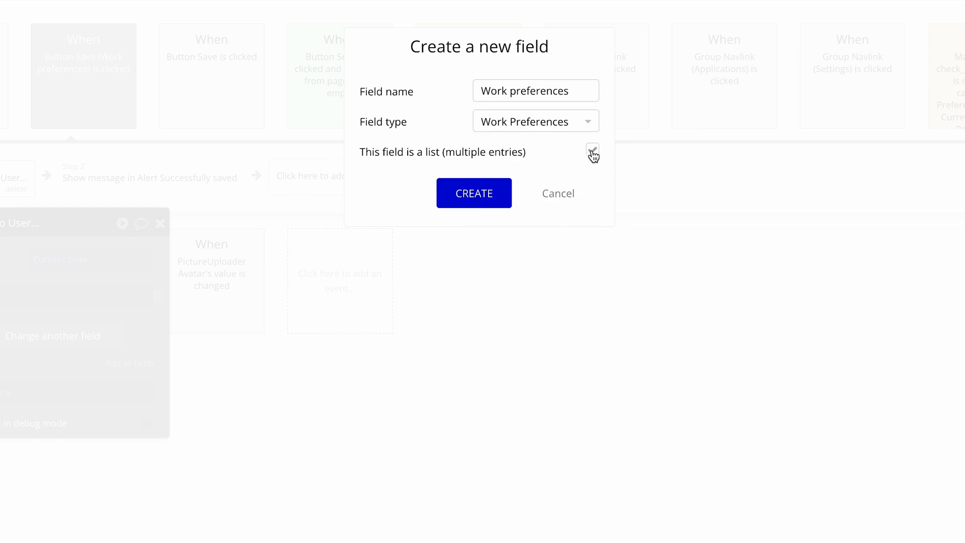
{"action": "mouse_move", "coordinate": [592, 152]}
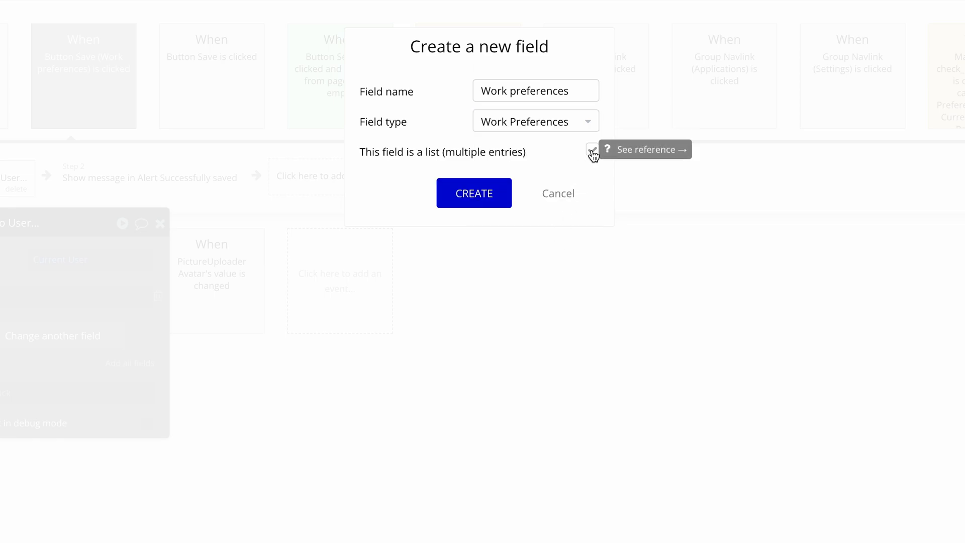
{"action": "left_click", "coordinate": [591, 150]}
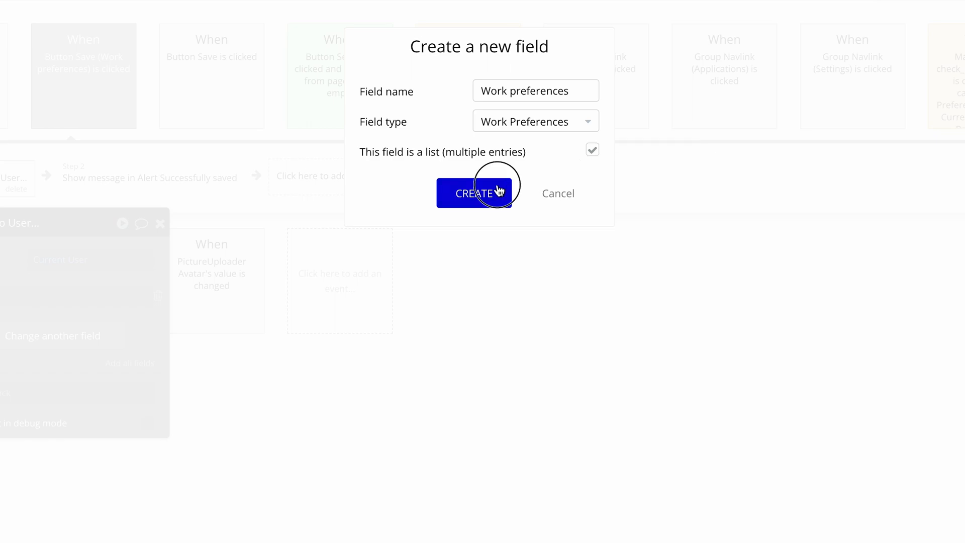
{"action": "left_click", "coordinate": [474, 193]}
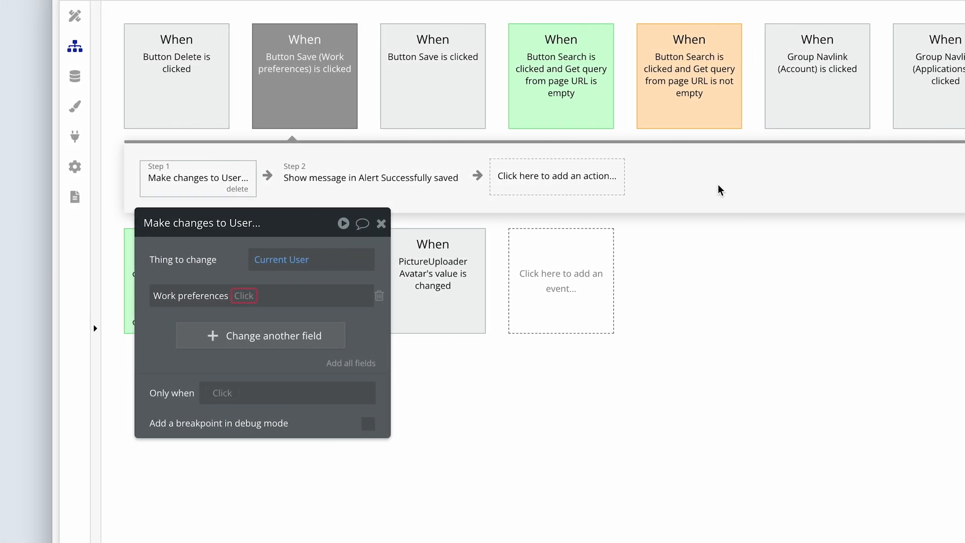
{"action": "mouse_move", "coordinate": [233, 277]}
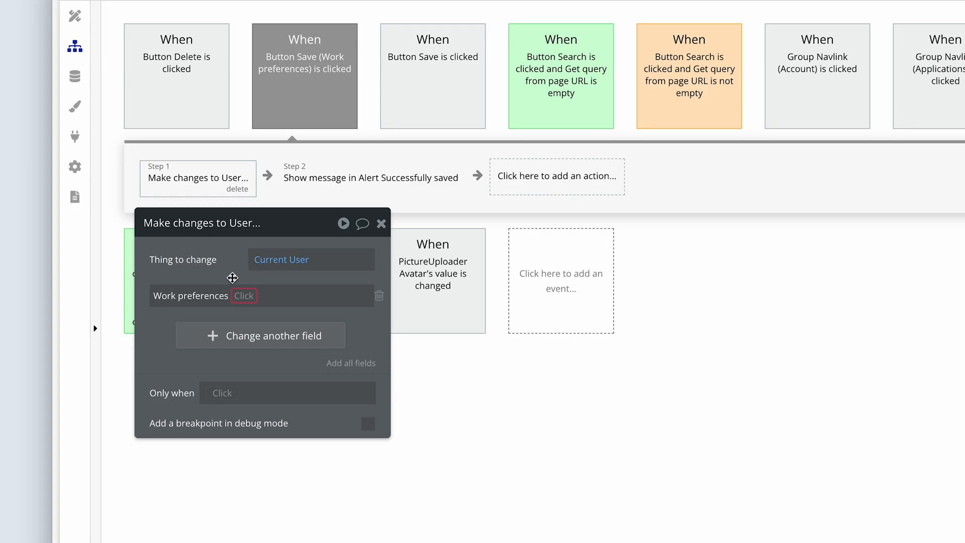
Set the Work preferences list to candidate's Preferences, then review the success alert step.
{"action": "left_click", "coordinate": [257, 295]}
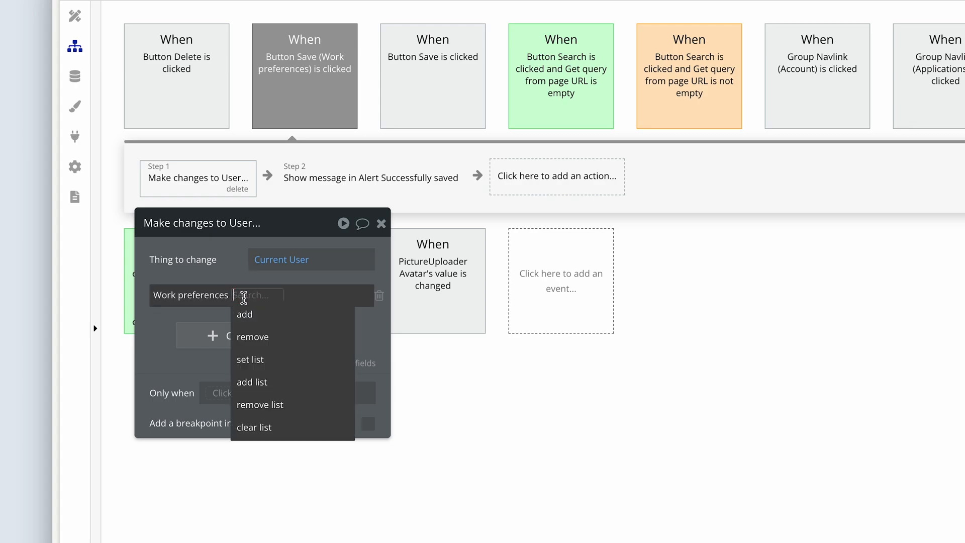
{"action": "mouse_move", "coordinate": [233, 260]}
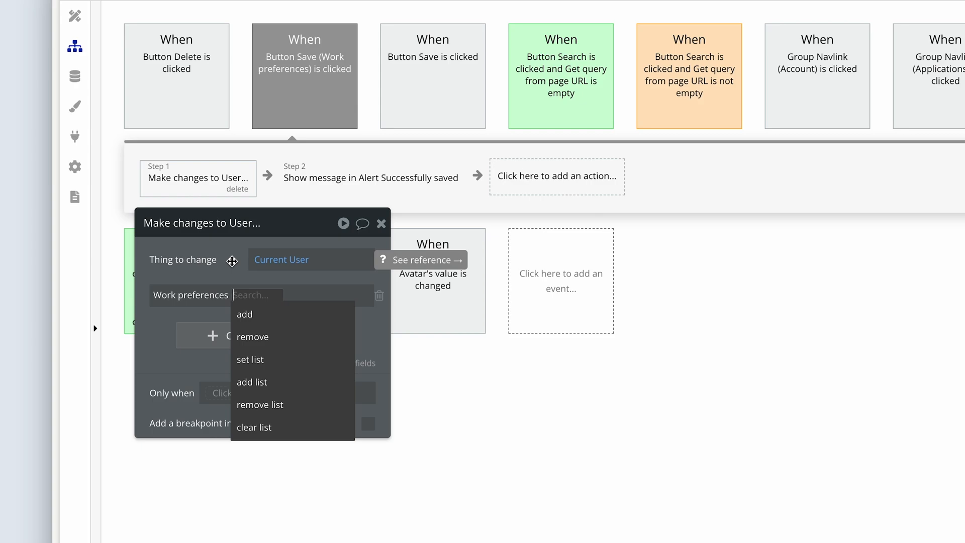
{"action": "mouse_move", "coordinate": [297, 337]}
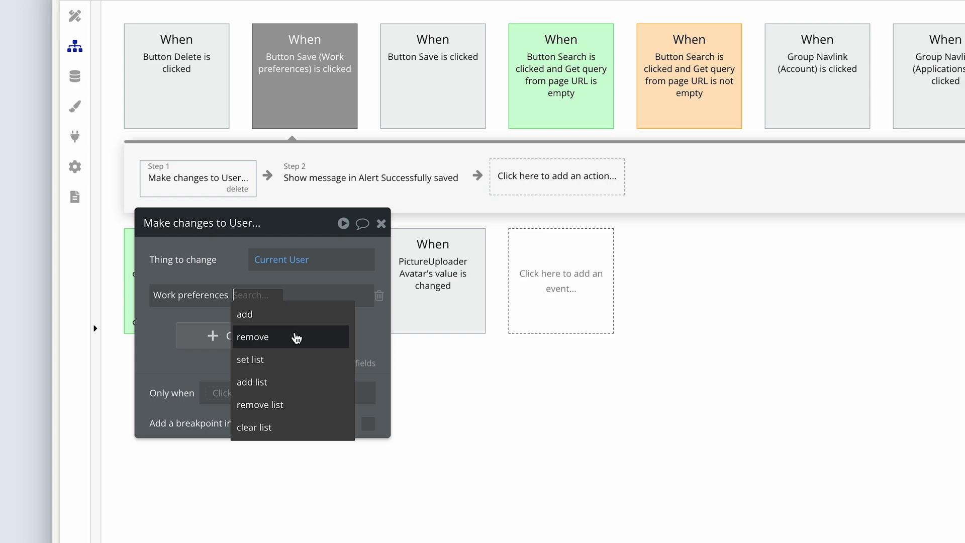
{"action": "mouse_move", "coordinate": [296, 336]}
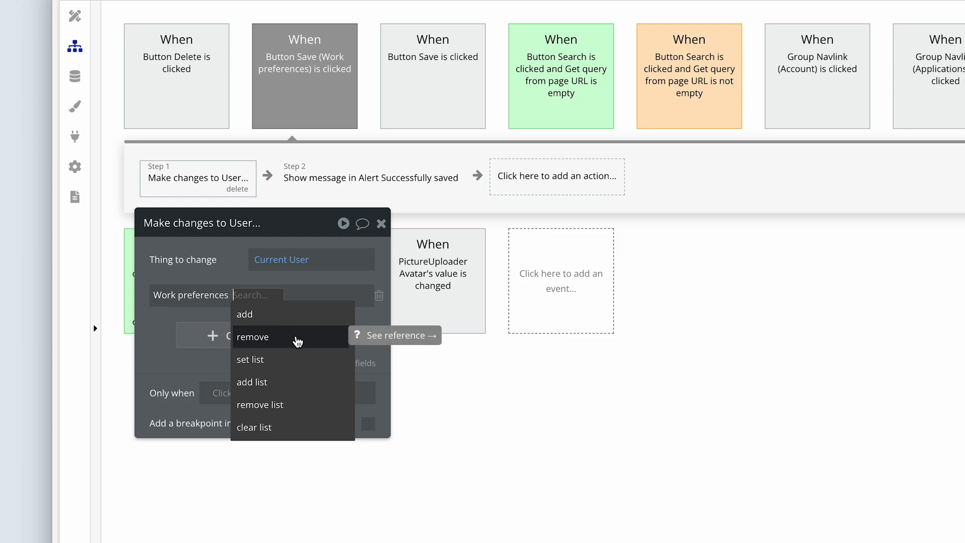
{"action": "mouse_move", "coordinate": [281, 359]}
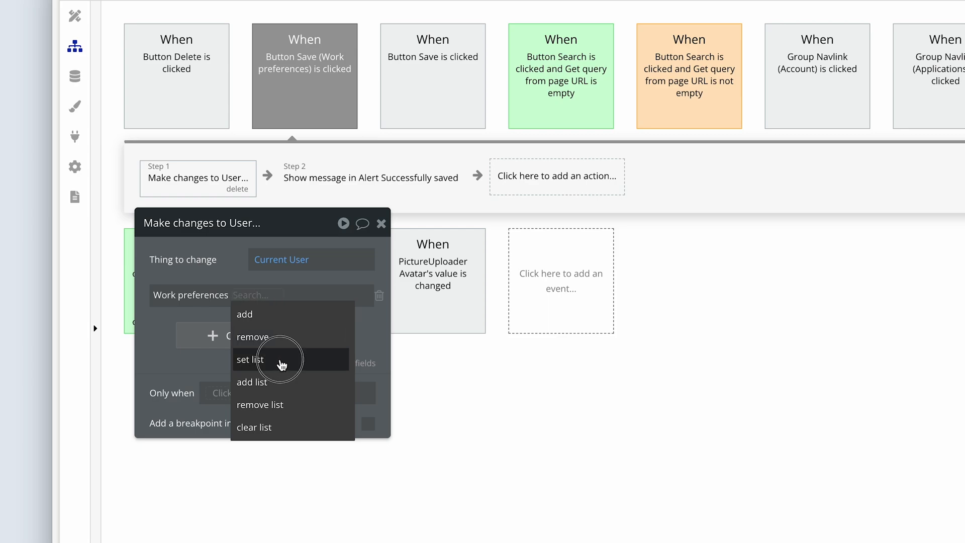
{"action": "left_click", "coordinate": [250, 359]}
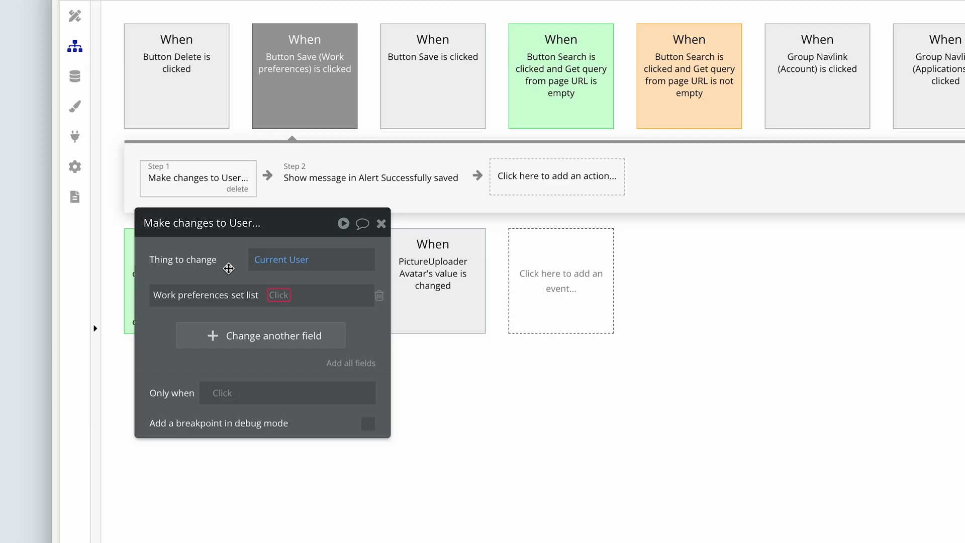
{"action": "left_click", "coordinate": [278, 294]}
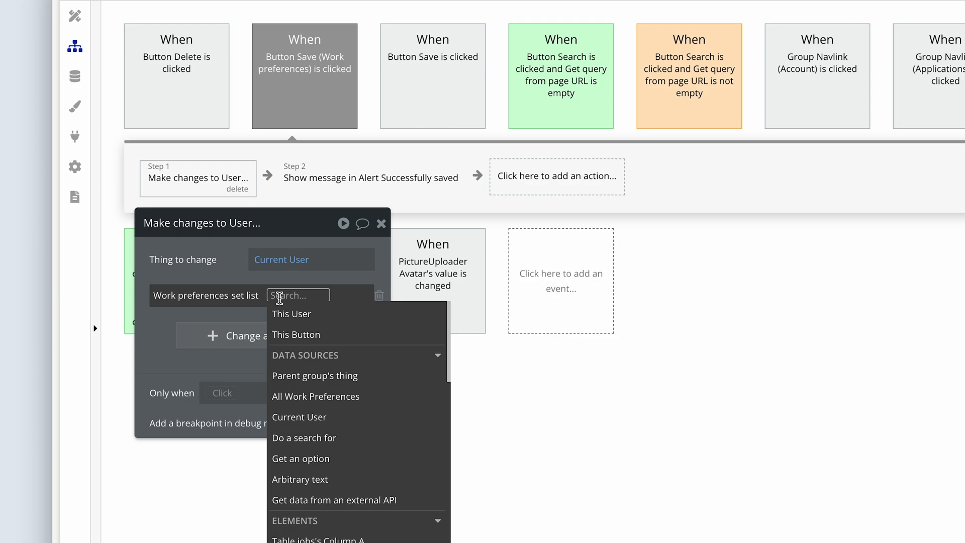
{"action": "type", "text": "can"}
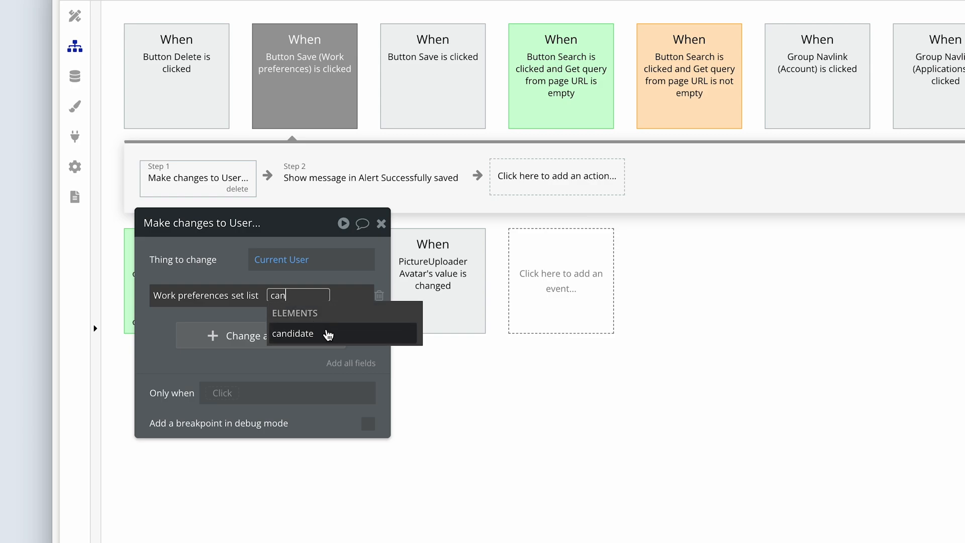
{"action": "left_click", "coordinate": [293, 334]}
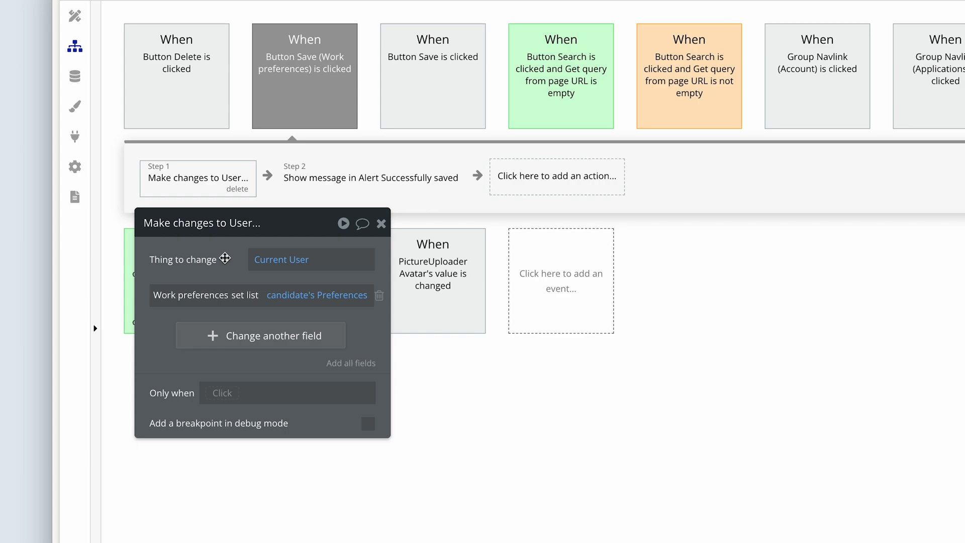
{"action": "left_click", "coordinate": [371, 178]}
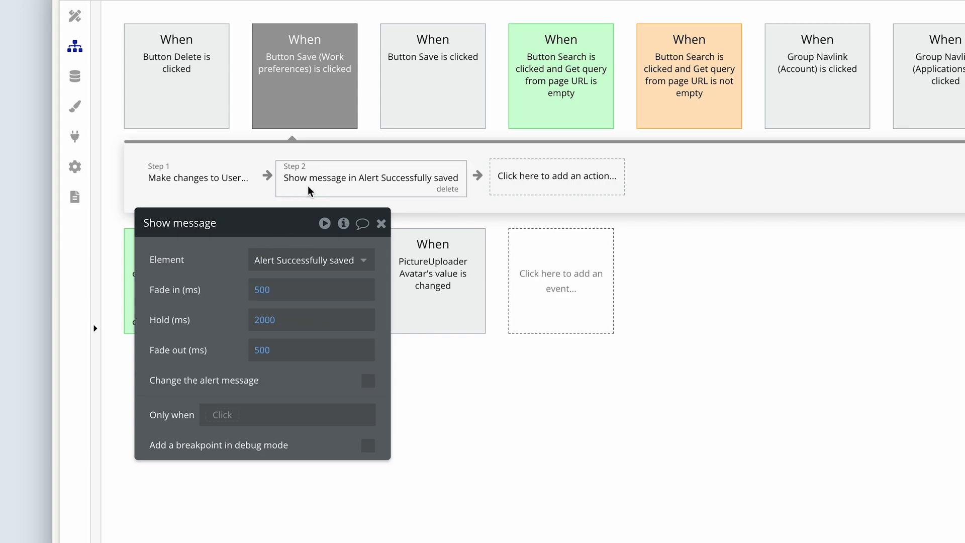
{"action": "left_click", "coordinate": [198, 178]}
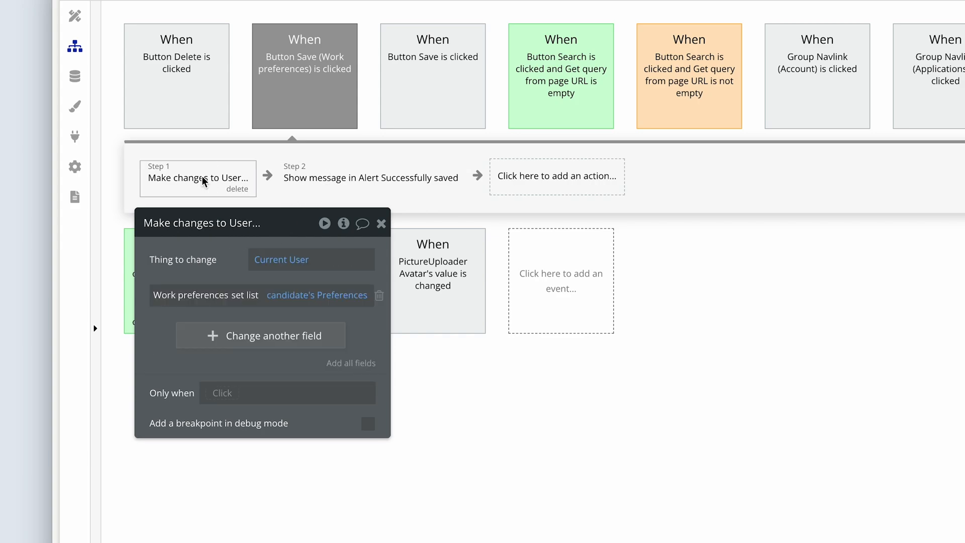